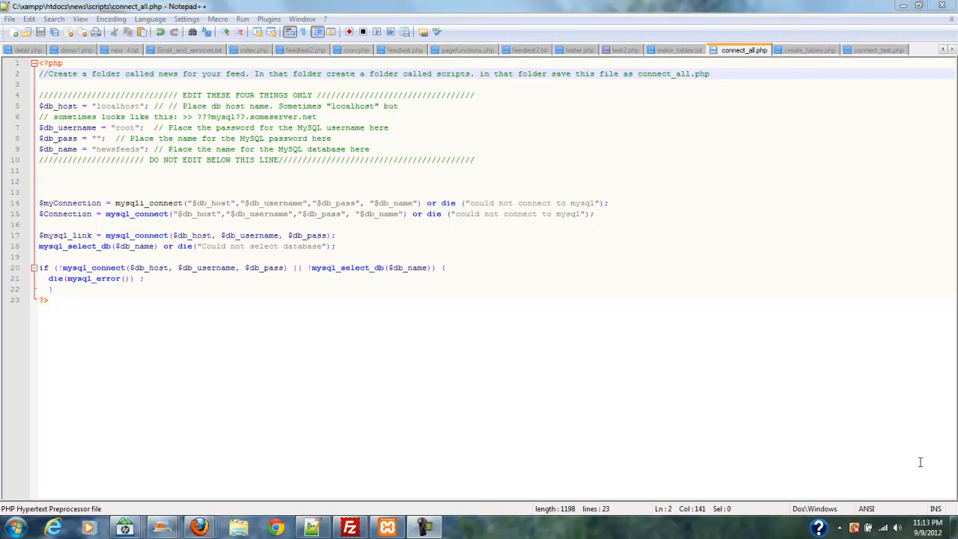
pyautogui.moveTo(902, 449)
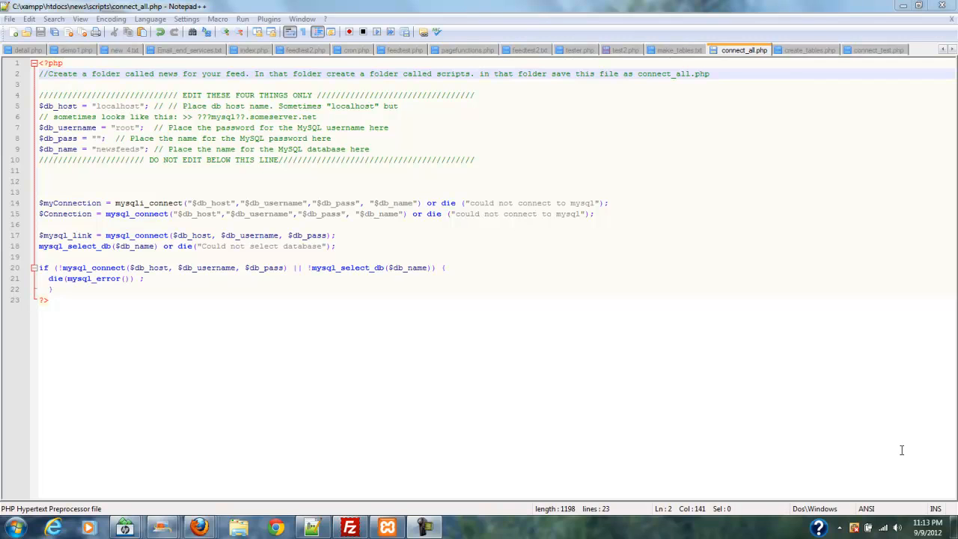
pyautogui.moveTo(888, 445)
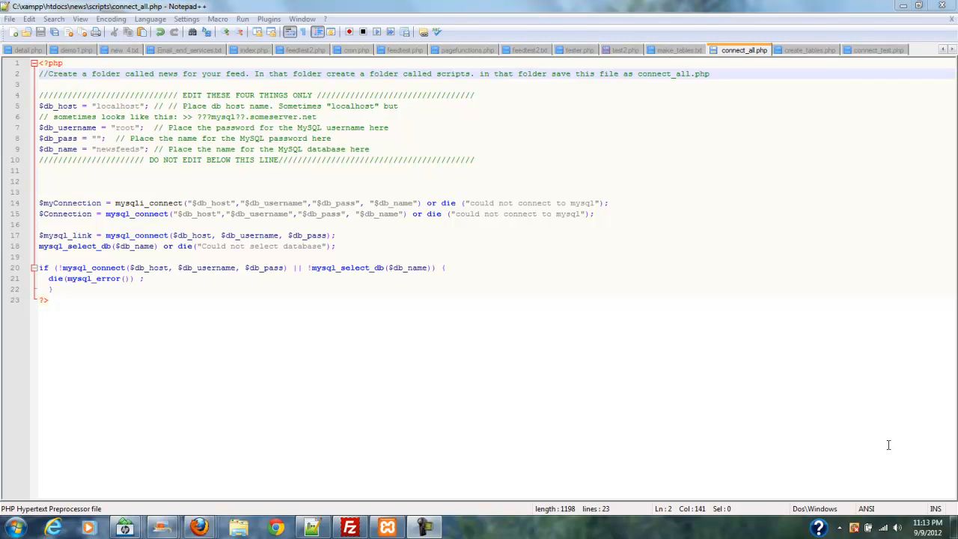
pyautogui.moveTo(848, 419)
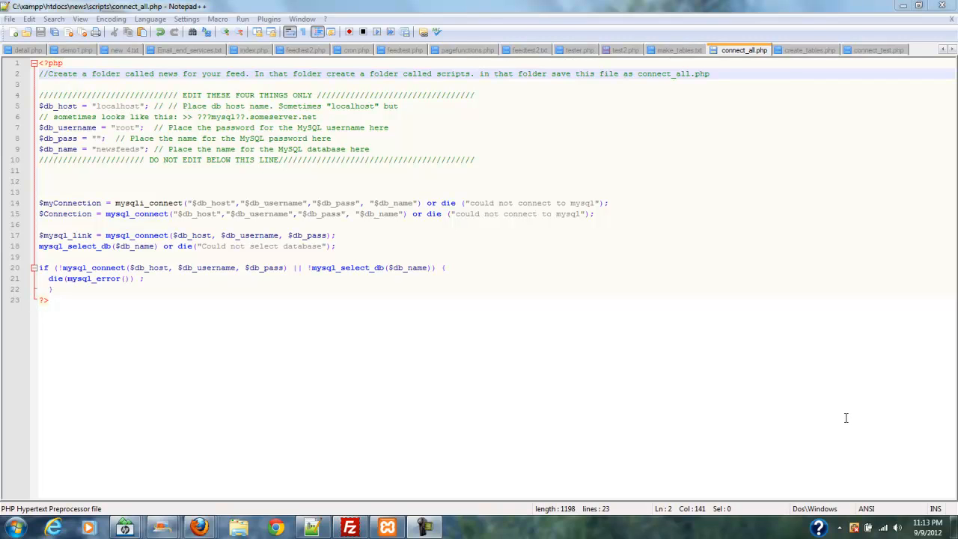
pyautogui.moveTo(842, 416)
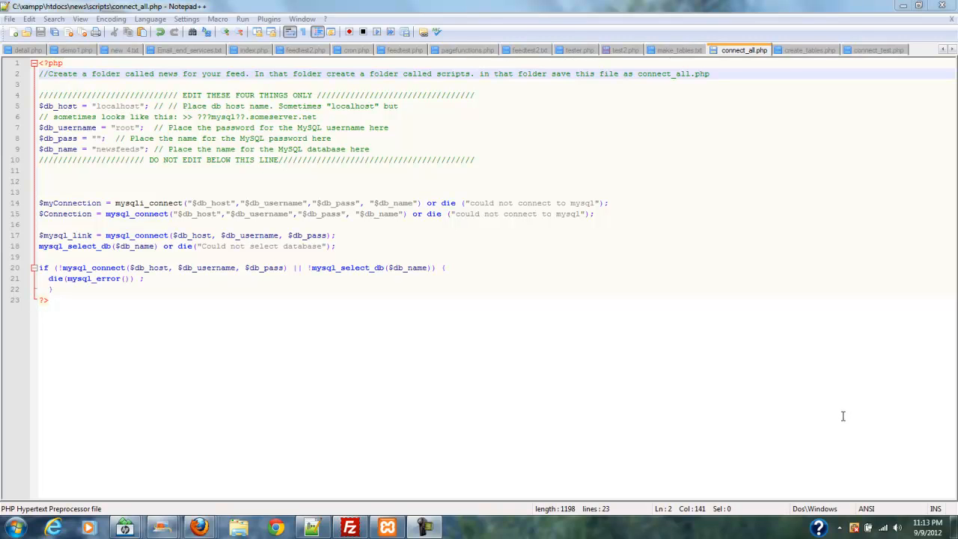
pyautogui.moveTo(838, 416)
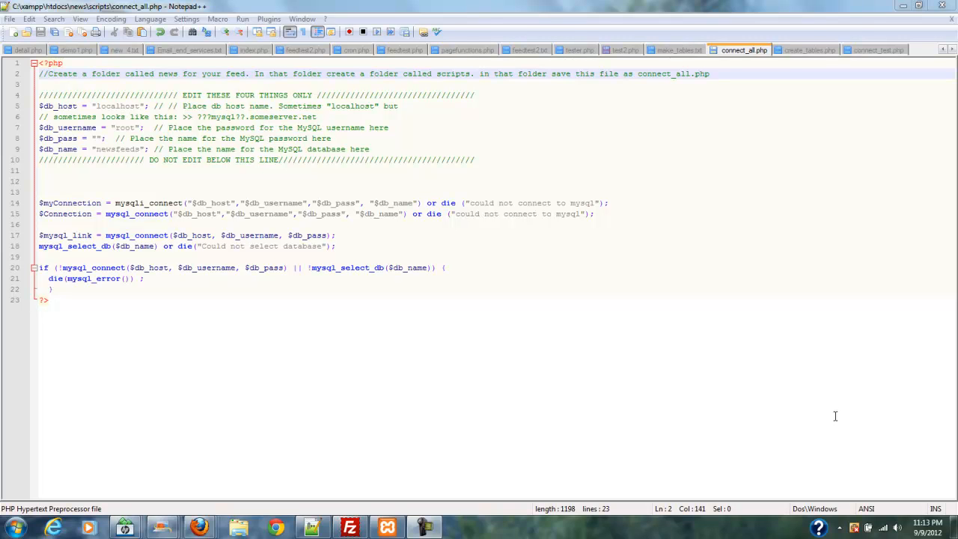
pyautogui.moveTo(779, 173)
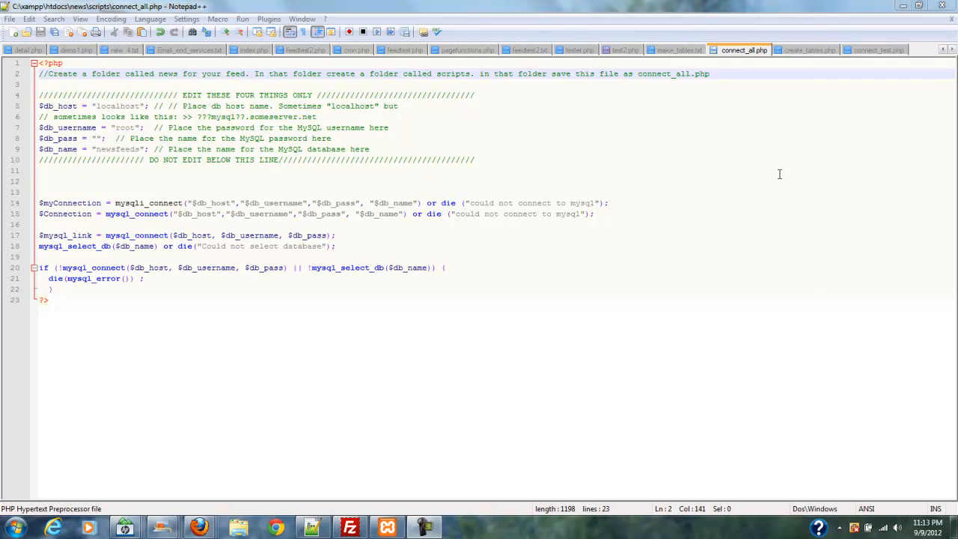
pyautogui.moveTo(470, 83)
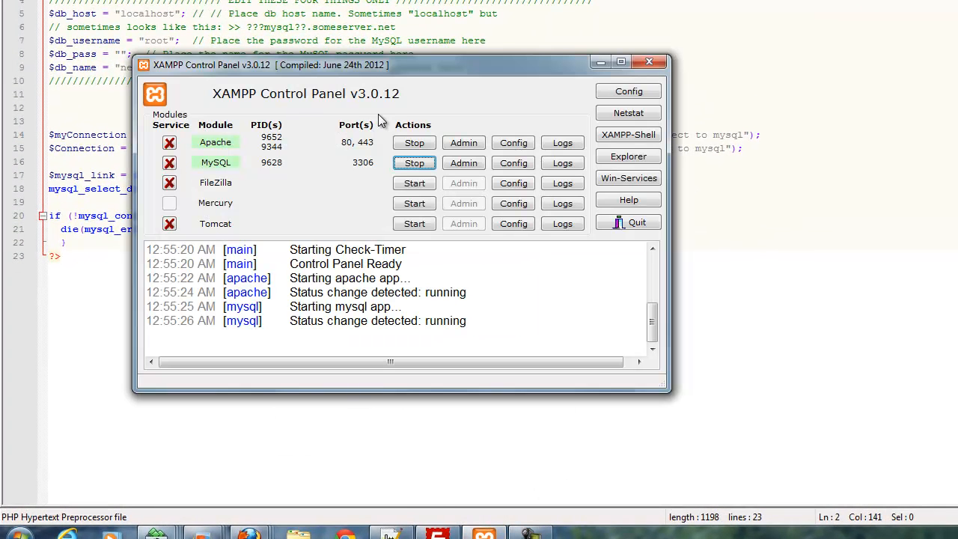
pyautogui.moveTo(414, 143)
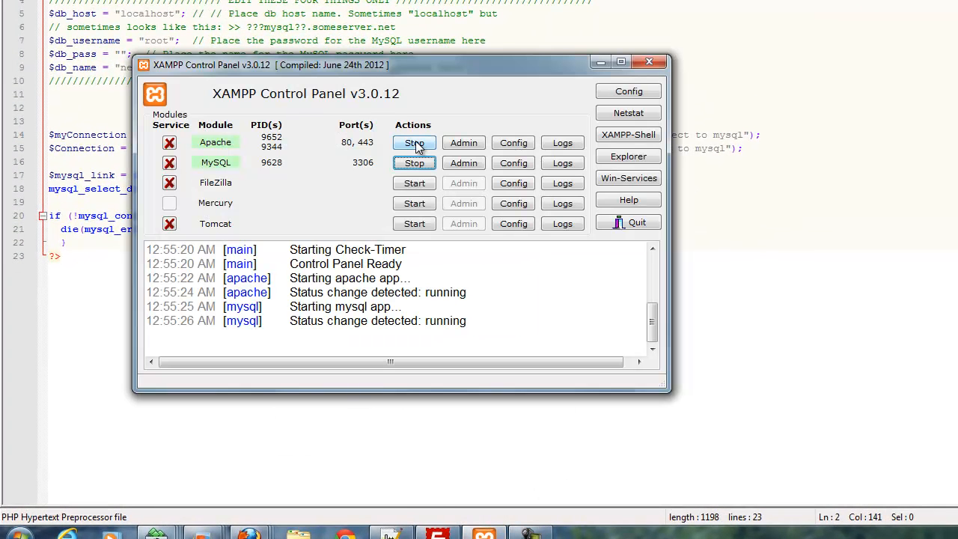
pyautogui.moveTo(414, 162)
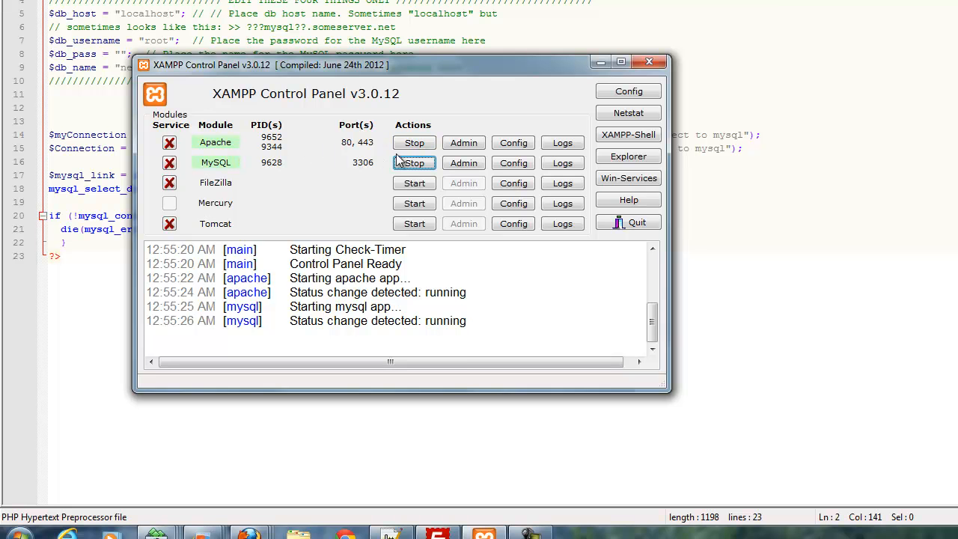
pyautogui.moveTo(414, 142)
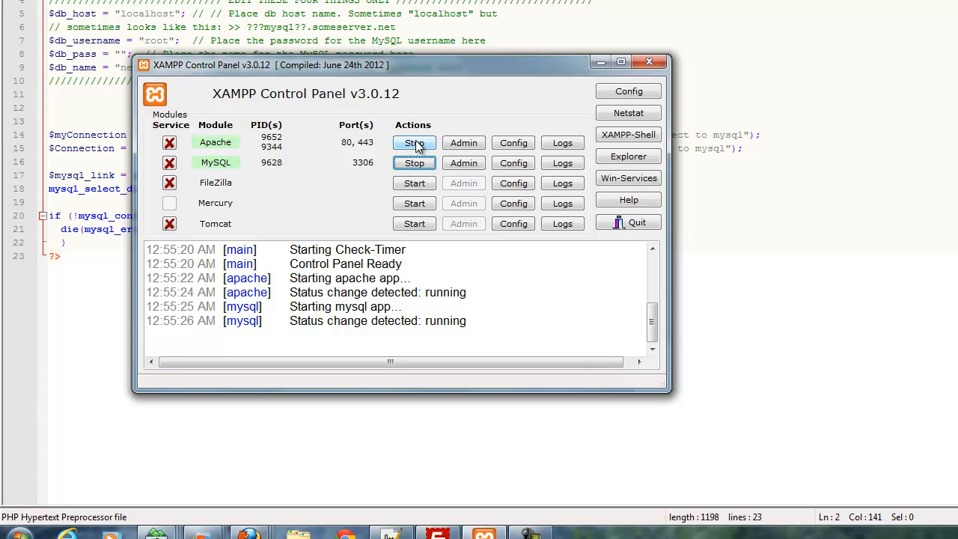
# Stop Apache and MySQL in XAMPP Control Panel, then start both services again
pyautogui.click(414, 143)
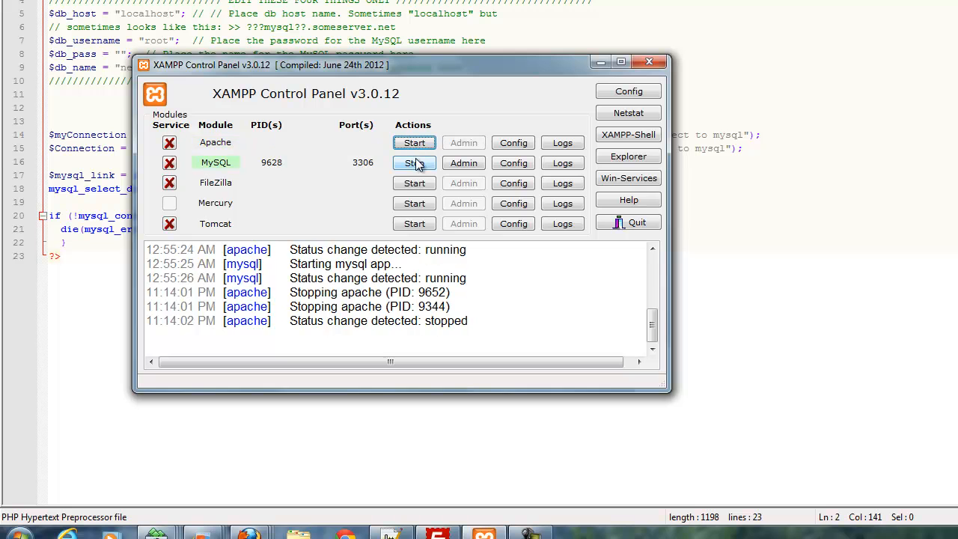
pyautogui.click(414, 163)
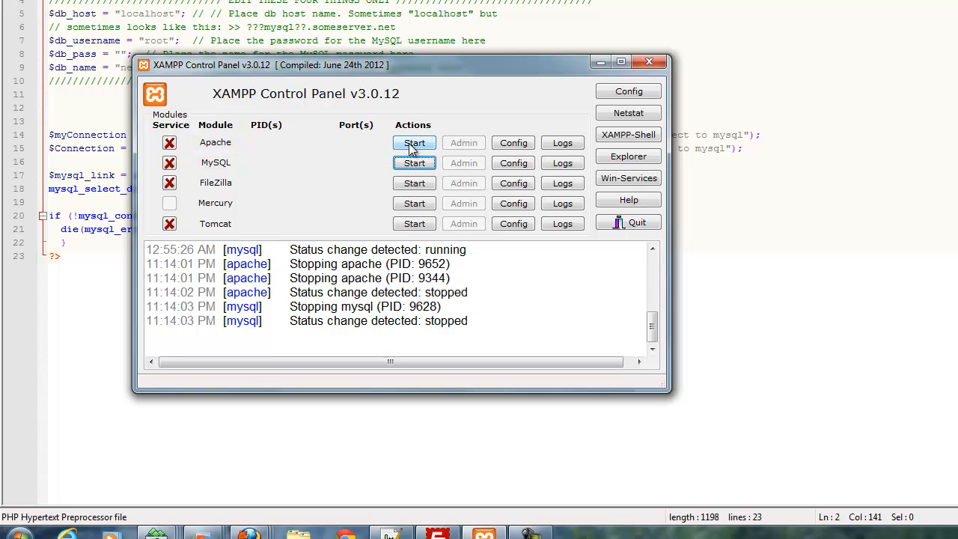
pyautogui.click(413, 143)
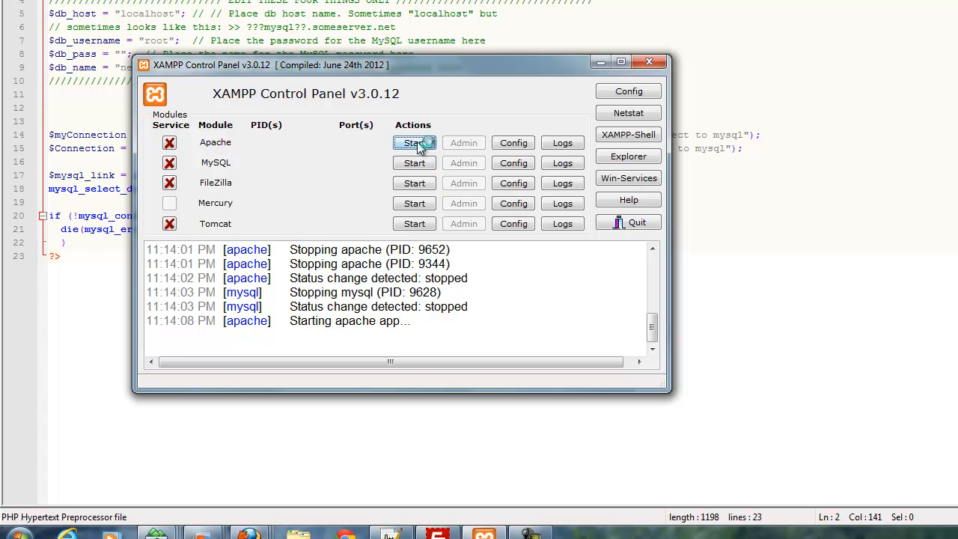
pyautogui.click(414, 142)
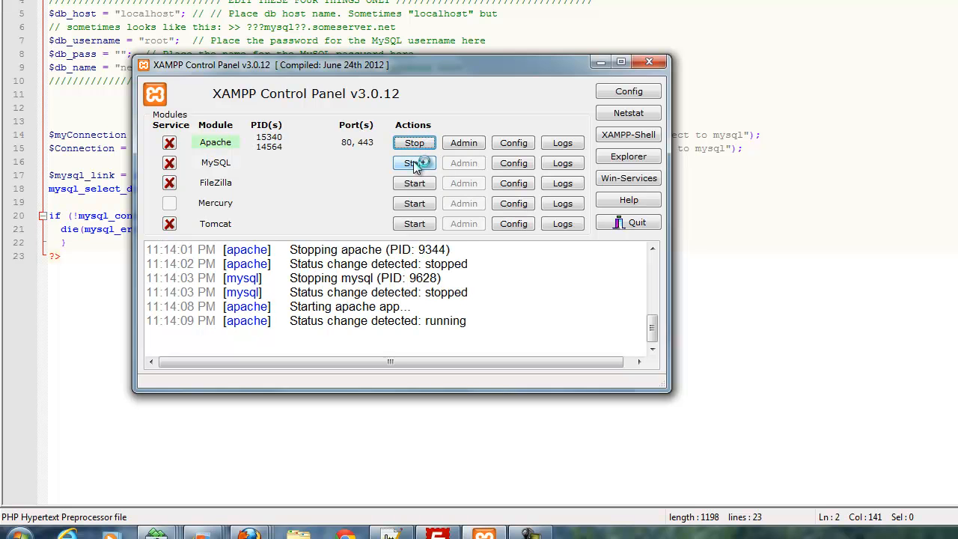
pyautogui.click(414, 162)
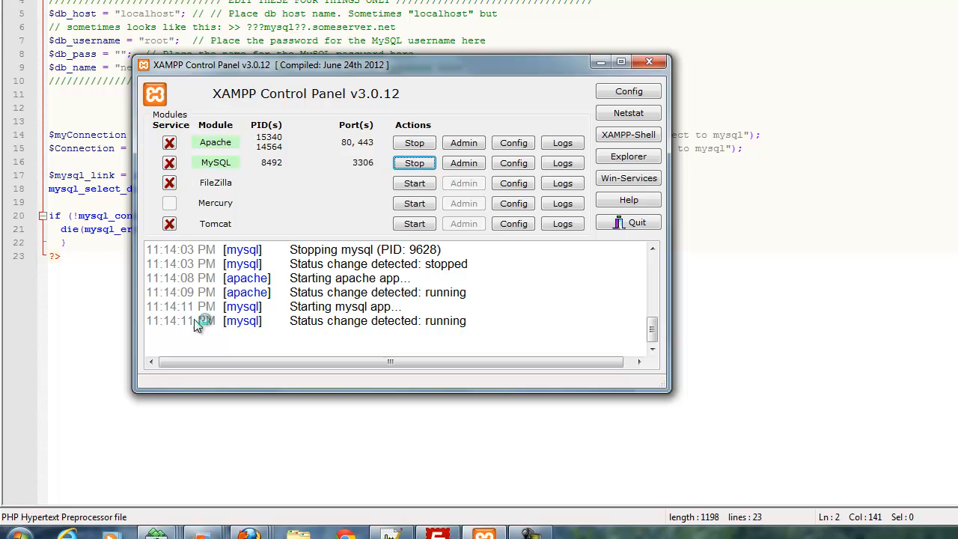
# Open All Programs in the Start Menu and expand the Apache Friends XAMPP folder
pyautogui.click(9, 531)
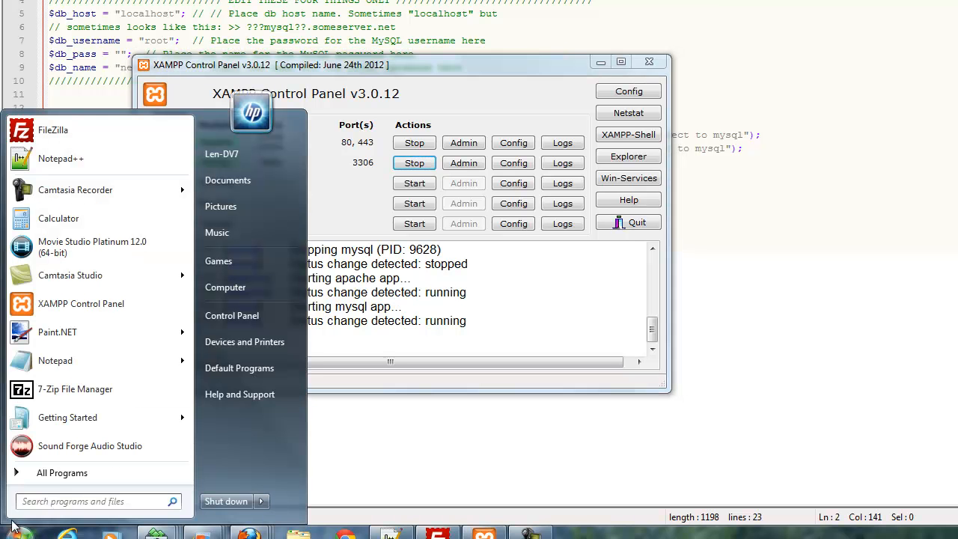
pyautogui.moveTo(62, 472)
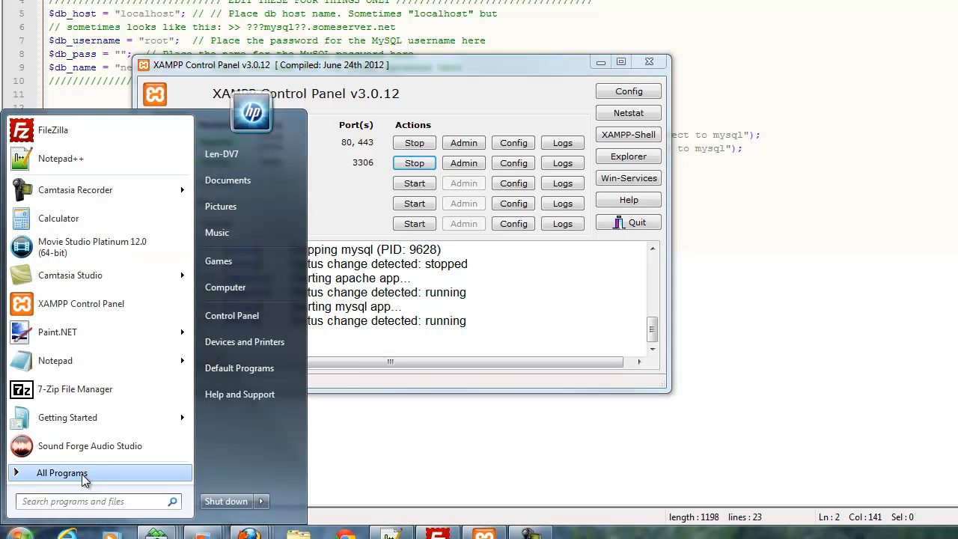
pyautogui.click(62, 472)
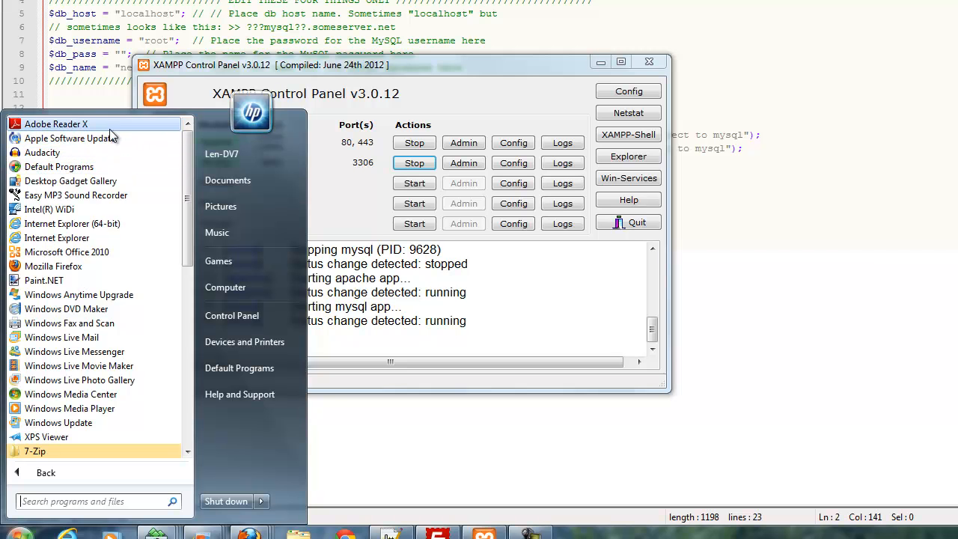
pyautogui.scroll(-3)
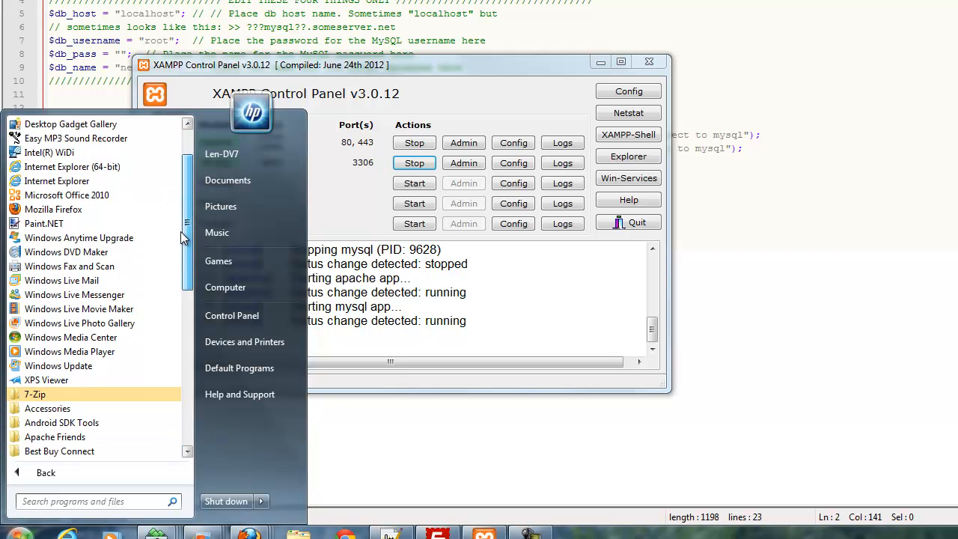
pyautogui.scroll(-3)
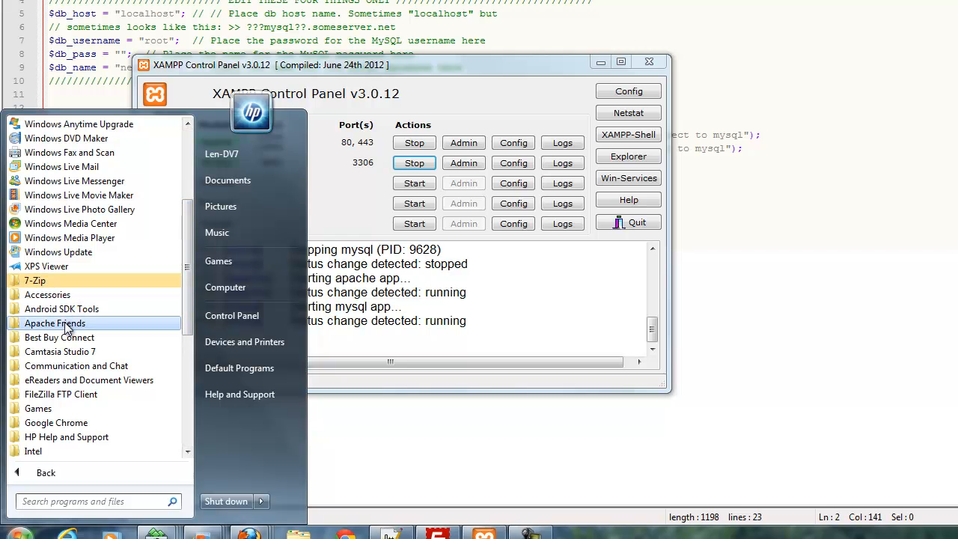
pyautogui.click(55, 322)
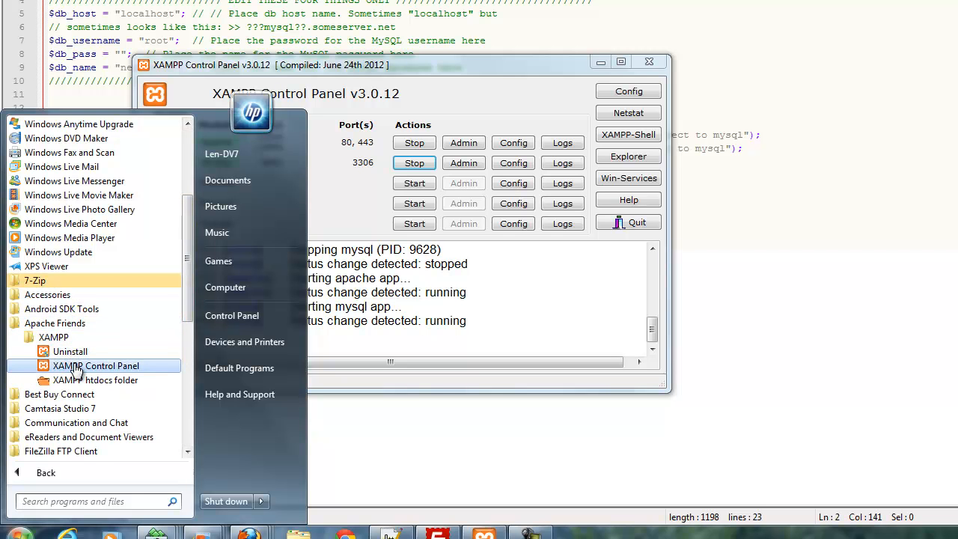
pyautogui.moveTo(595, 432)
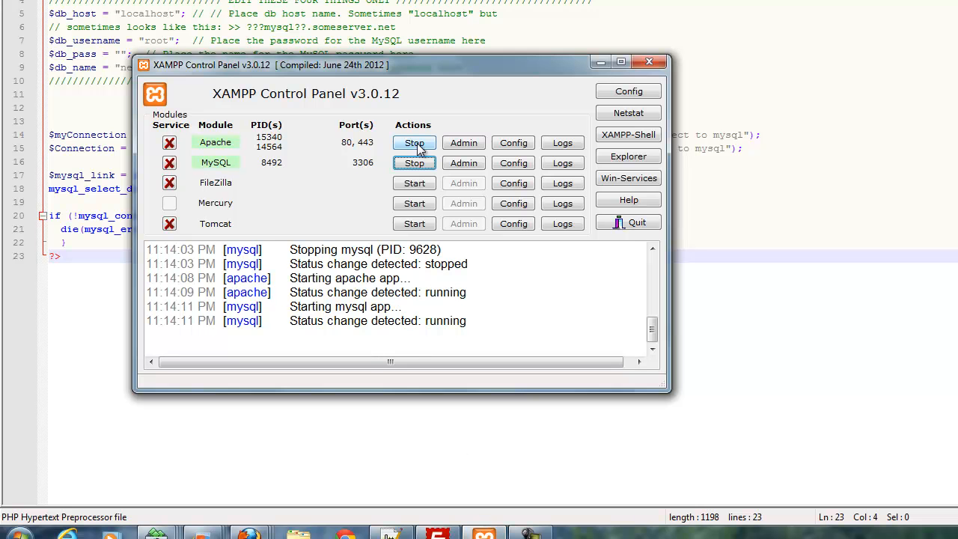
pyautogui.moveTo(414, 163)
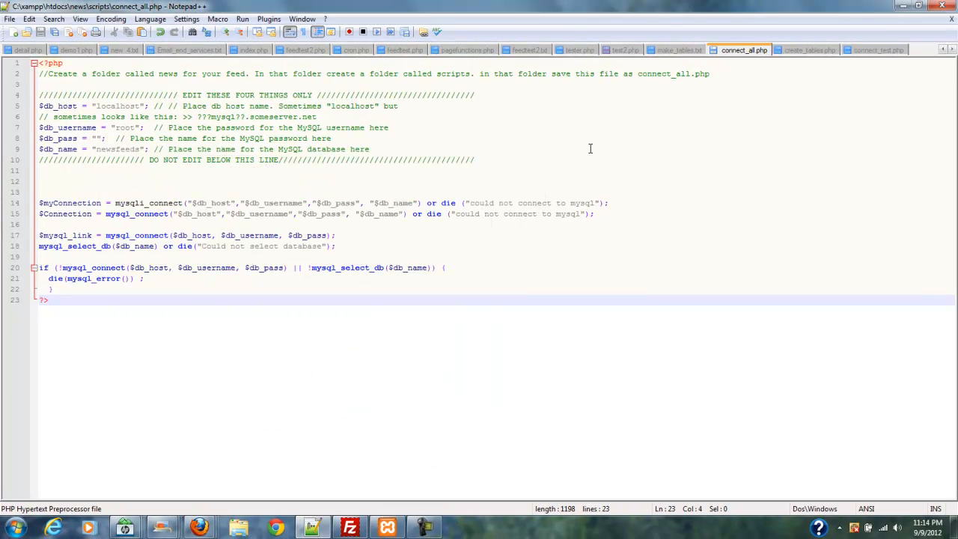
pyautogui.moveTo(446, 318)
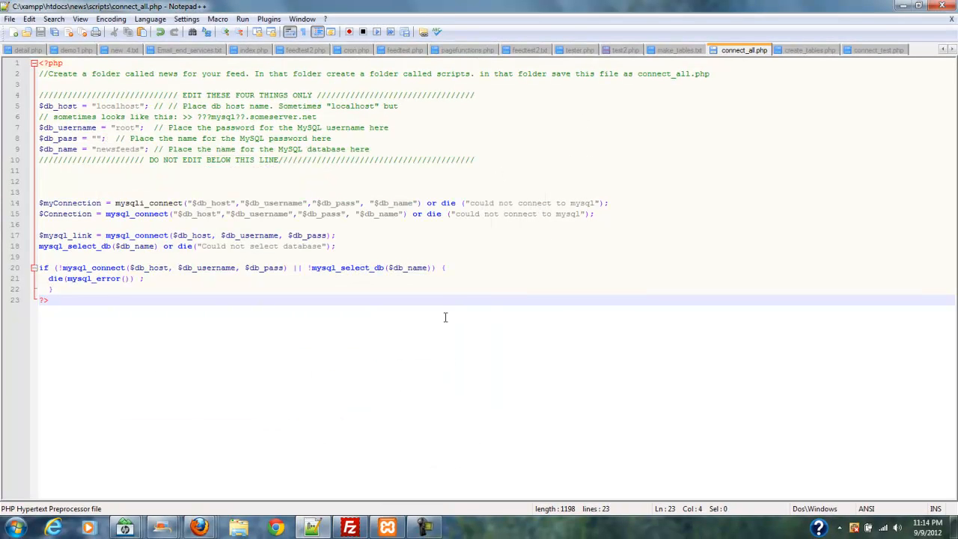
pyautogui.moveTo(459, 300)
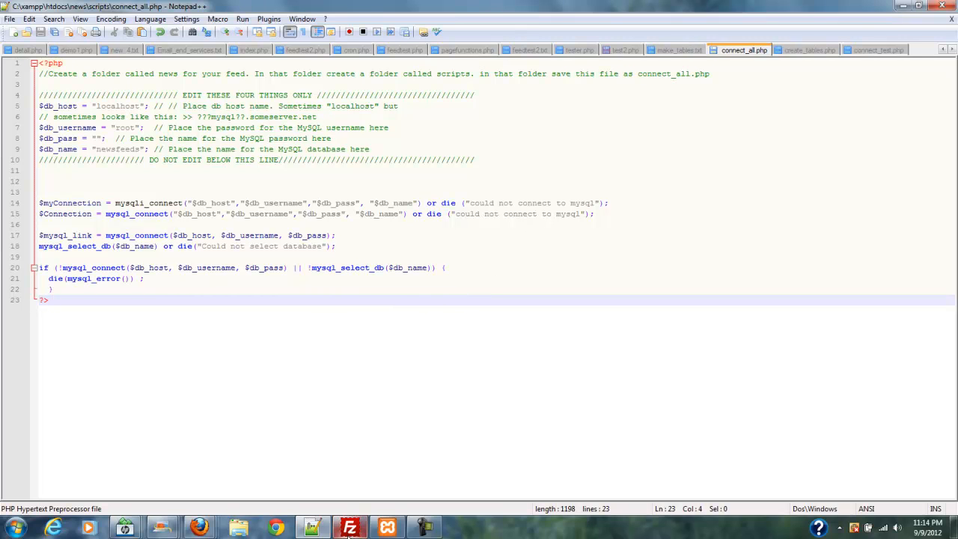
pyautogui.moveTo(387, 528)
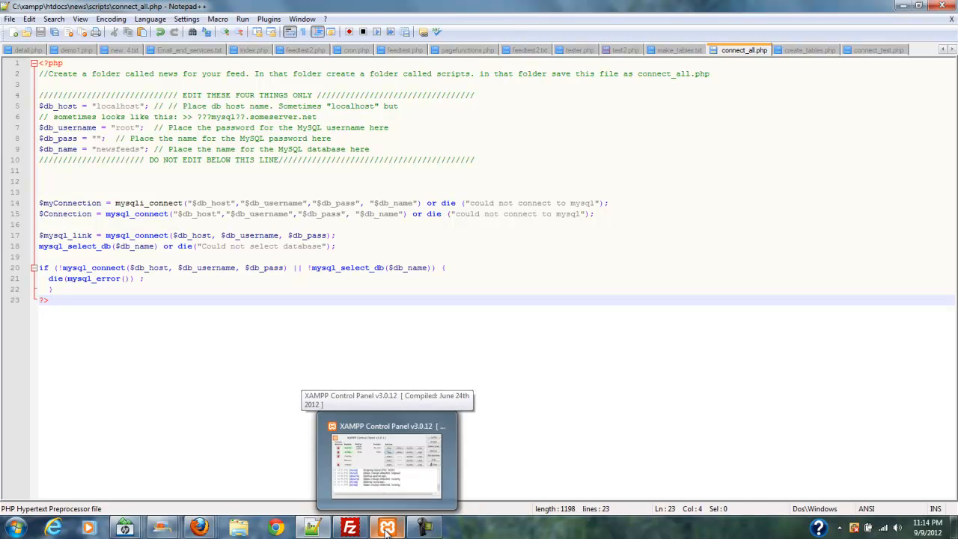
# Switch to the phpMyAdmin Firefox window and load the localhost XAMPP welcome page
pyautogui.click(386, 527)
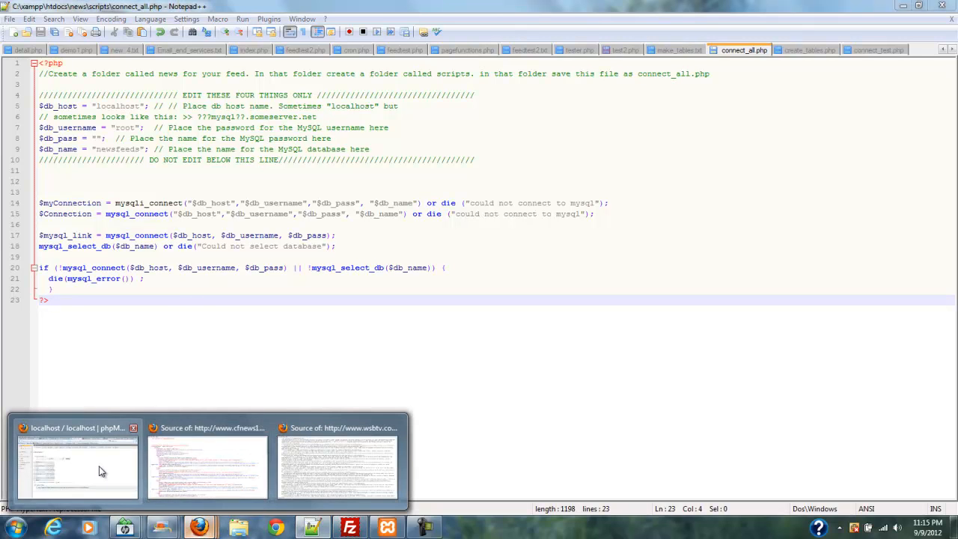
pyautogui.click(78, 468)
pyautogui.write('localhost')
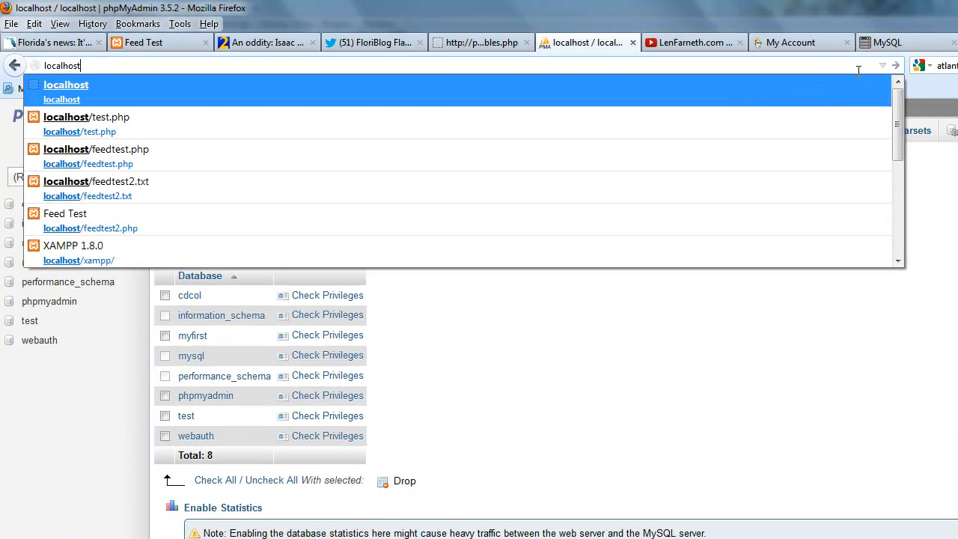
pyautogui.click(73, 245)
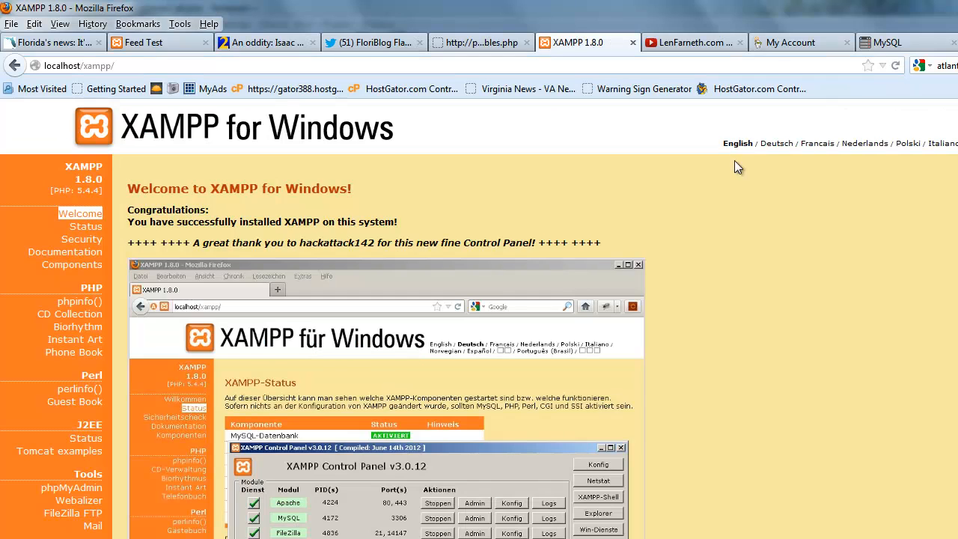
pyautogui.scroll(-3)
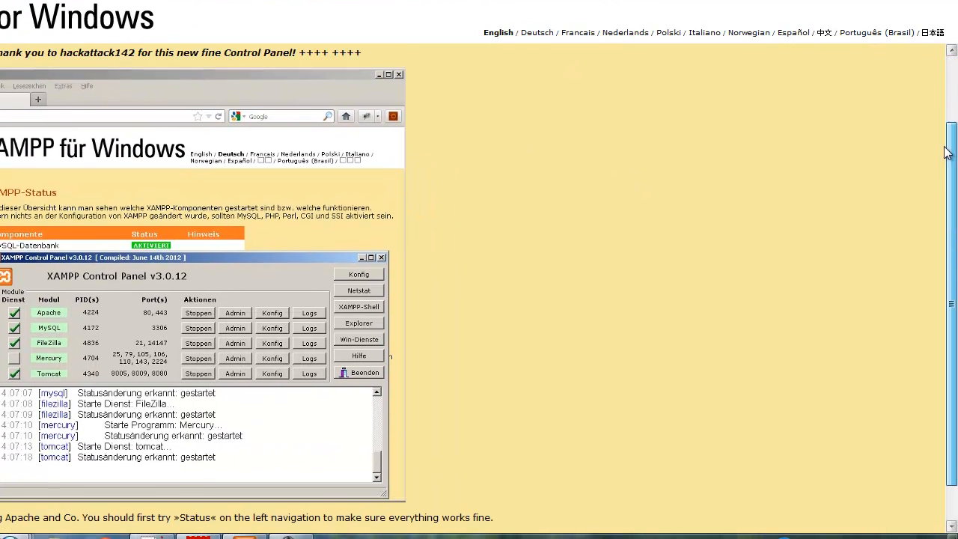
pyautogui.scroll(-3)
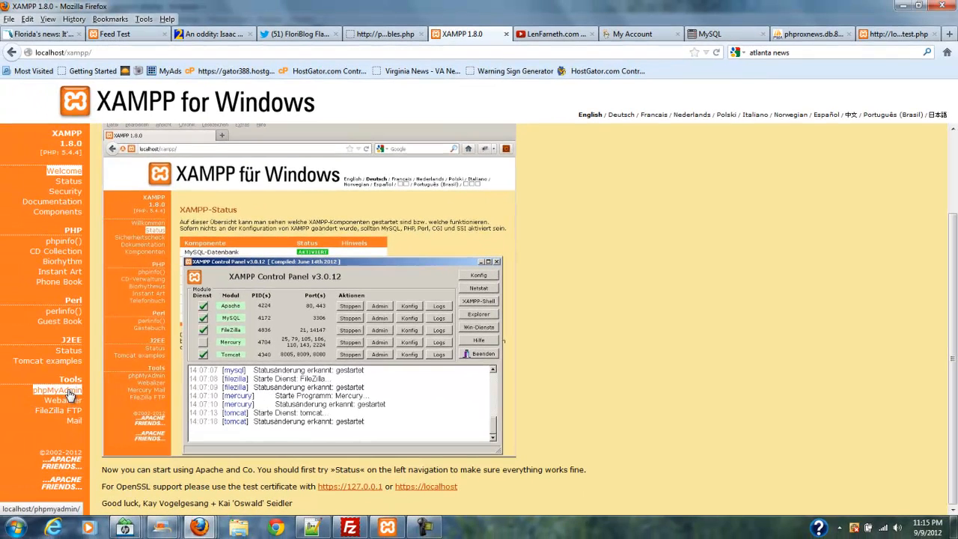
# Open phpMyAdmin from the XAMPP page, then return to connect_all.php in Notepad++
pyautogui.click(57, 390)
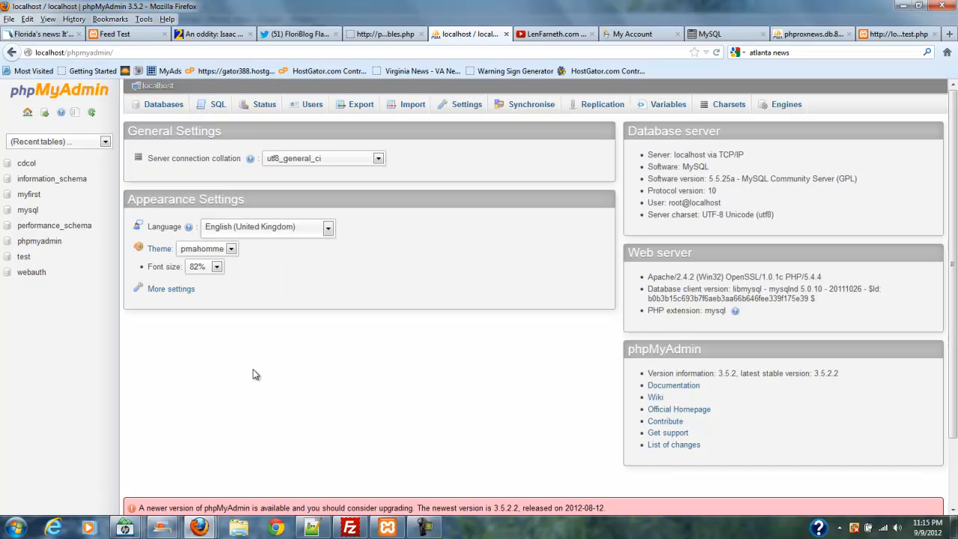
pyautogui.moveTo(342, 439)
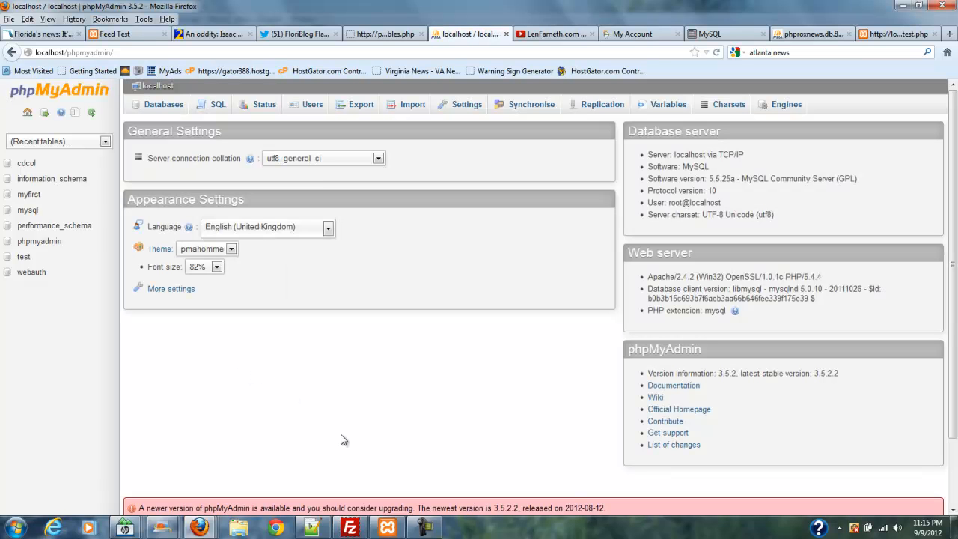
pyautogui.moveTo(312, 528)
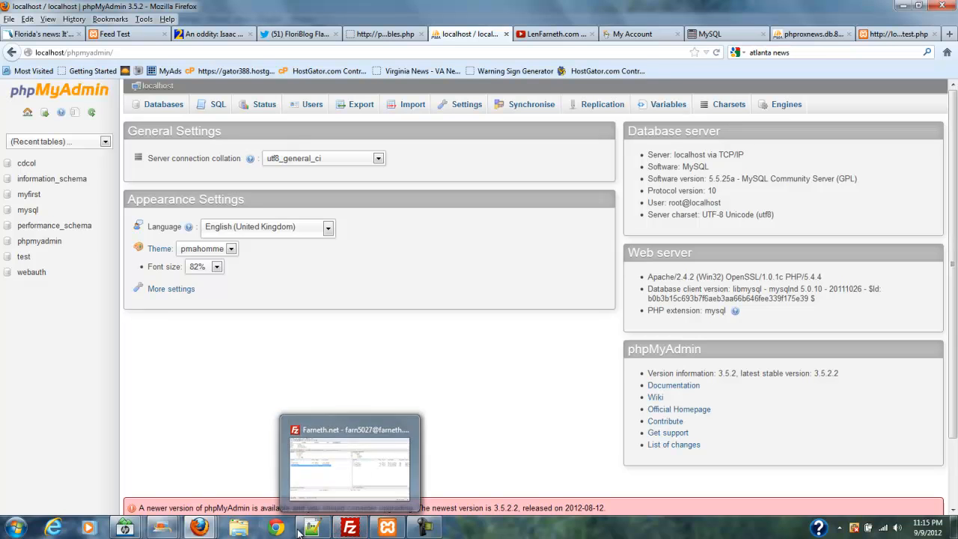
pyautogui.click(312, 528)
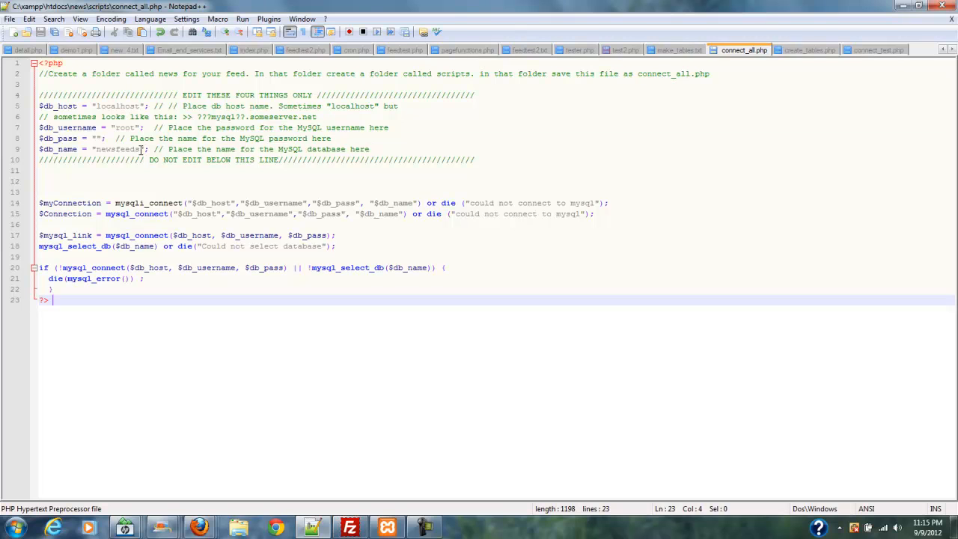
# Select 'newsfeeds' on line 9 of connect_all.php and copy it
pyautogui.doubleClick(118, 149)
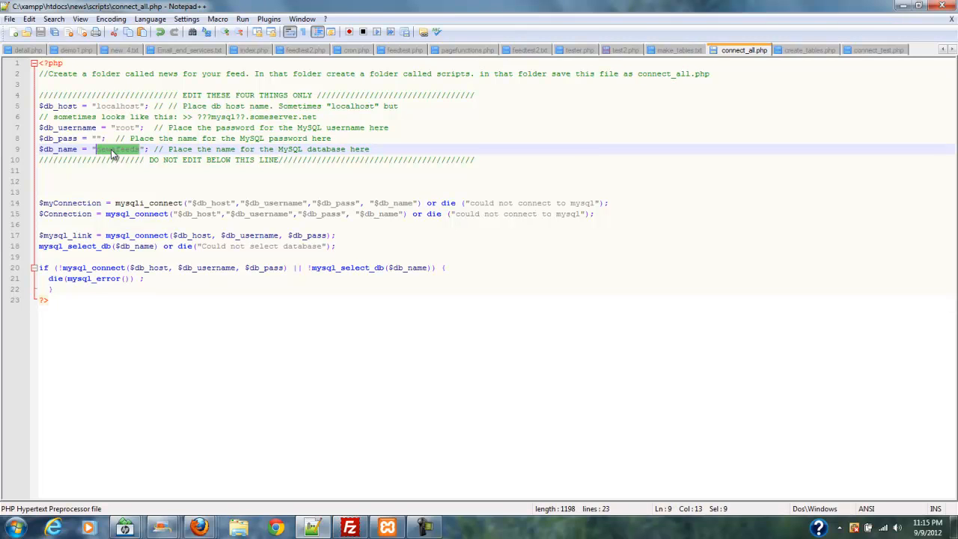
pyautogui.rightClick(116, 148)
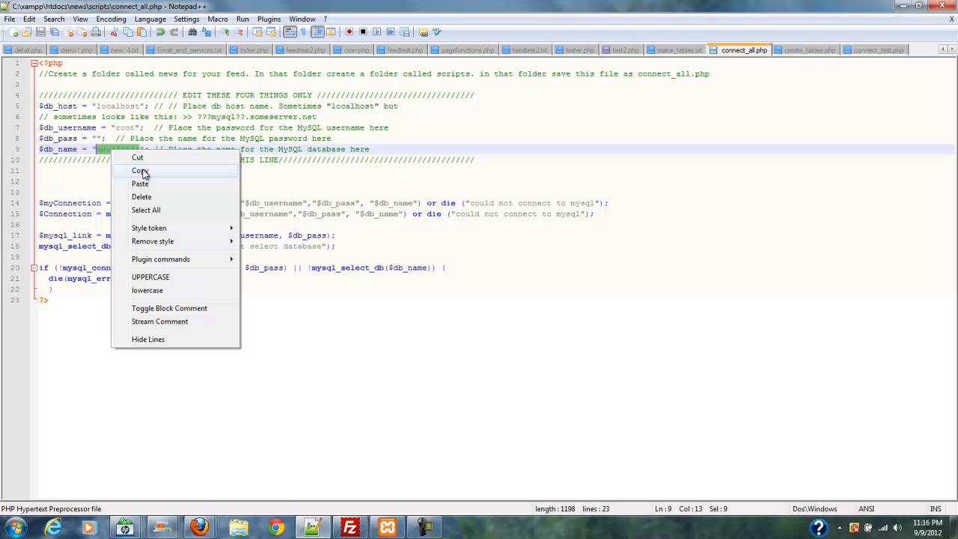
pyautogui.click(140, 171)
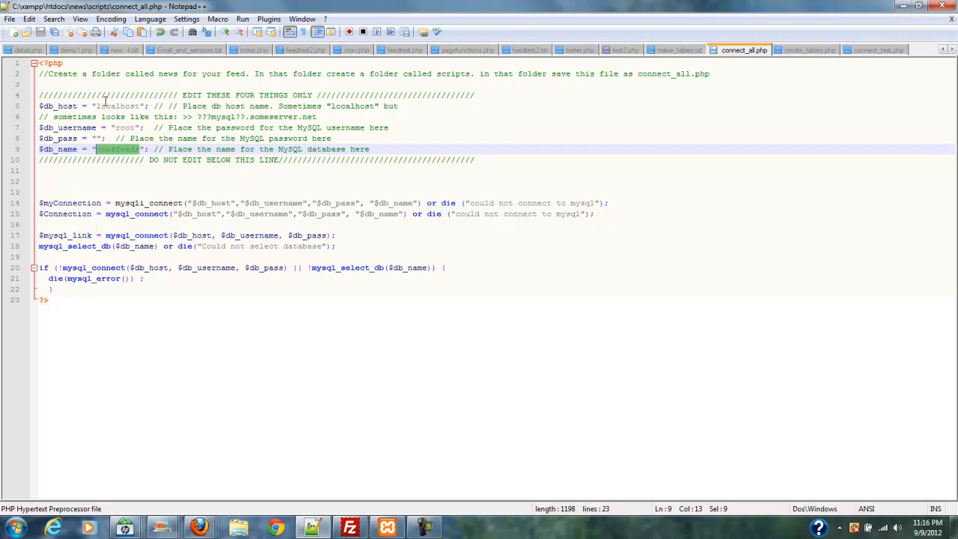
pyautogui.moveTo(136, 126)
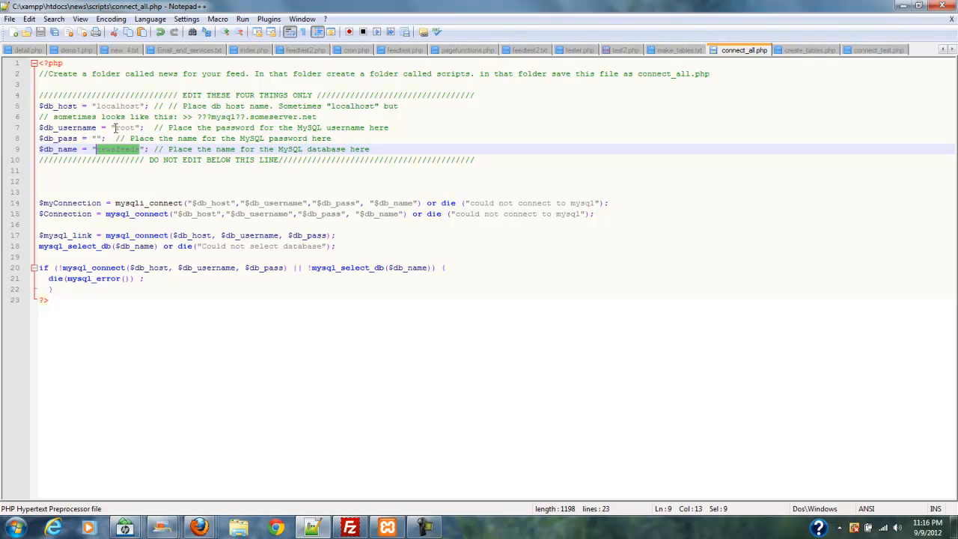
pyautogui.moveTo(125, 155)
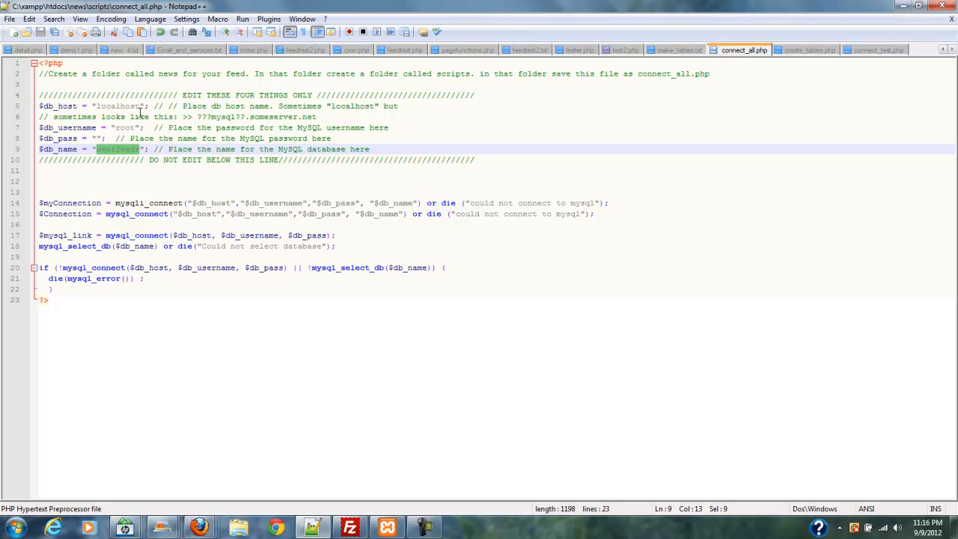
pyautogui.moveTo(434, 383)
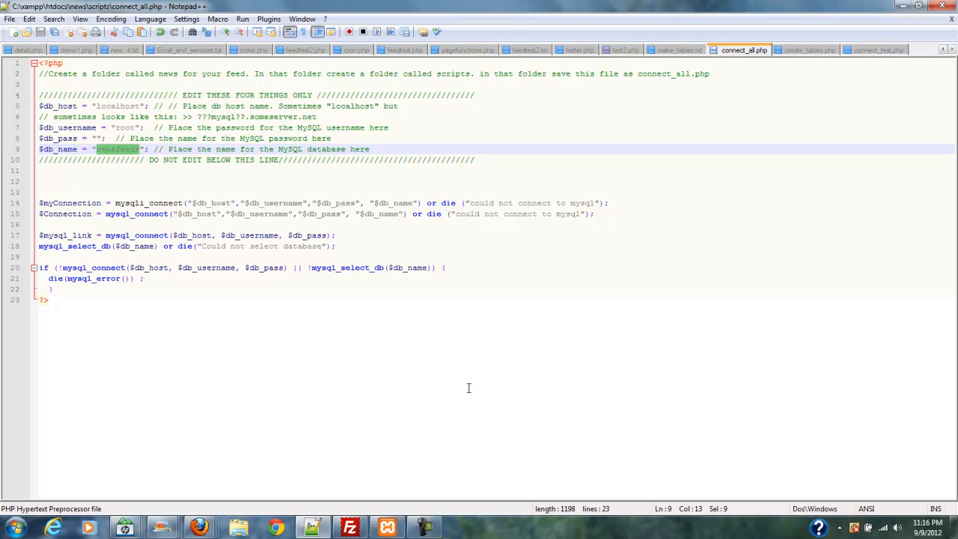
pyautogui.moveTo(436, 390)
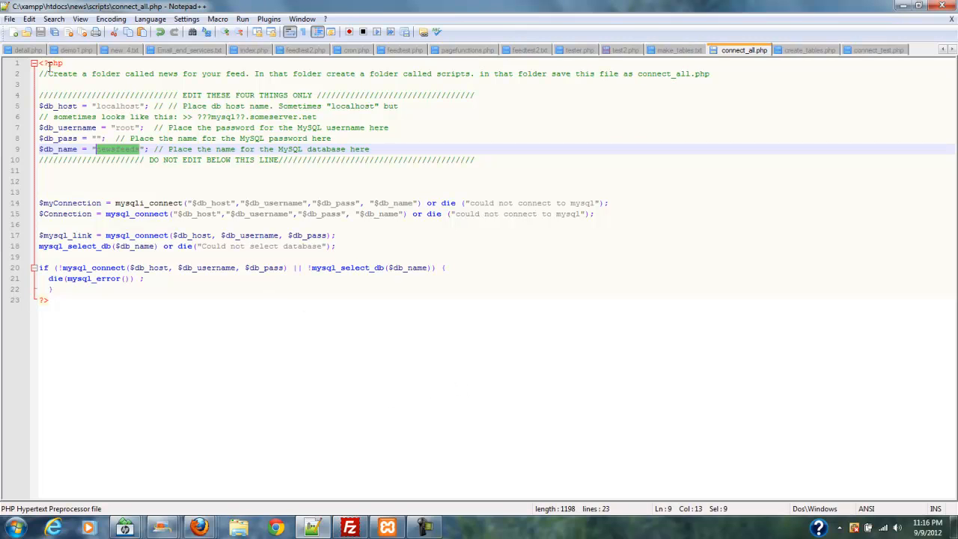
pyautogui.moveTo(116, 308)
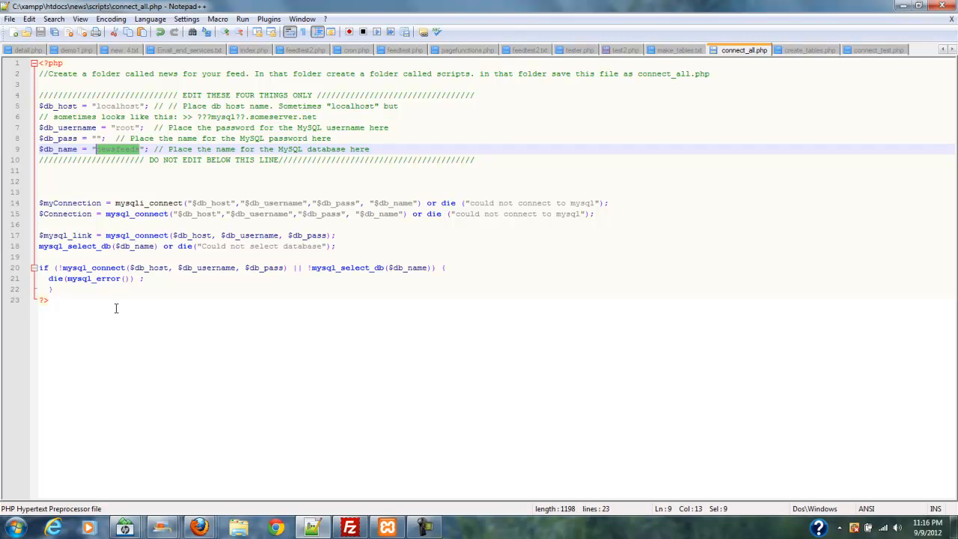
pyautogui.moveTo(361, 515)
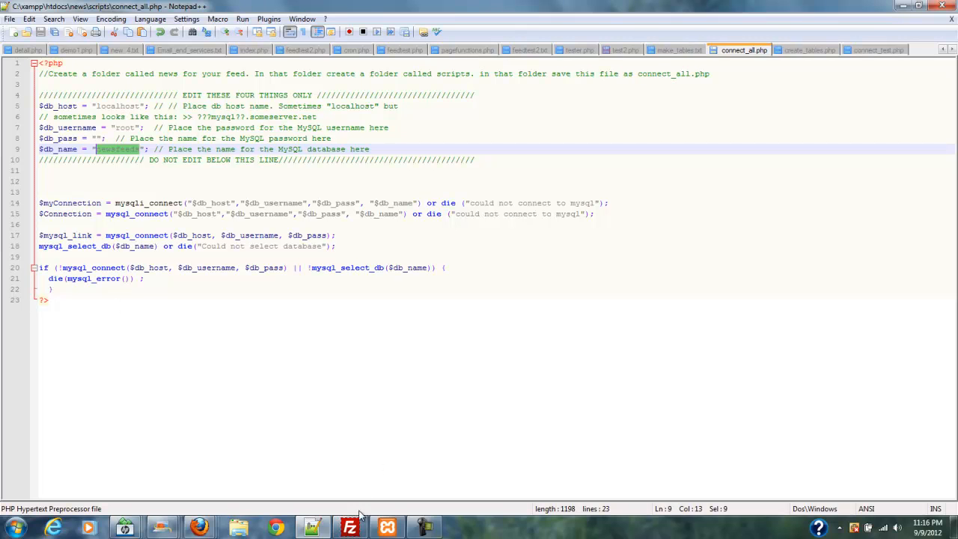
pyautogui.moveTo(268, 527)
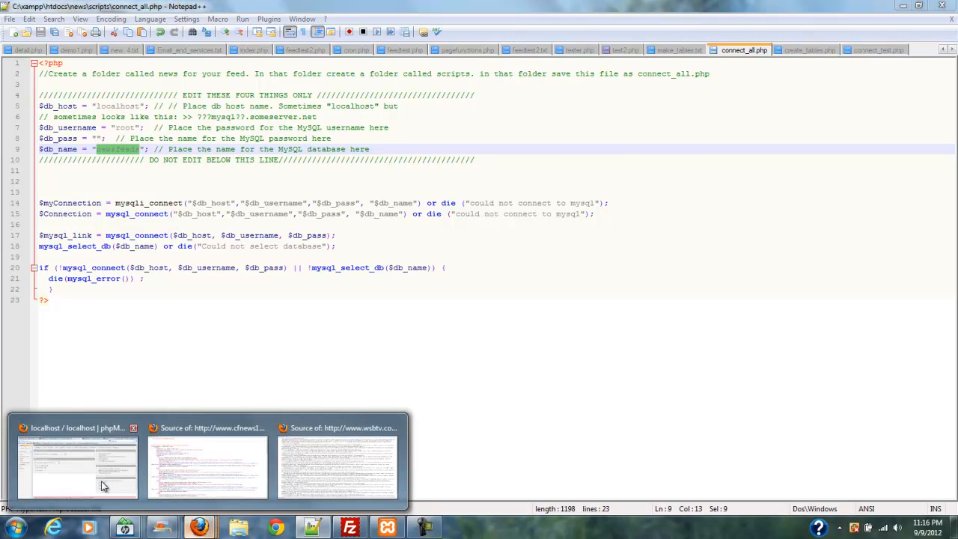
# Paste 'newsfeeds' into phpMyAdmin's Create database field on the Databases tab and create it
pyautogui.click(77, 464)
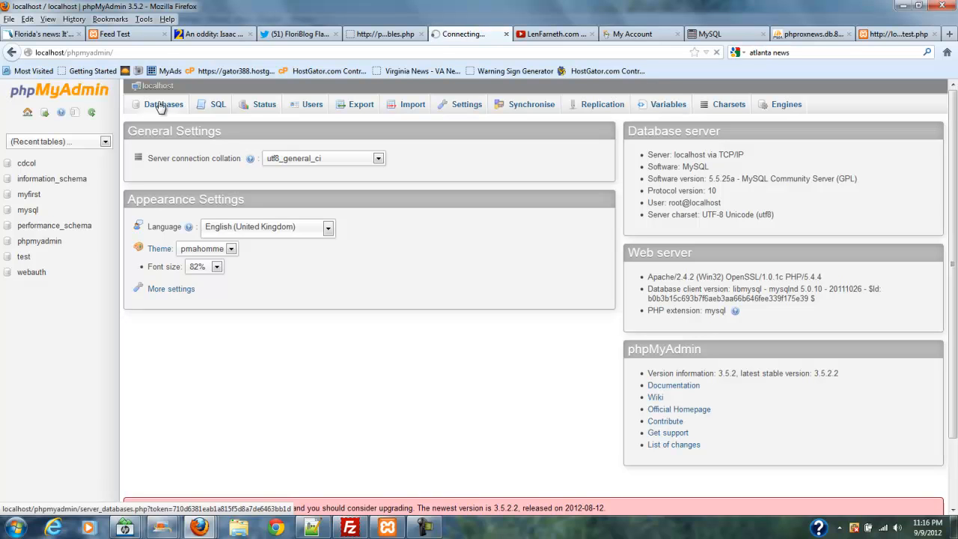
pyautogui.click(162, 104)
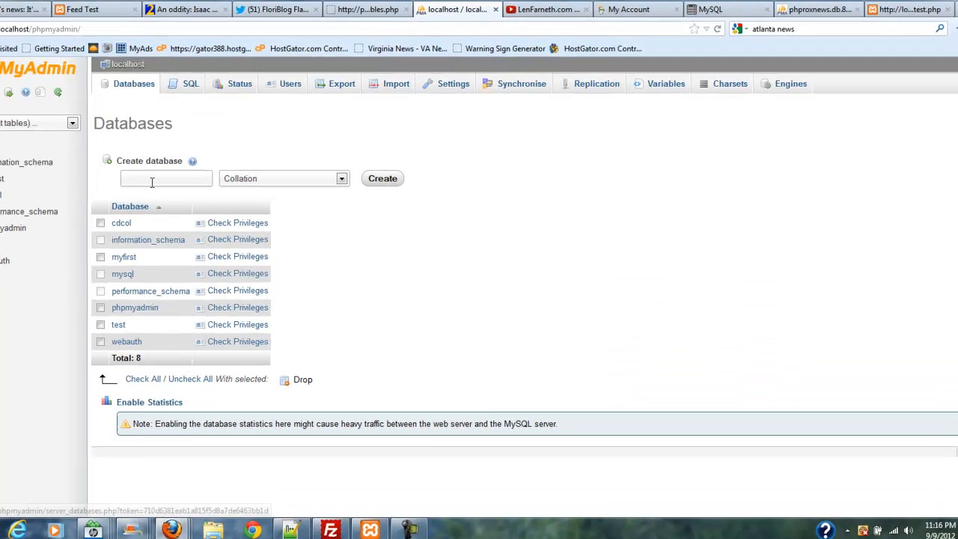
pyautogui.rightClick(151, 178)
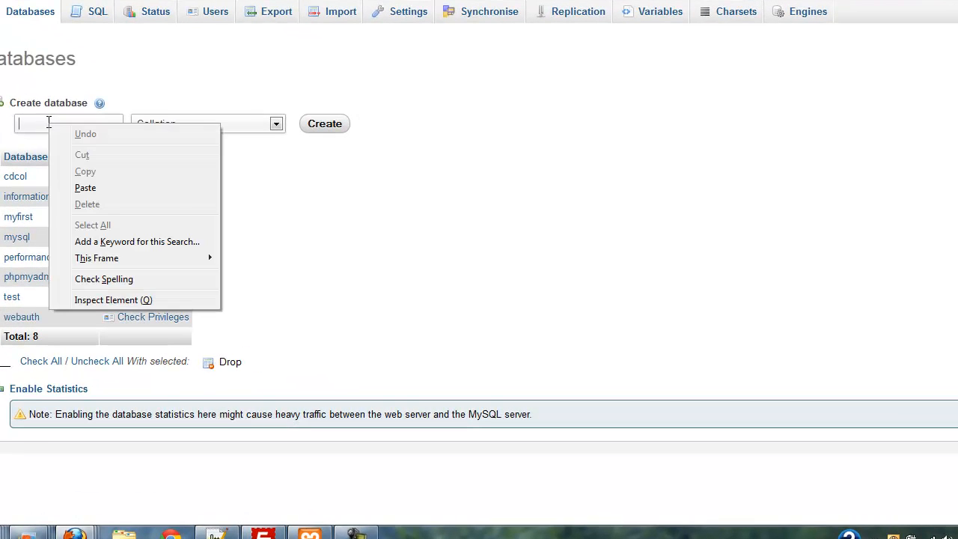
pyautogui.click(85, 188)
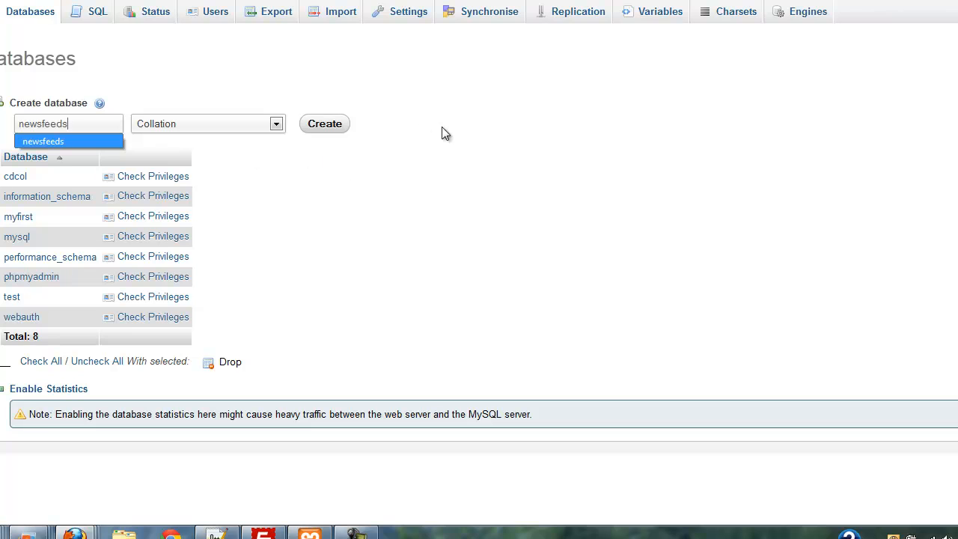
pyautogui.click(324, 123)
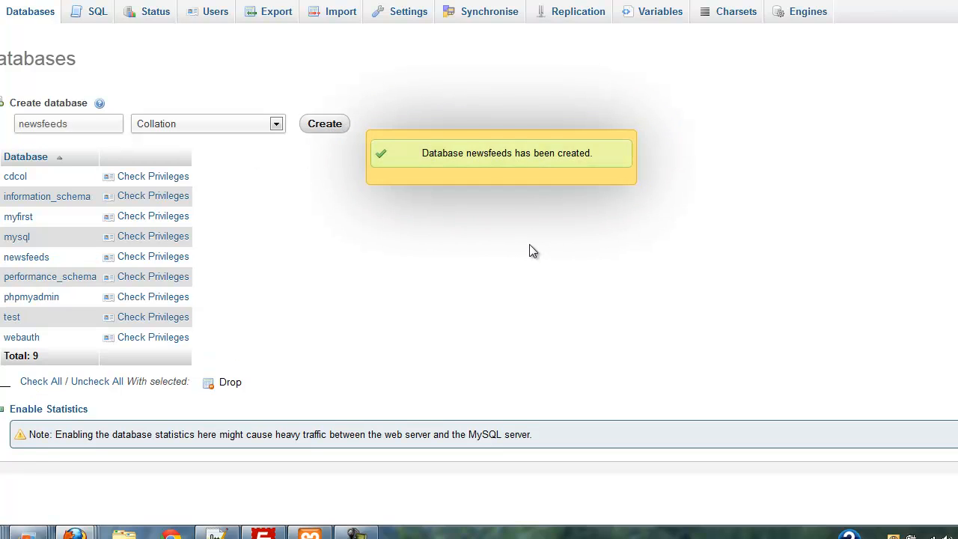
pyautogui.moveTo(576, 167)
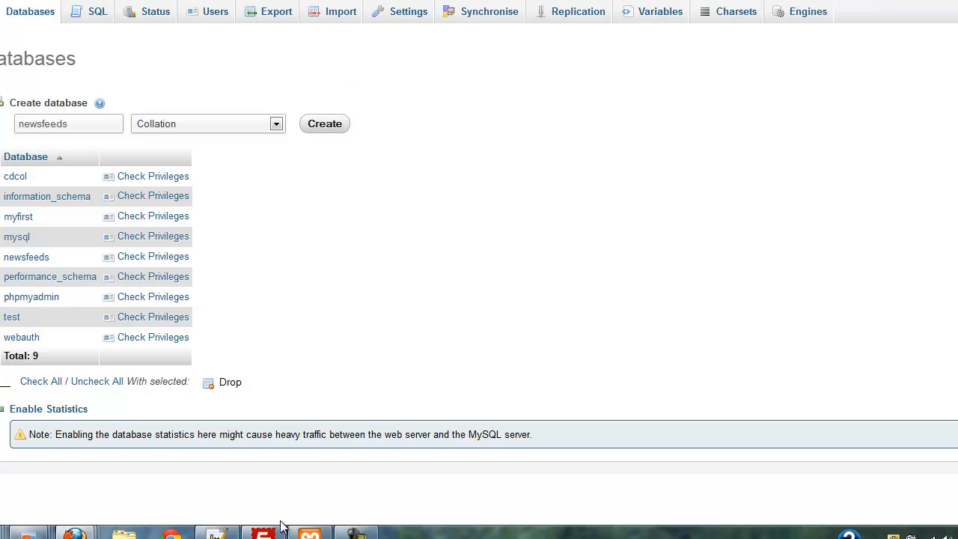
# Bring Notepad++ with connect_all.php back to the front
pyautogui.click(217, 533)
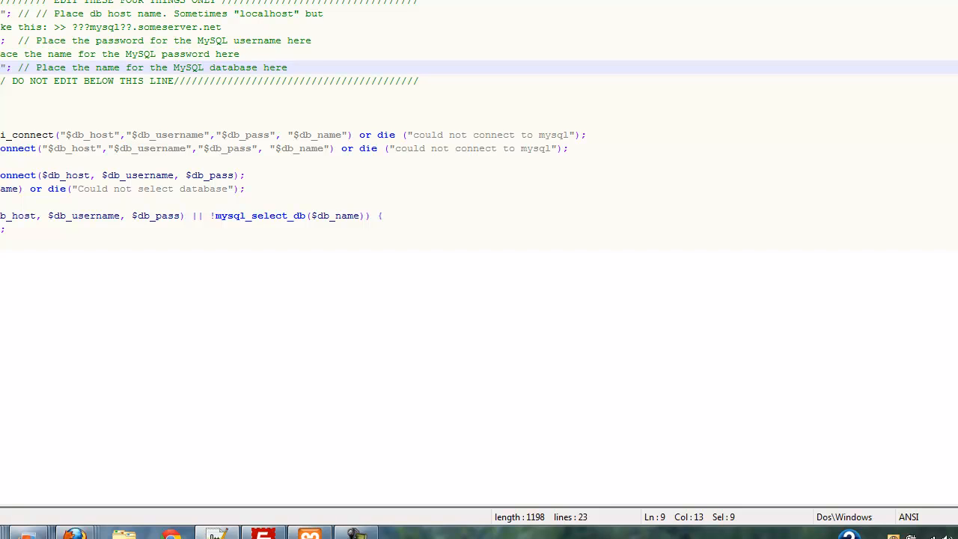
pyautogui.moveTo(94, 461)
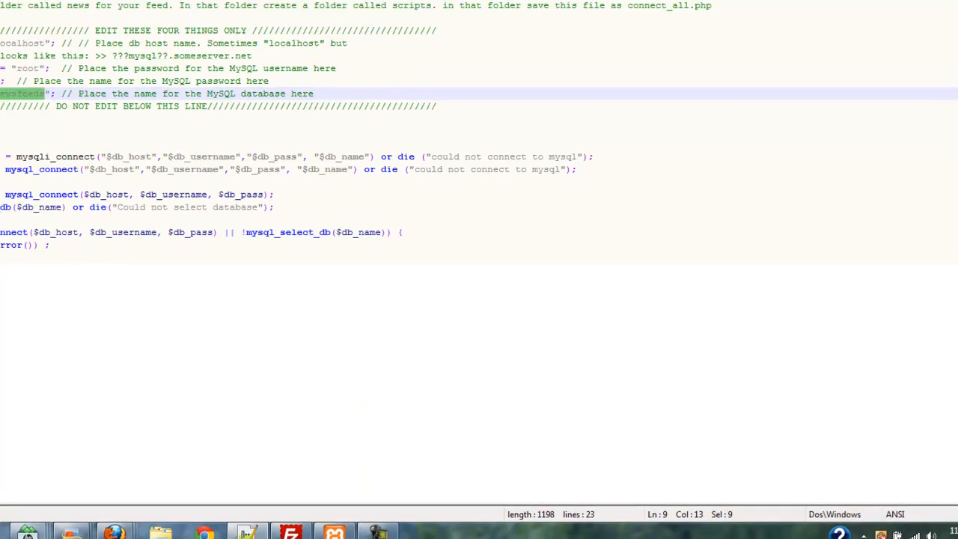
# Start Save As for connect_all.php and browse up to C:\xampp\htdocs
pyautogui.click(10, 18)
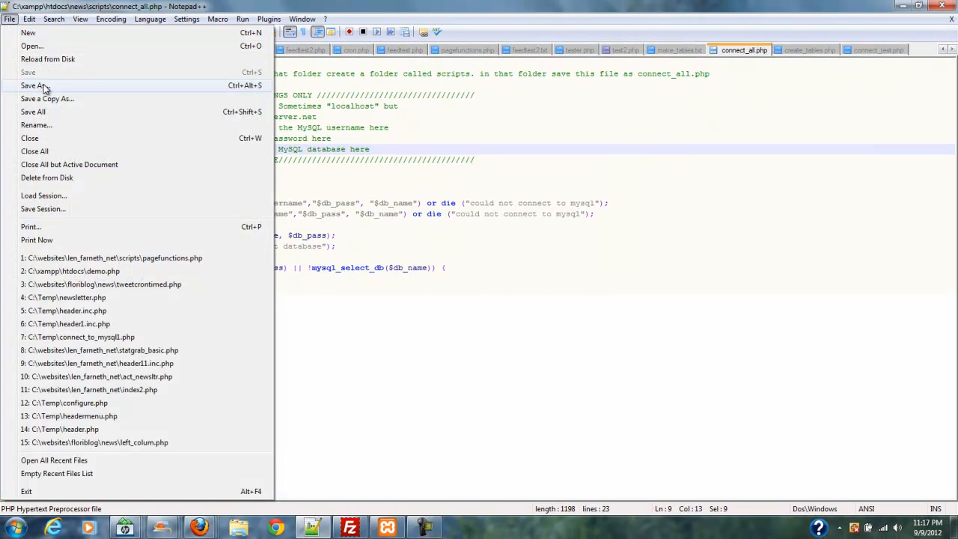
pyautogui.click(34, 85)
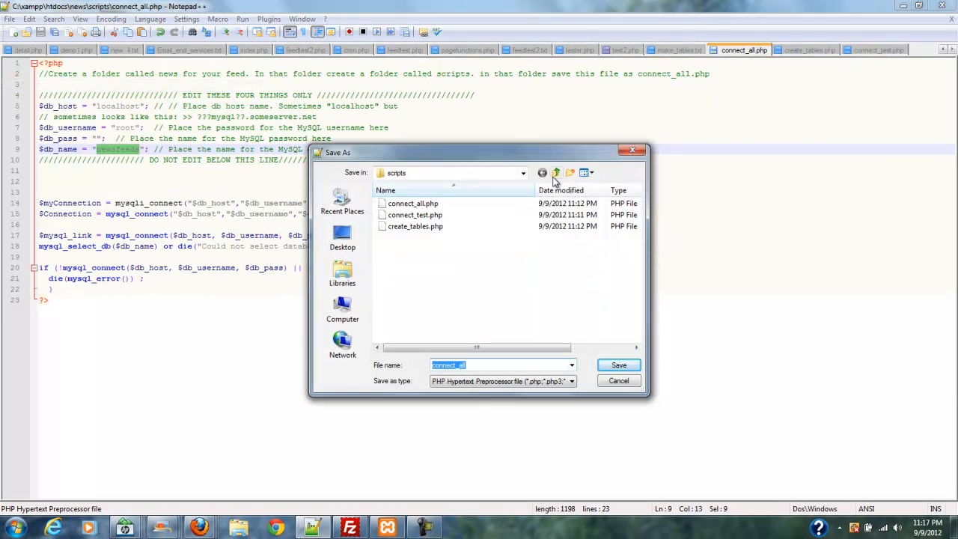
pyautogui.click(556, 173)
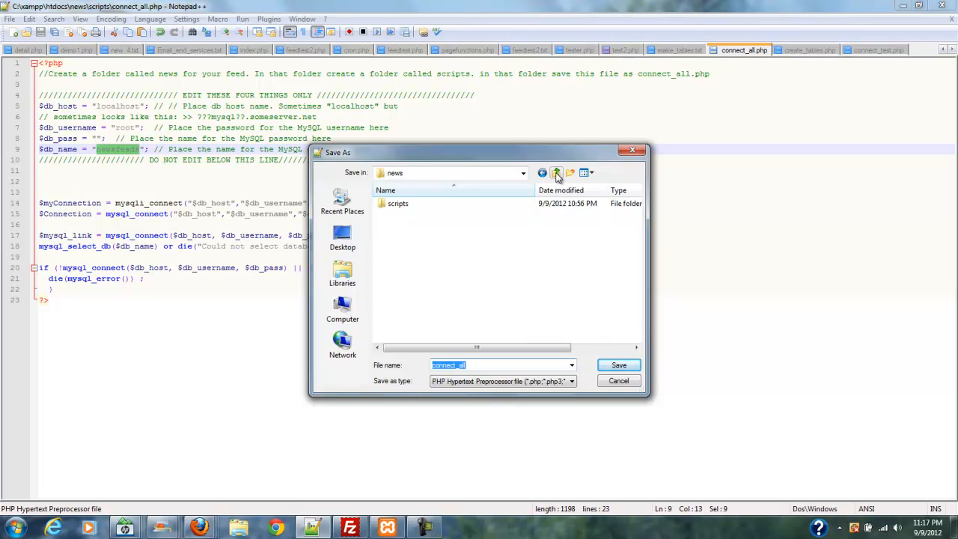
pyautogui.click(556, 173)
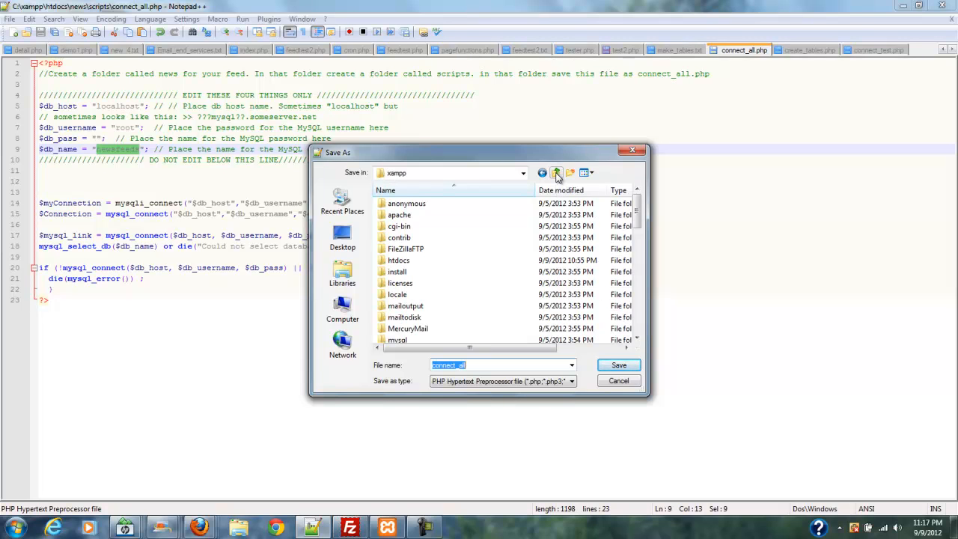
pyautogui.click(556, 173)
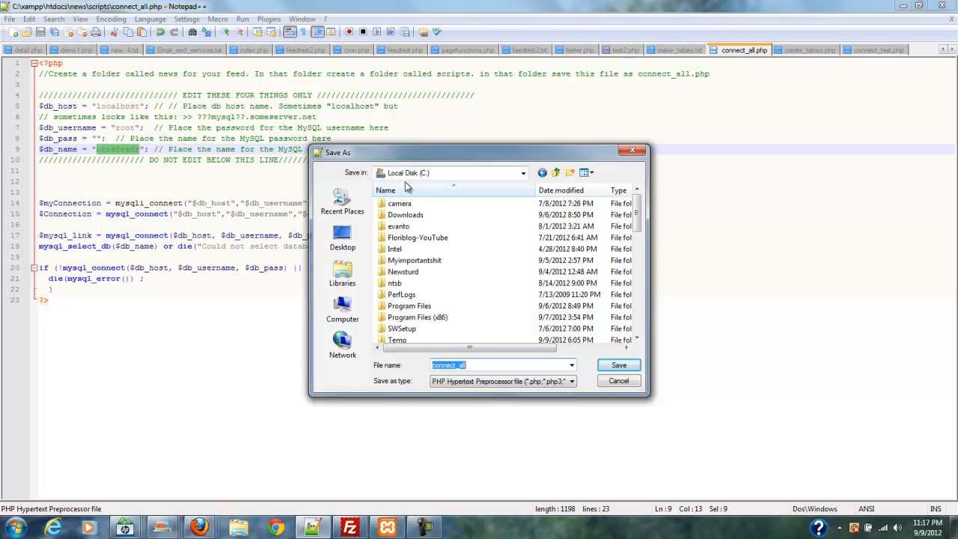
pyautogui.scroll(-3)
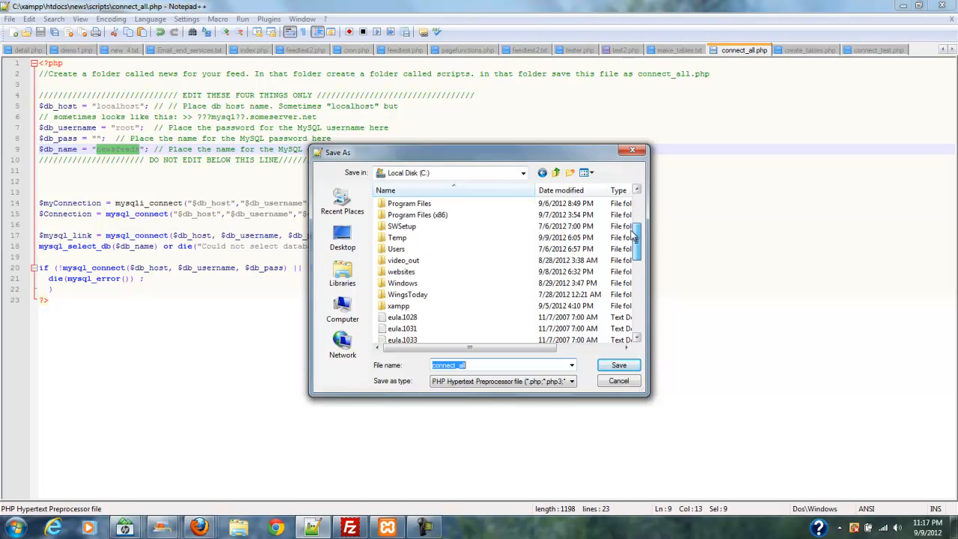
pyautogui.scroll(-3)
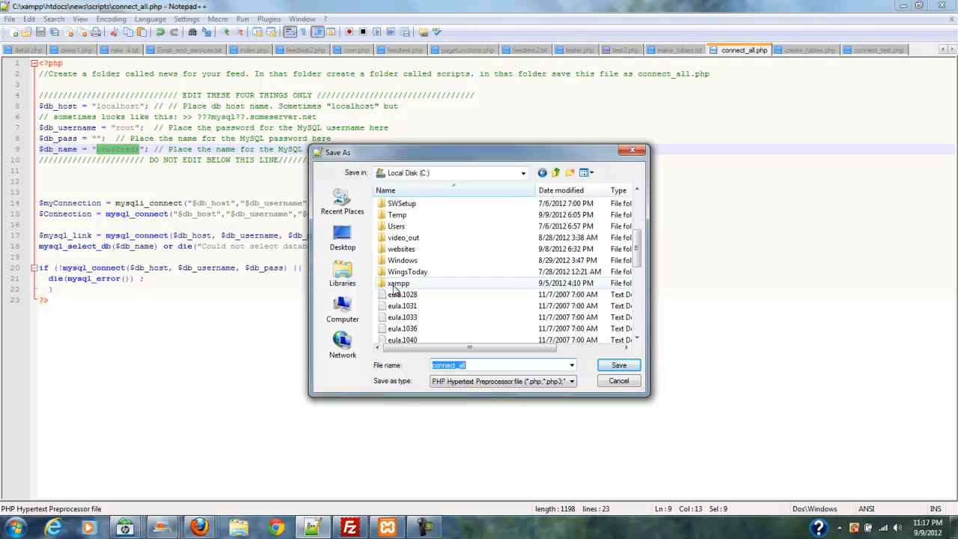
pyautogui.doubleClick(398, 283)
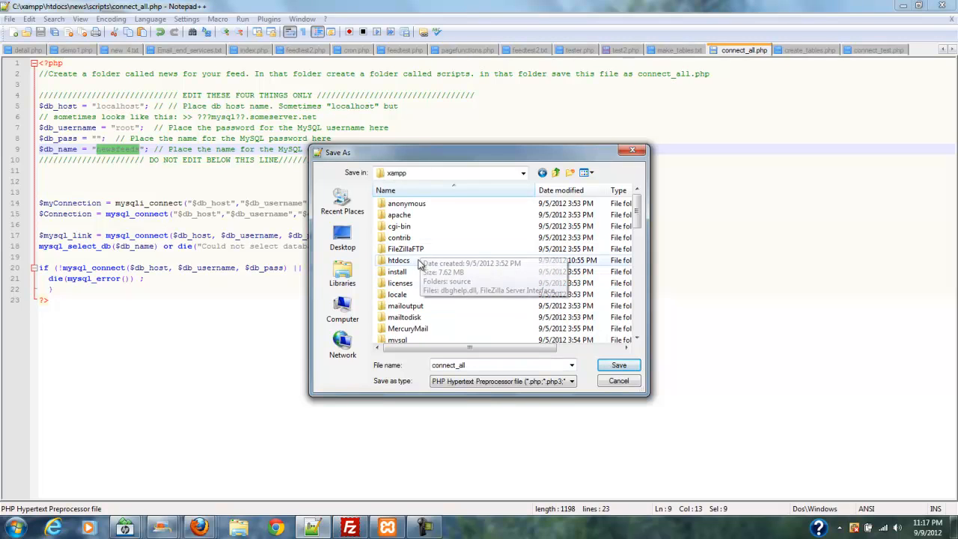
pyautogui.doubleClick(399, 259)
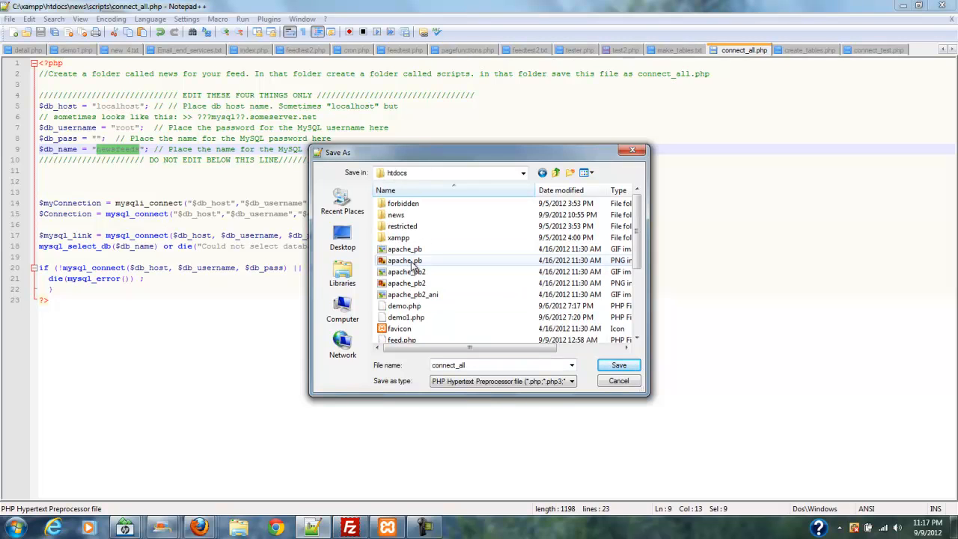
pyautogui.moveTo(395, 214)
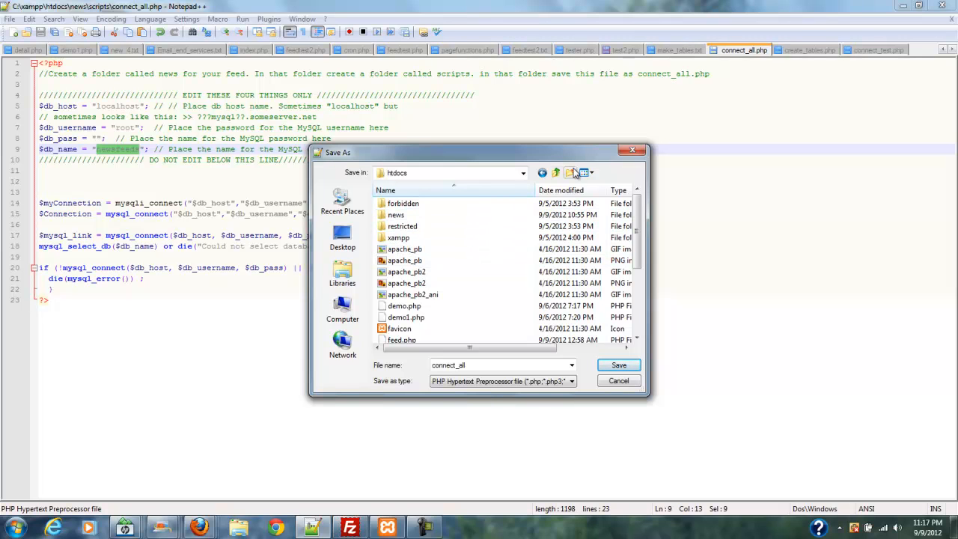
pyautogui.moveTo(570, 173)
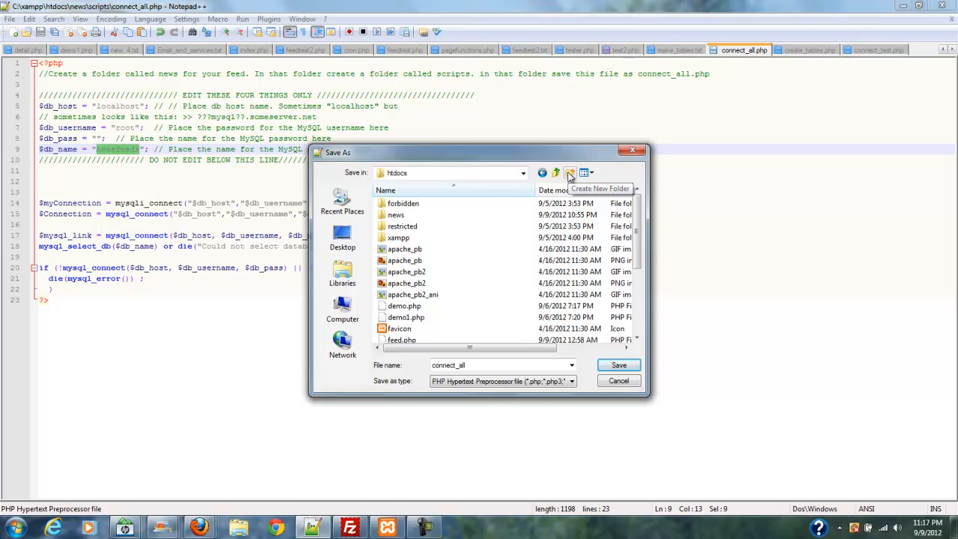
# Create a new folder in htdocs, name it 'news', and decline merging with the existing news folder
pyautogui.click(570, 173)
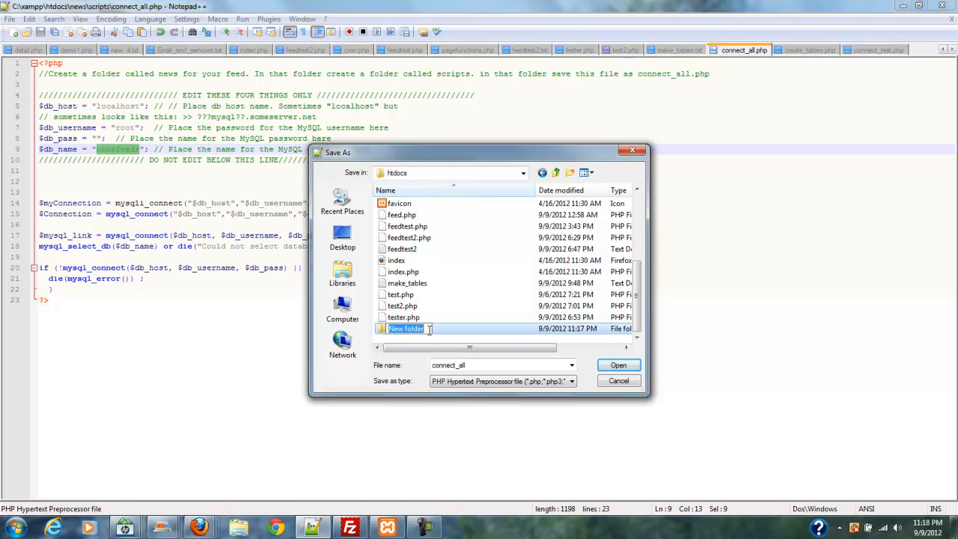
pyautogui.moveTo(445, 334)
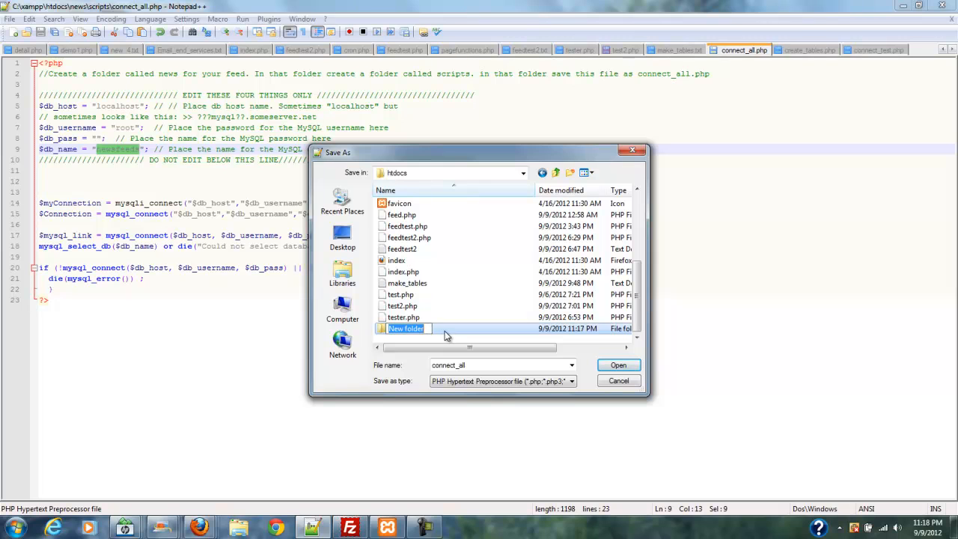
pyautogui.moveTo(449, 333)
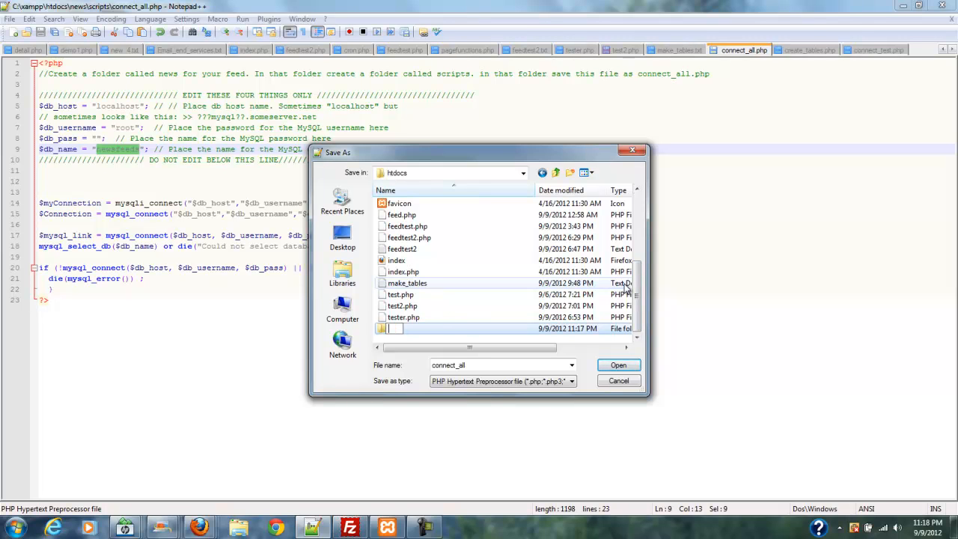
pyautogui.write('news')
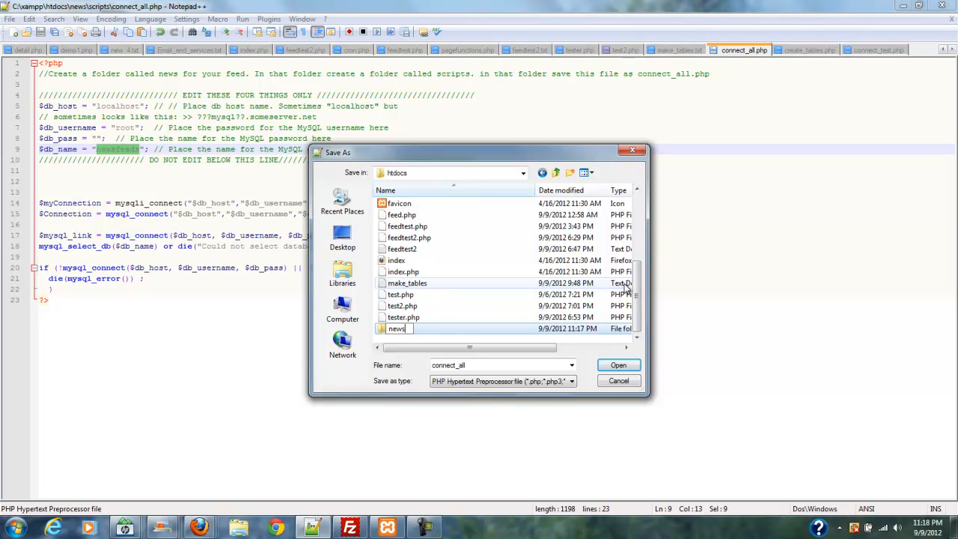
pyautogui.click(618, 365)
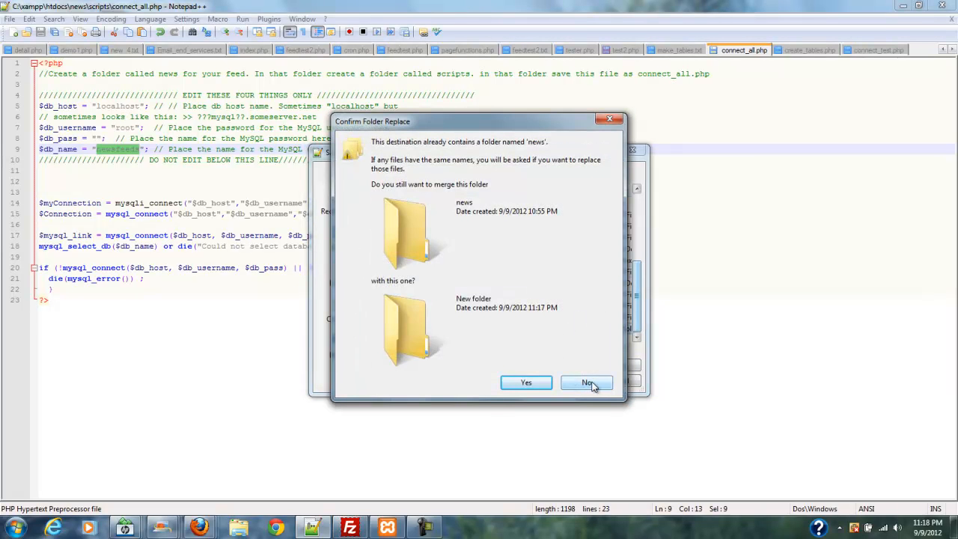
pyautogui.moveTo(598, 386)
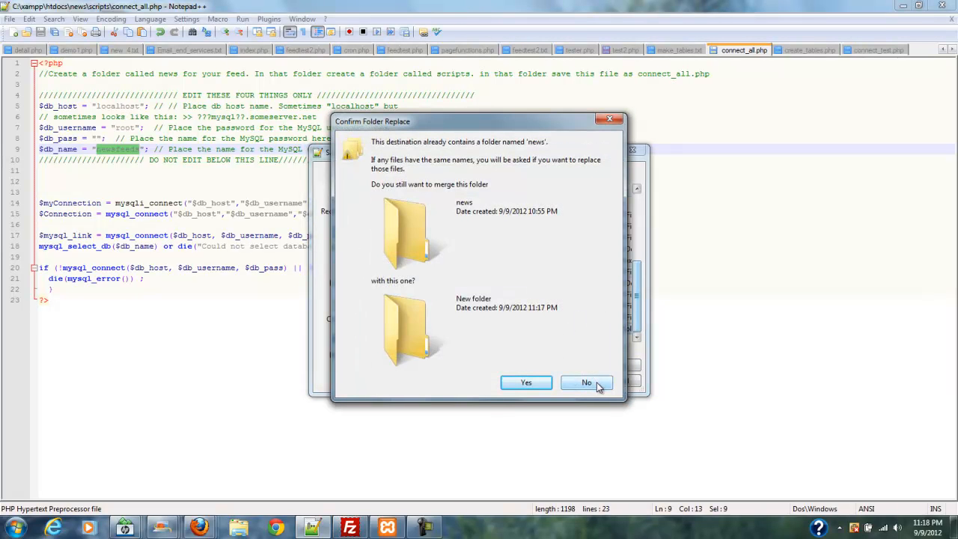
pyautogui.click(587, 383)
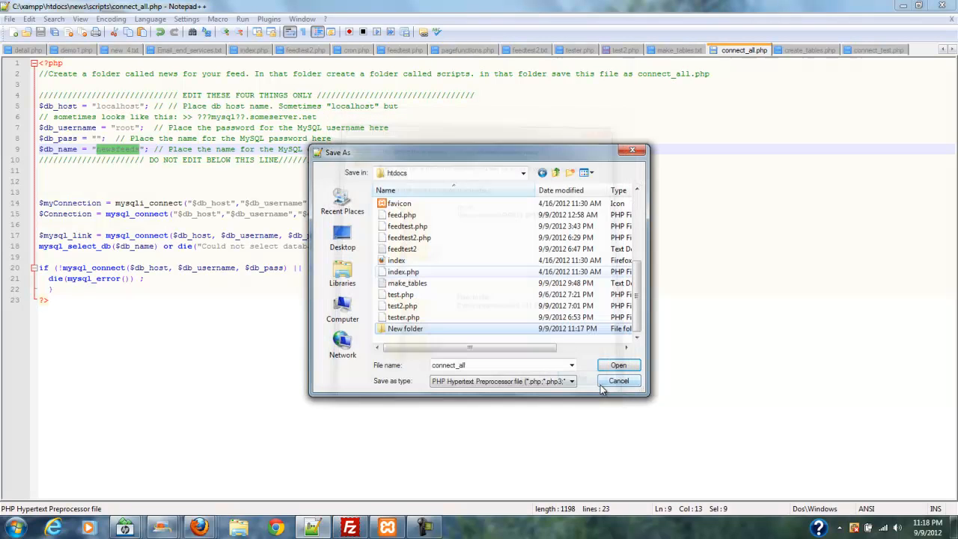
pyautogui.moveTo(458, 345)
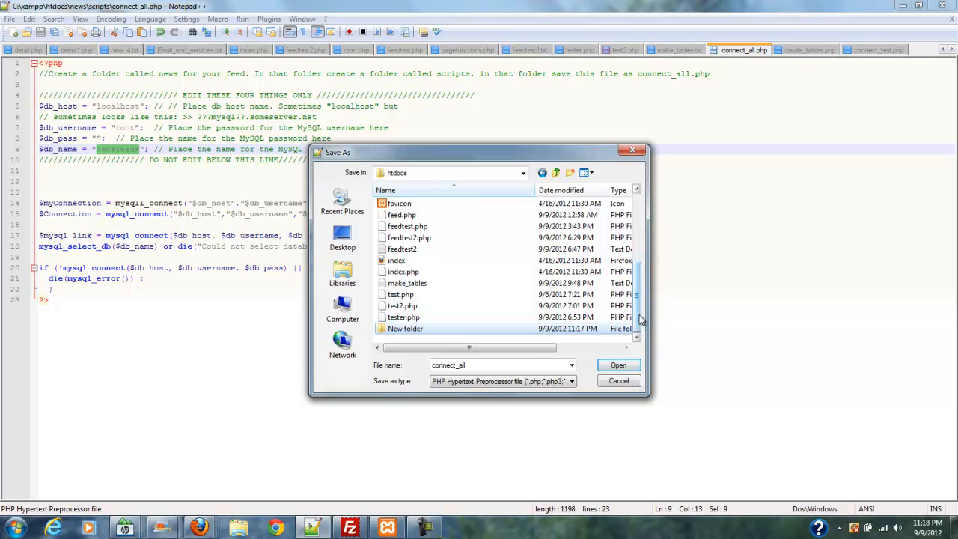
# Save connect_all.php into htdocs\news\scripts, replacing the existing file
pyautogui.scroll(3)
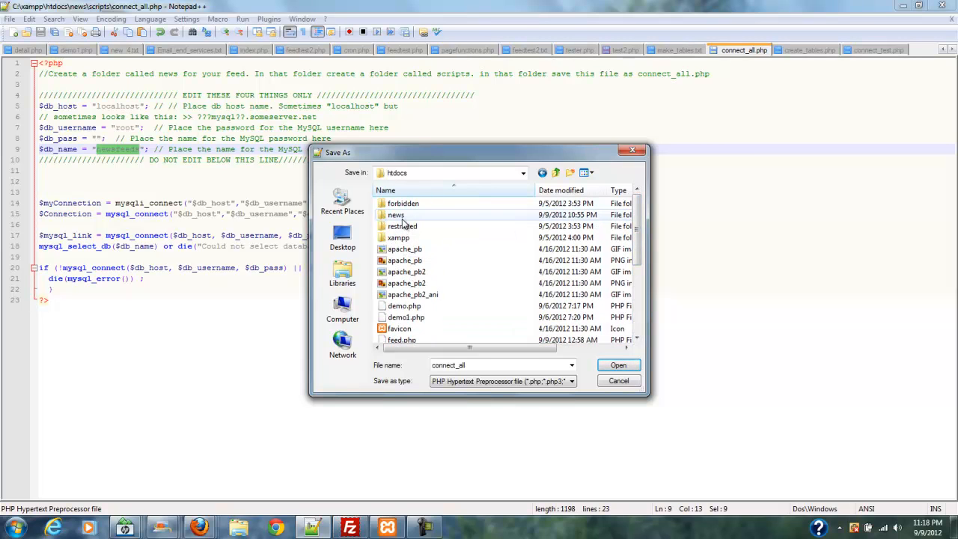
pyautogui.moveTo(395, 215)
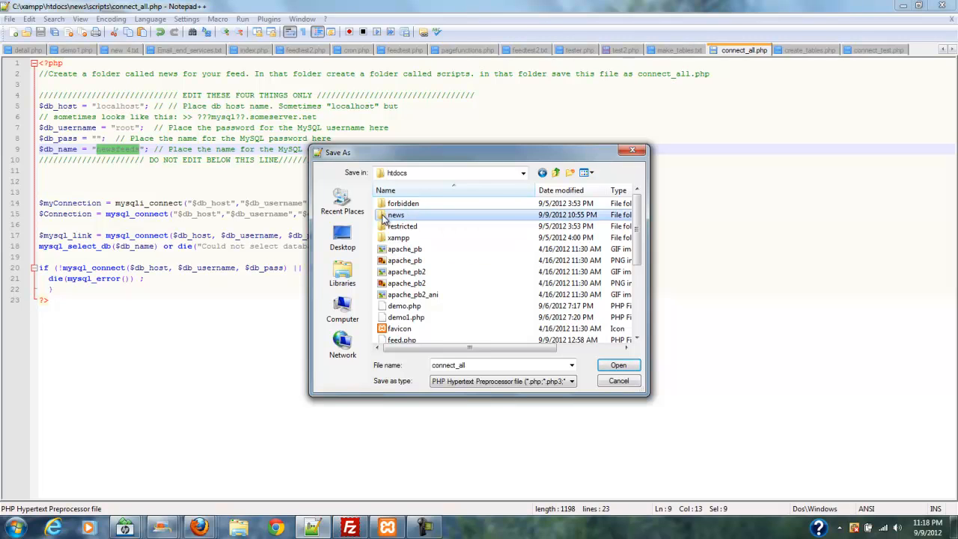
pyautogui.doubleClick(395, 214)
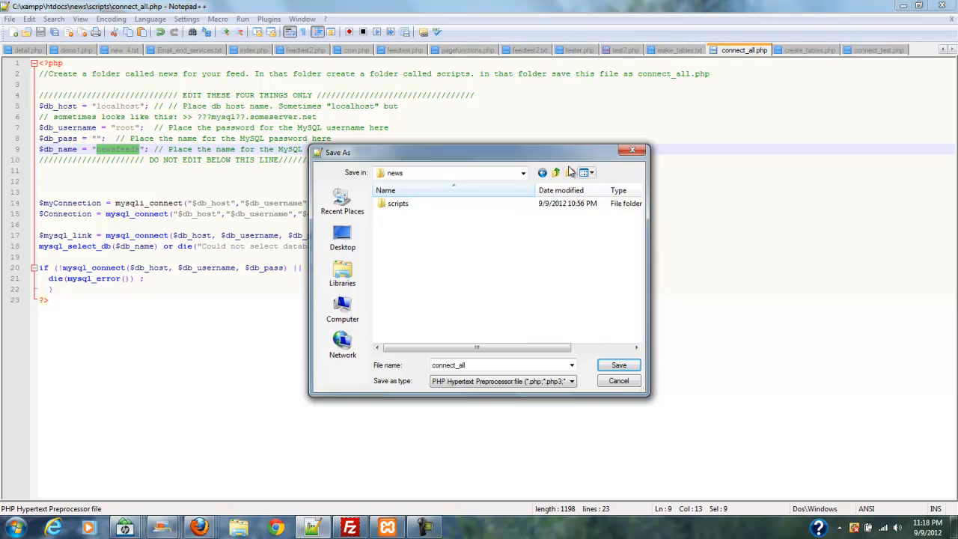
pyautogui.moveTo(571, 172)
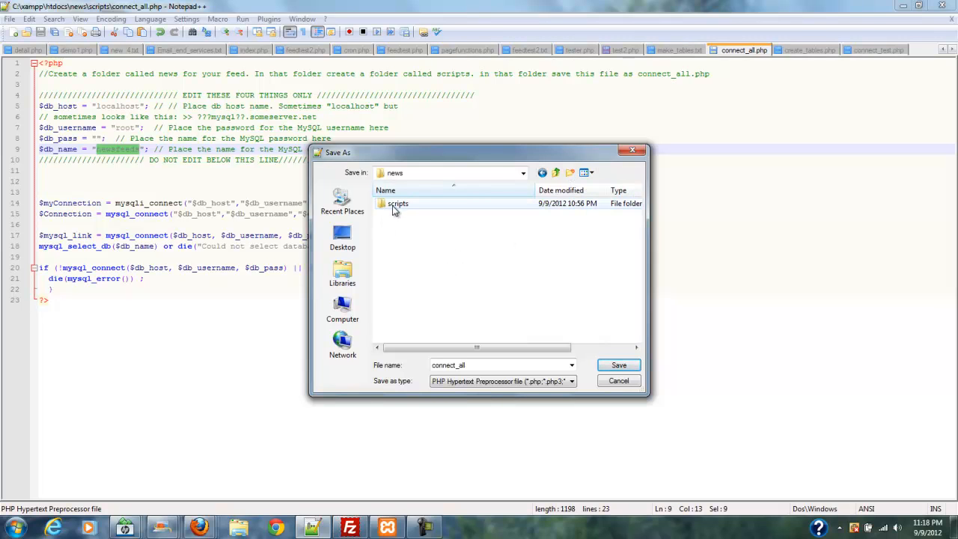
pyautogui.moveTo(396, 210)
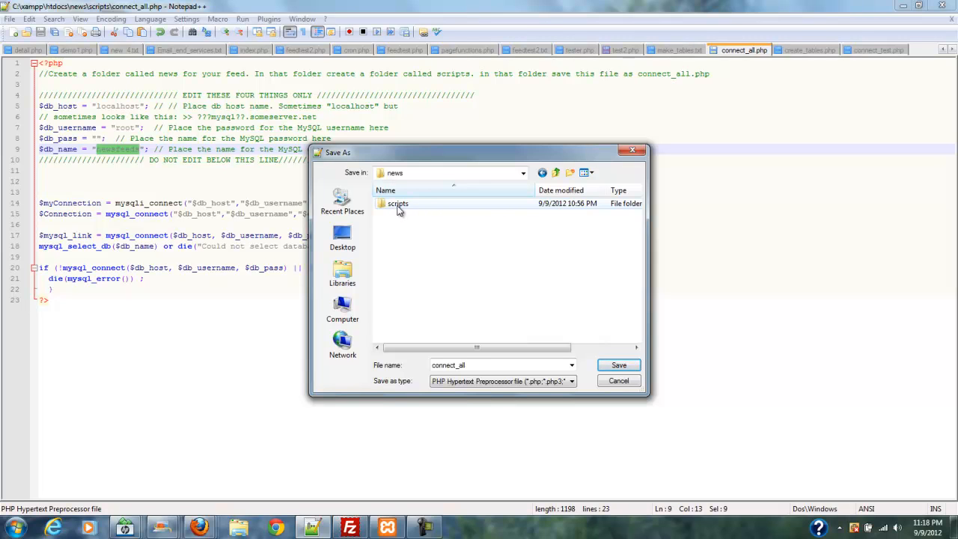
pyautogui.moveTo(427, 211)
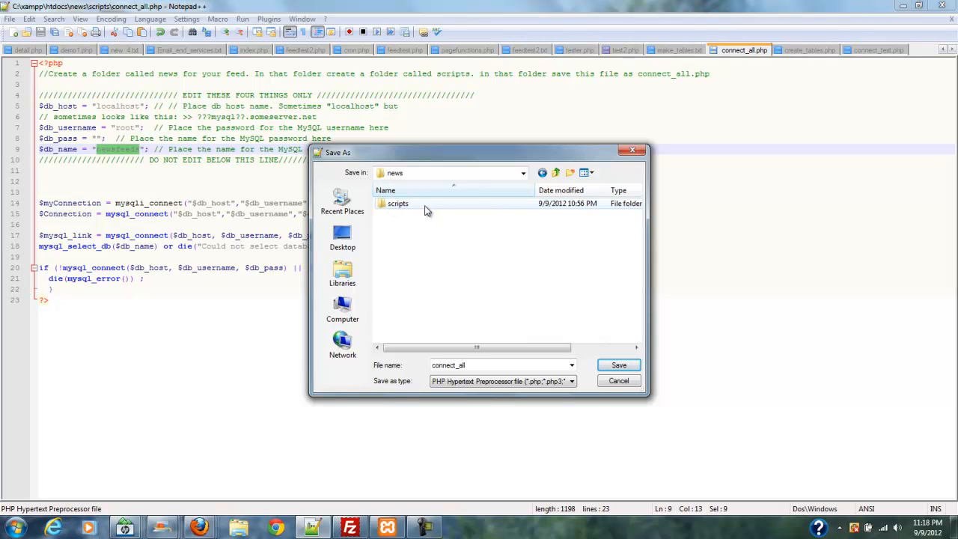
pyautogui.moveTo(386, 210)
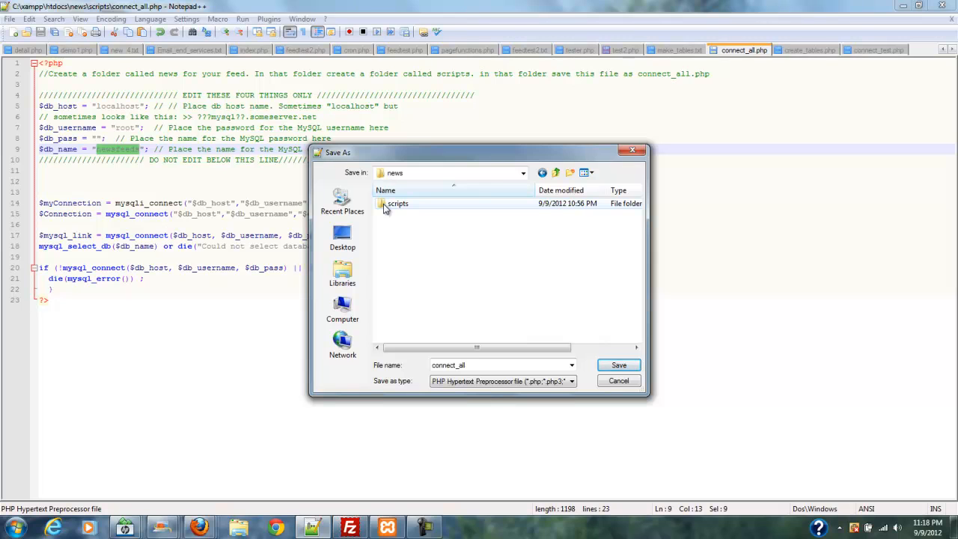
pyautogui.doubleClick(397, 203)
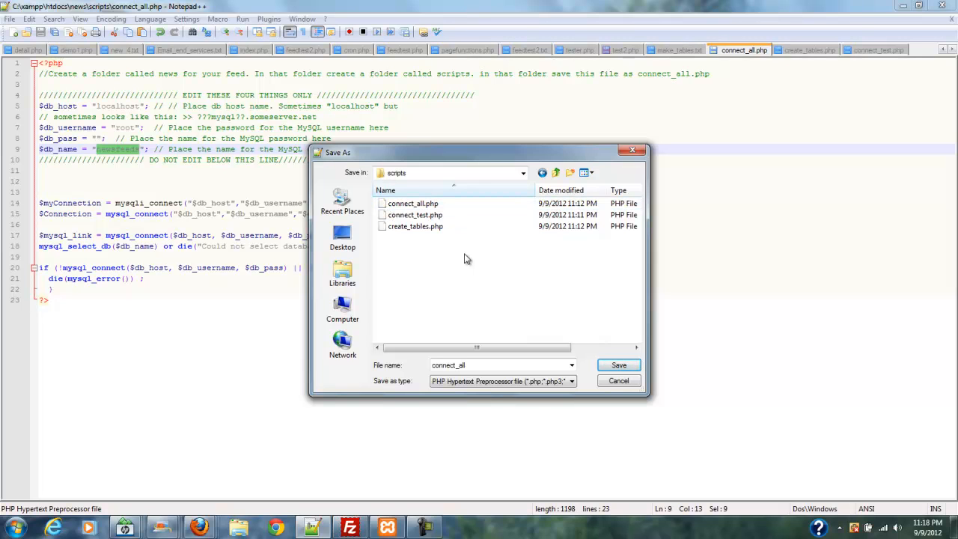
pyautogui.moveTo(741, 50)
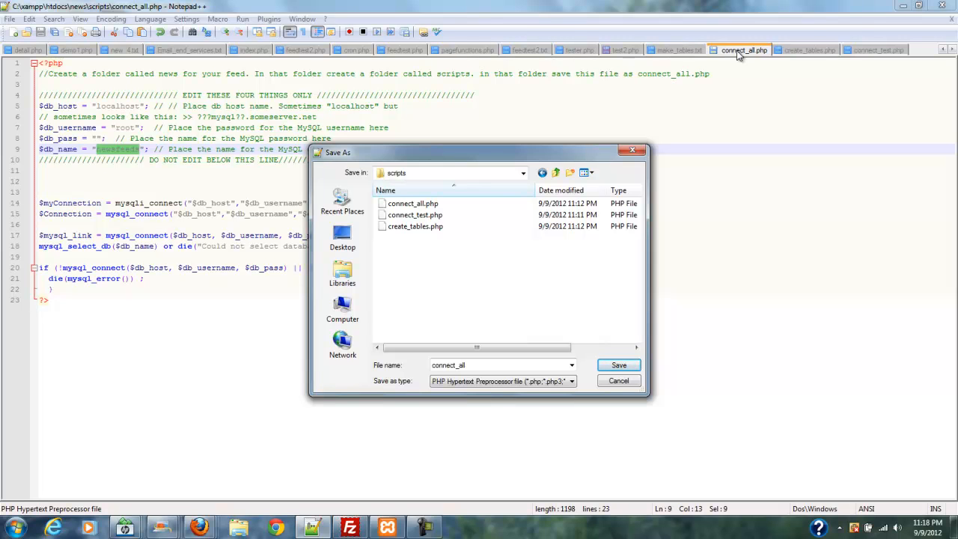
pyautogui.moveTo(496, 87)
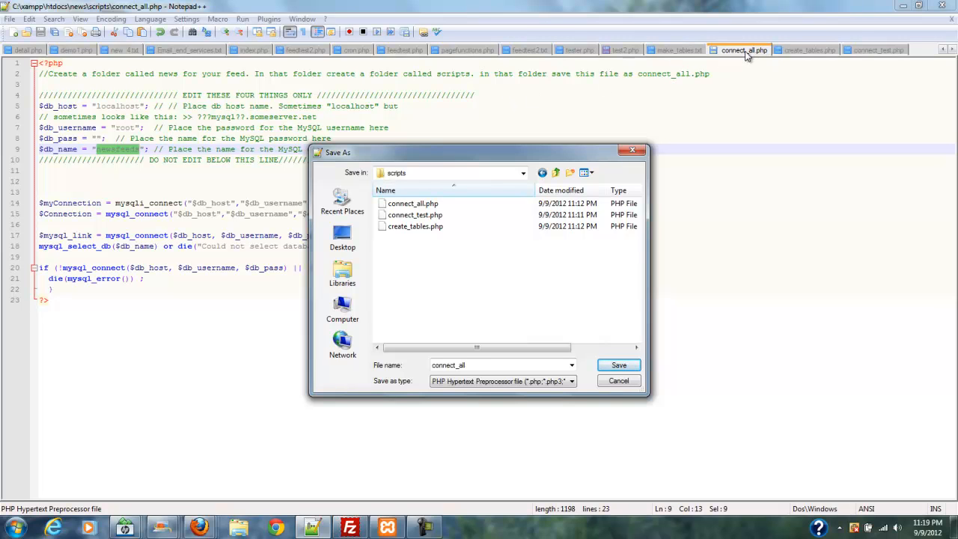
pyautogui.moveTo(709, 81)
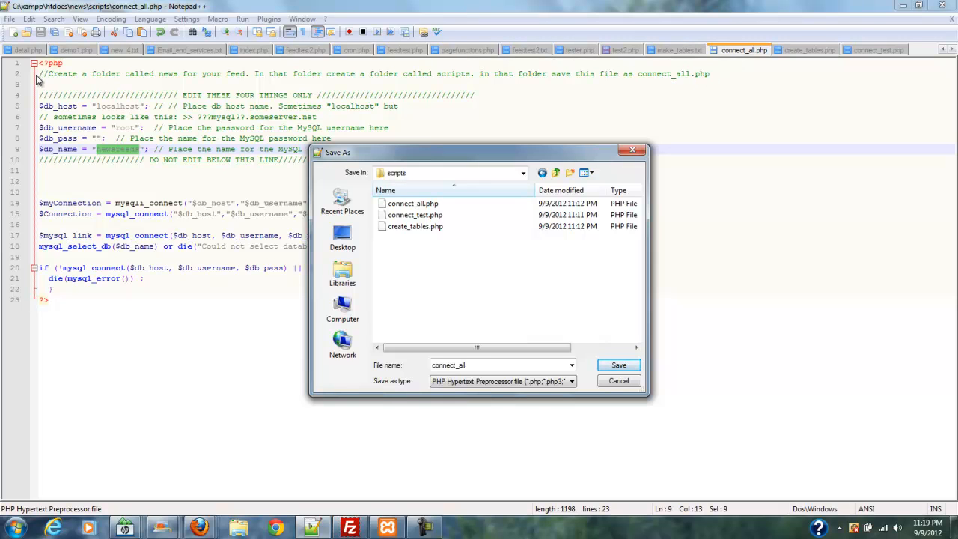
pyautogui.moveTo(552, 91)
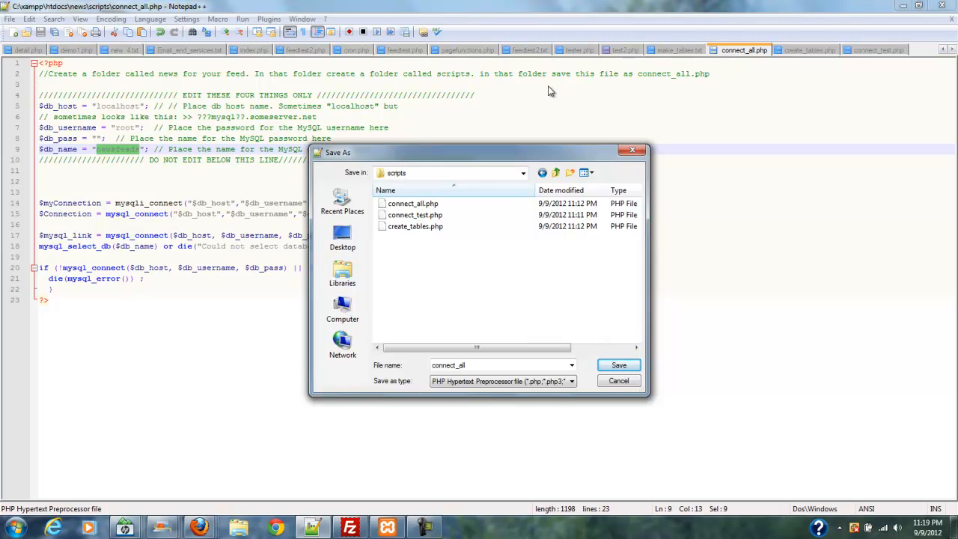
pyautogui.moveTo(714, 79)
pyautogui.write('.php')
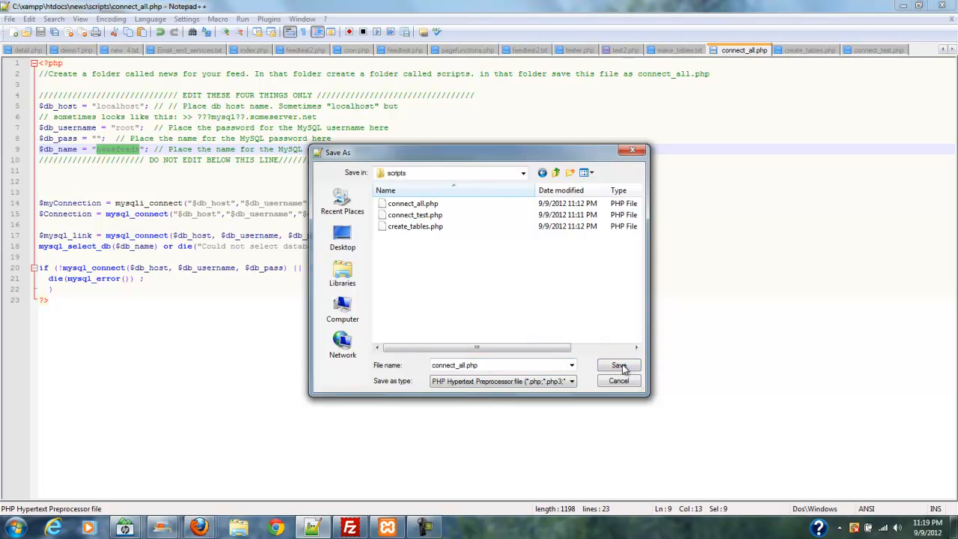
pyautogui.click(619, 366)
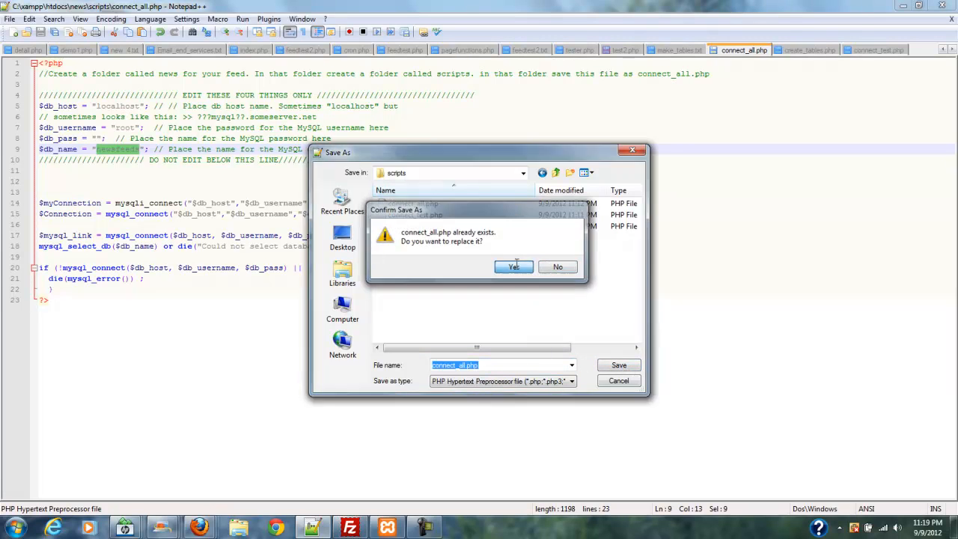
pyautogui.click(513, 266)
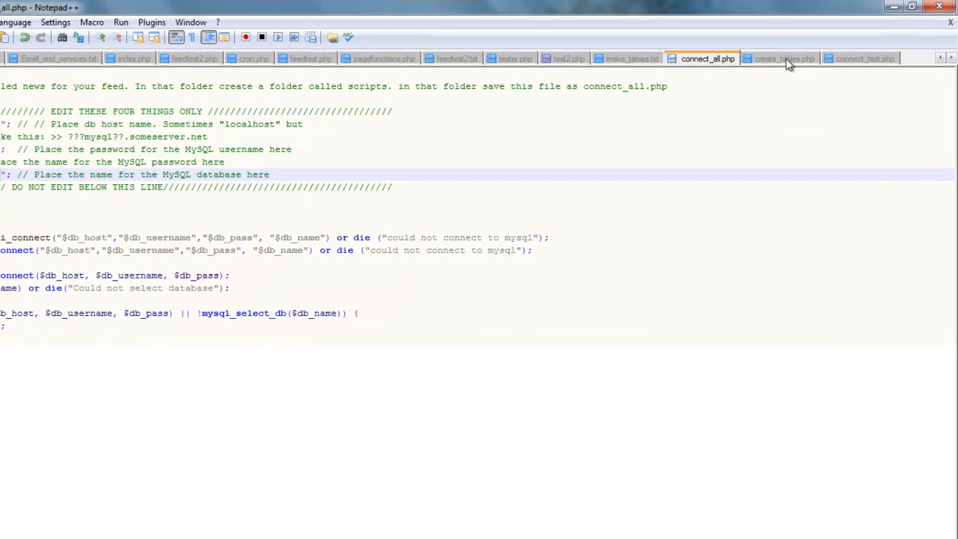
# Save create_tables.php into the scripts folder, confirming overwrite of the existing file
pyautogui.click(784, 58)
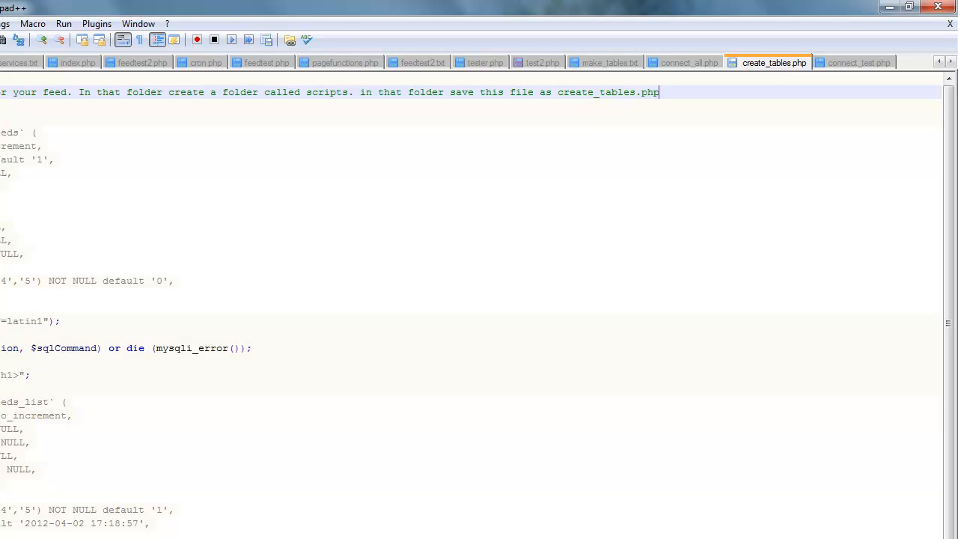
pyautogui.moveTo(233, 454)
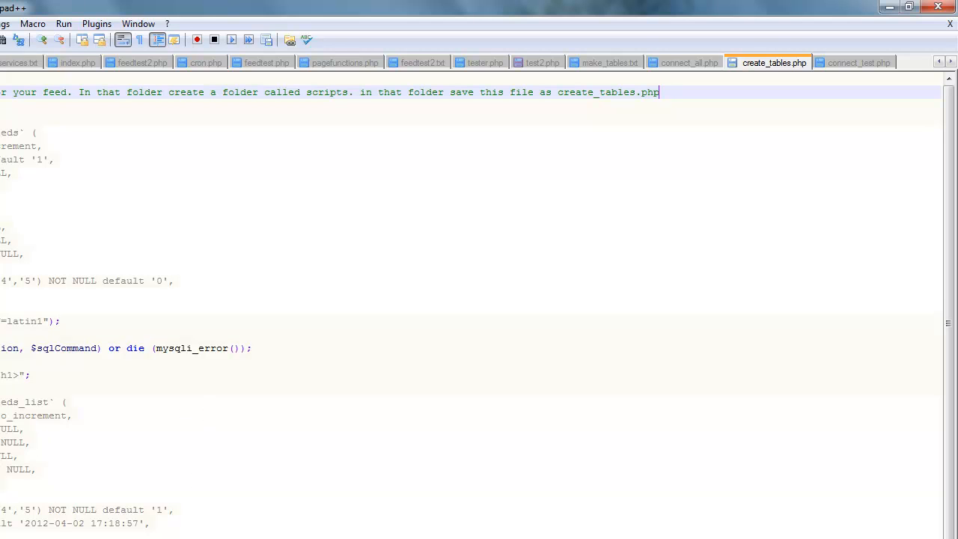
pyautogui.moveTo(153, 534)
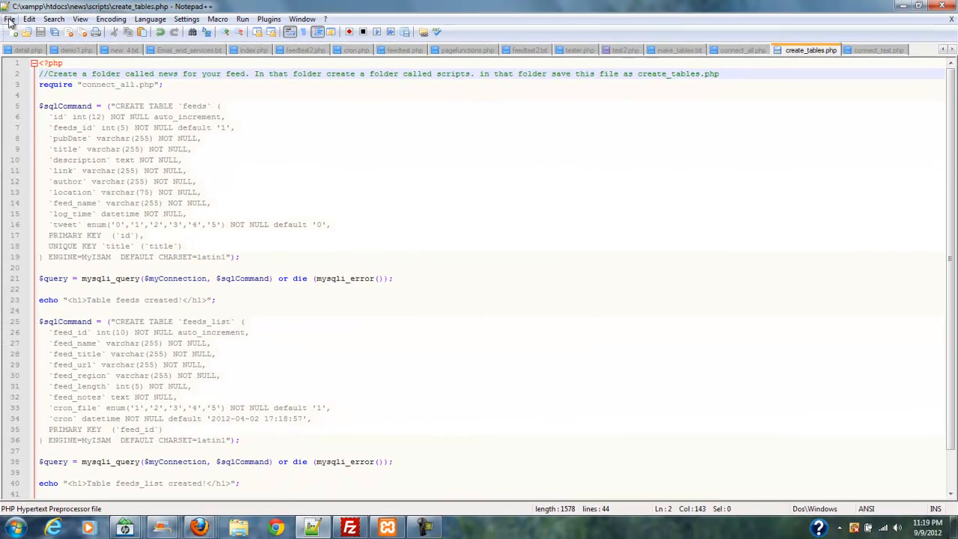
pyautogui.click(10, 19)
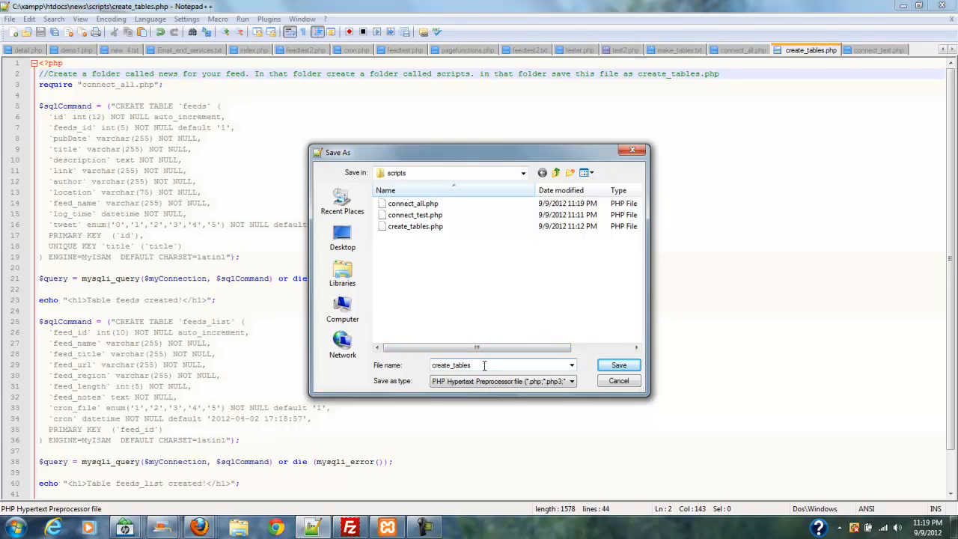
pyautogui.write('.p')
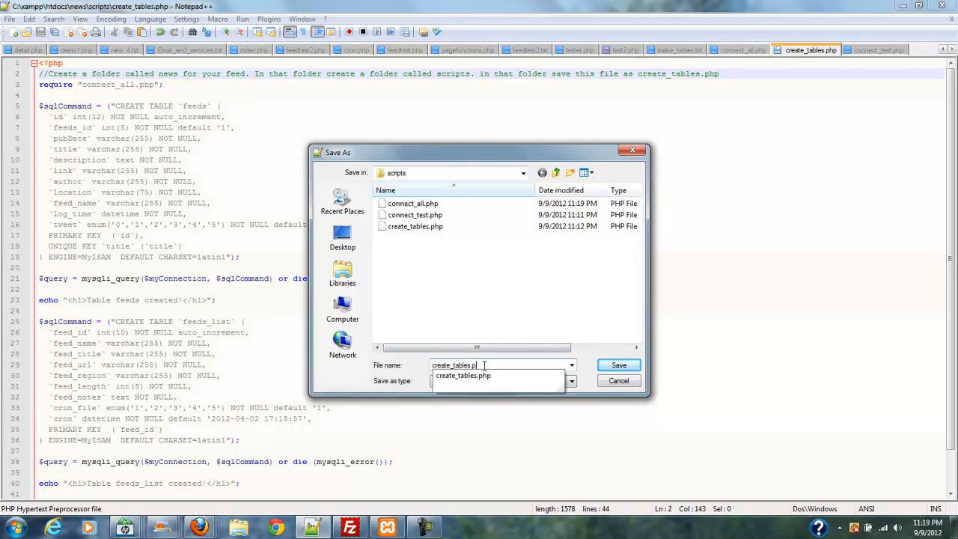
pyautogui.click(618, 364)
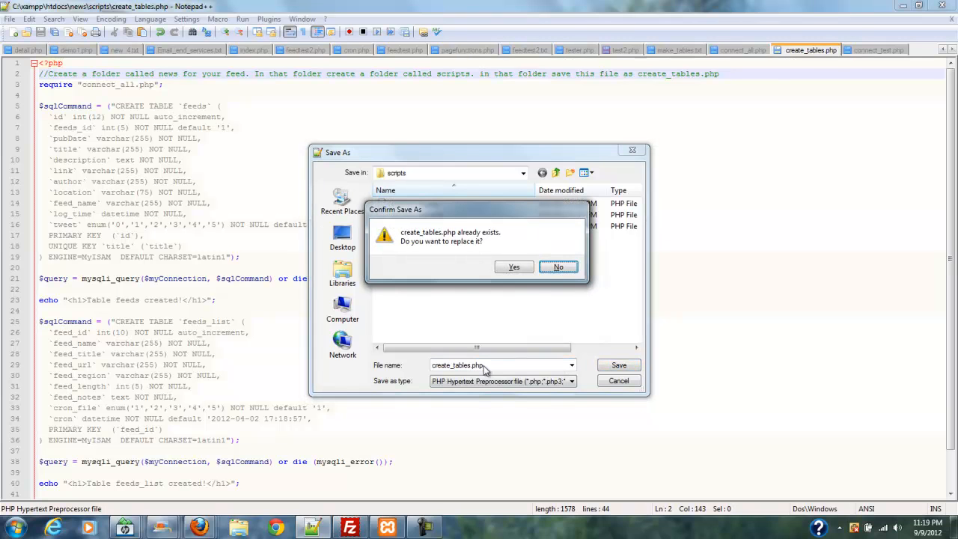
pyautogui.click(513, 268)
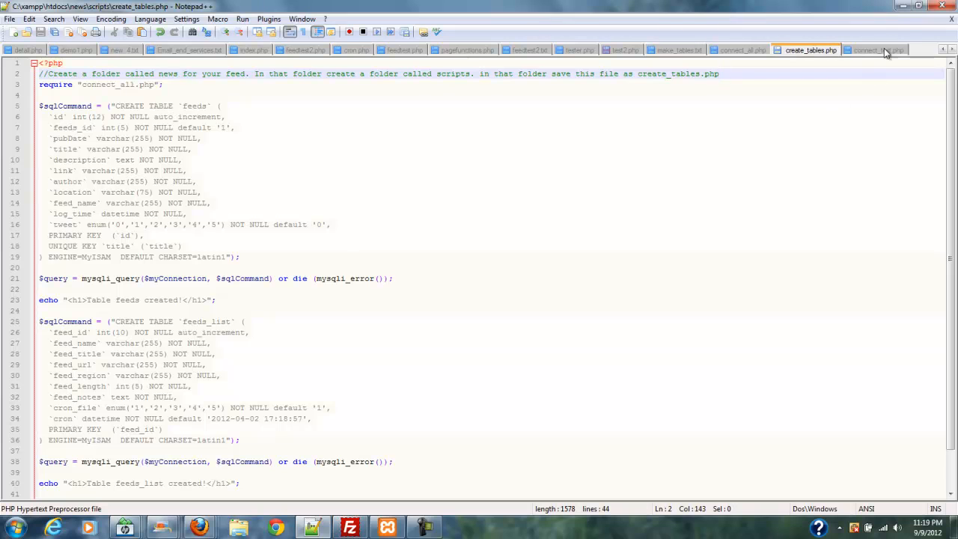
# Save the connect_test script as connect_test.php in the htdocs news scripts folder
pyautogui.click(879, 51)
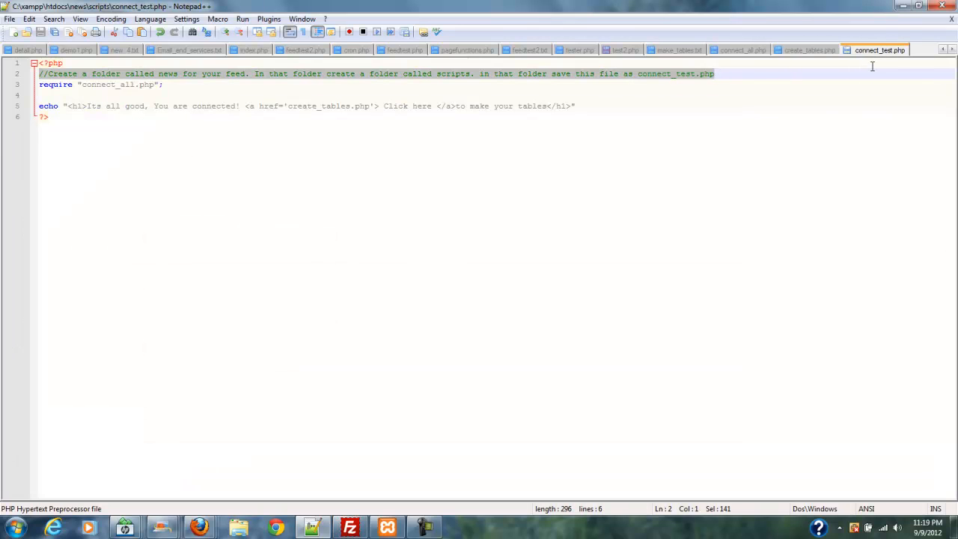
pyautogui.moveTo(740, 90)
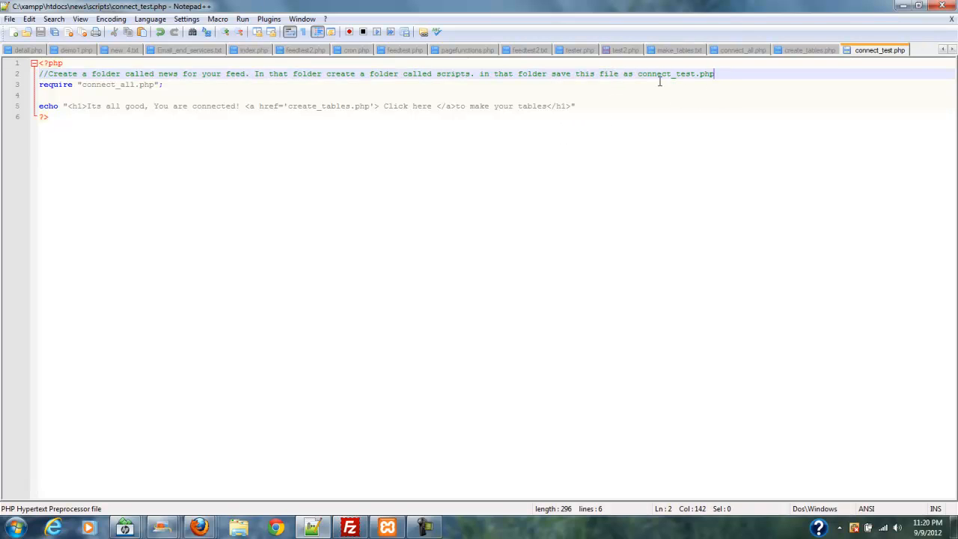
pyautogui.moveTo(705, 73)
pyautogui.write('connect_test')
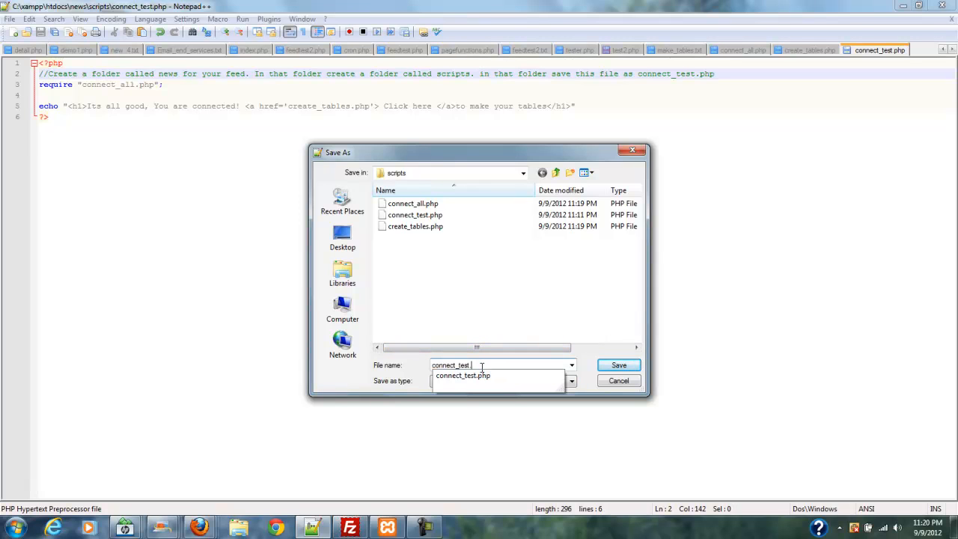
pyautogui.write('.php')
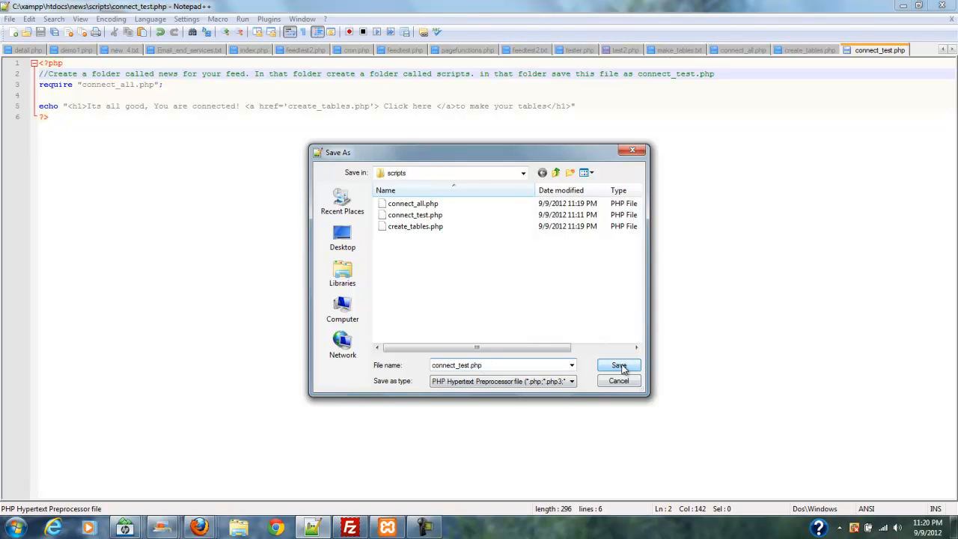
pyautogui.click(619, 365)
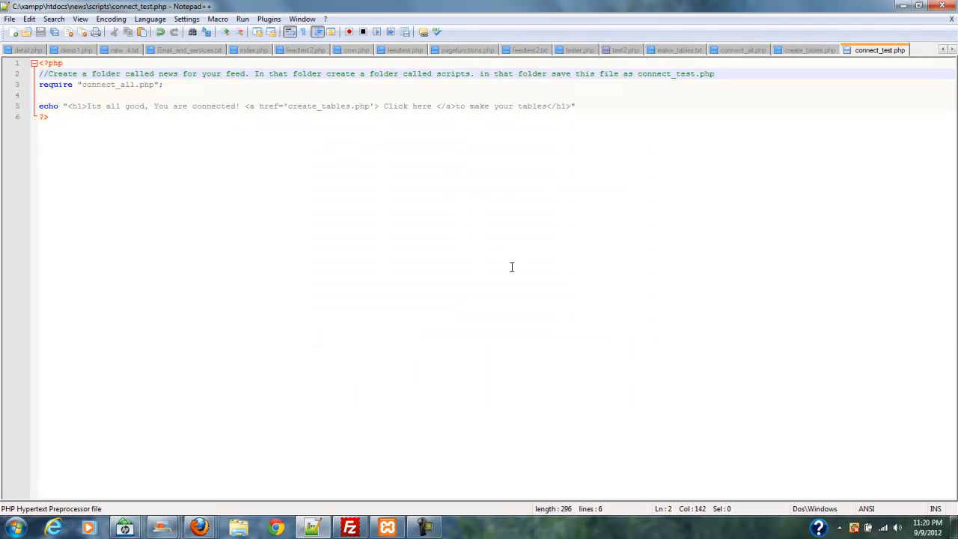
pyautogui.moveTo(917, 34)
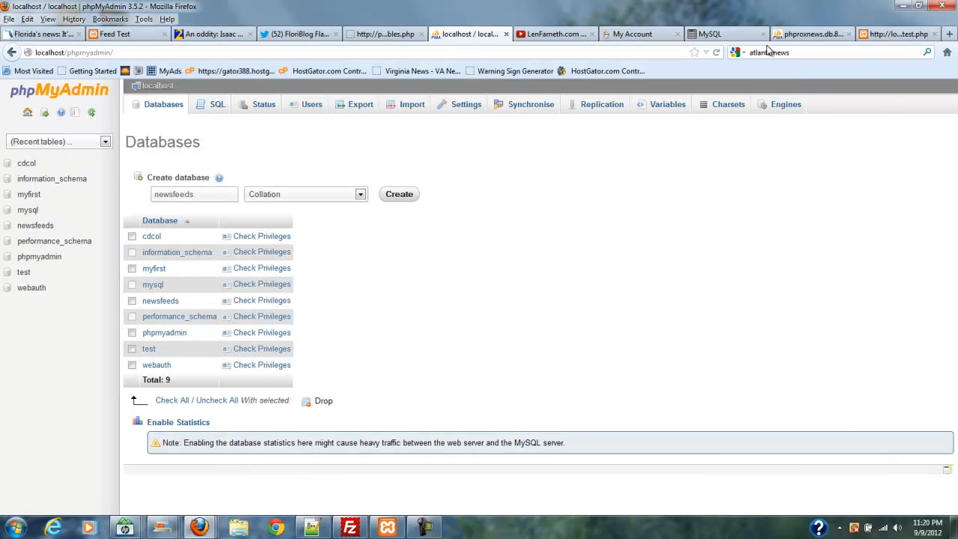
# Open the newsfeeds database in phpMyAdmin and confirm it has no tables
pyautogui.click(193, 194)
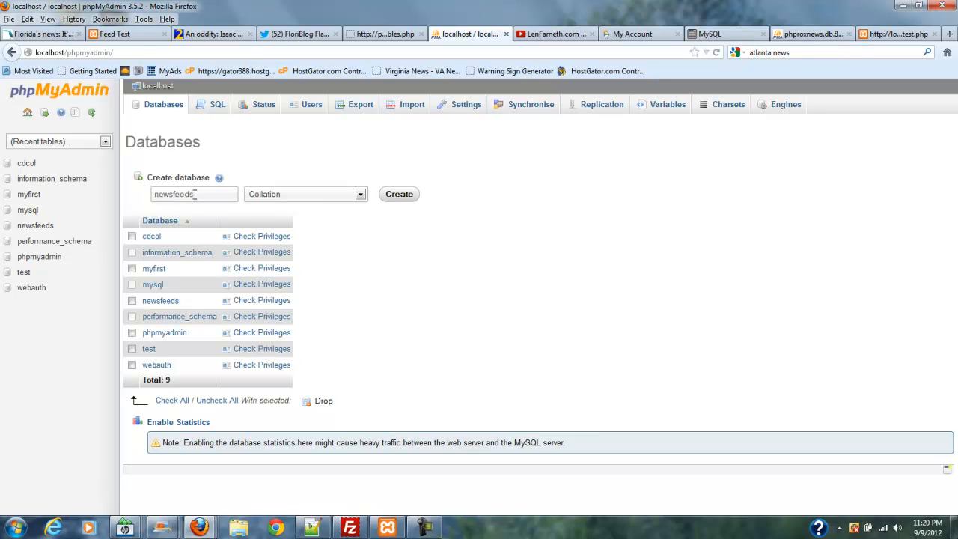
pyautogui.moveTo(133, 204)
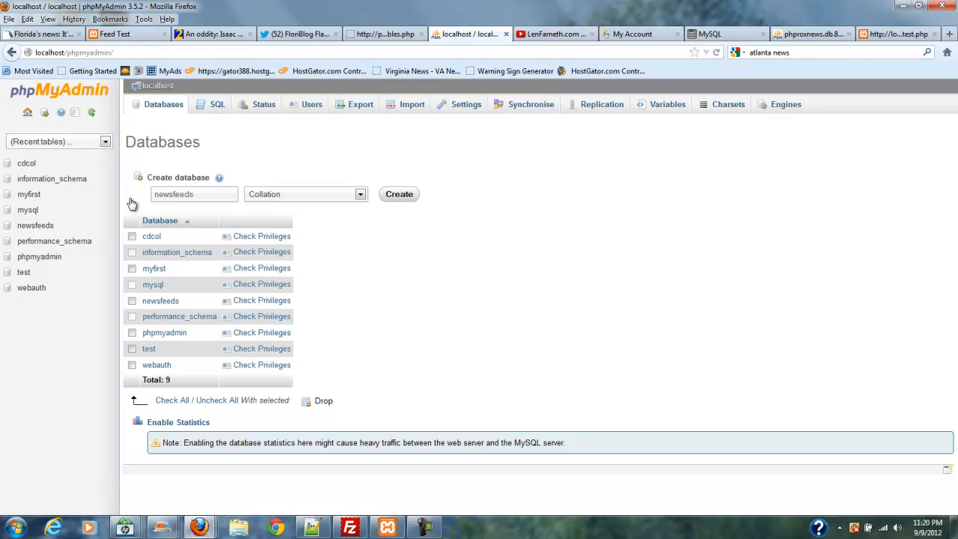
pyautogui.click(35, 225)
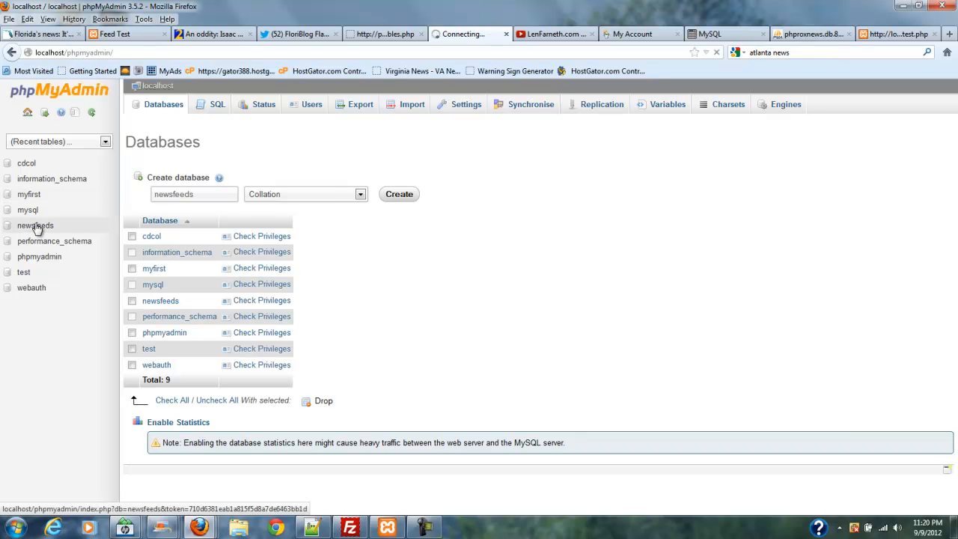
pyautogui.click(35, 225)
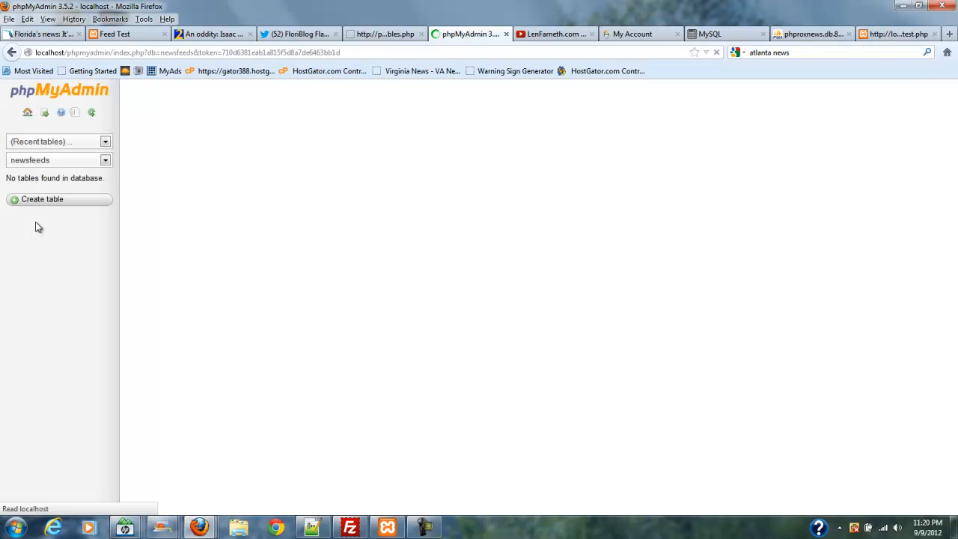
pyautogui.click(42, 198)
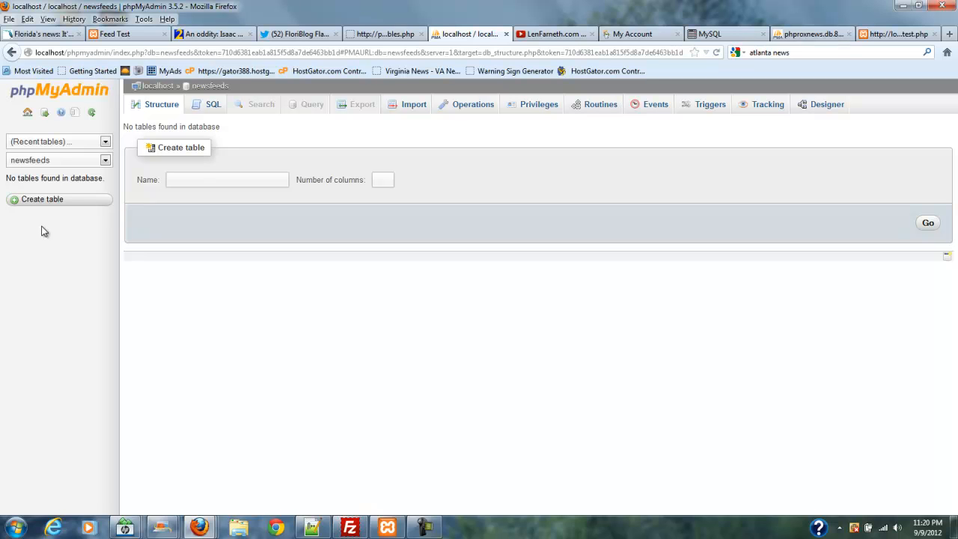
pyautogui.moveTo(53, 232)
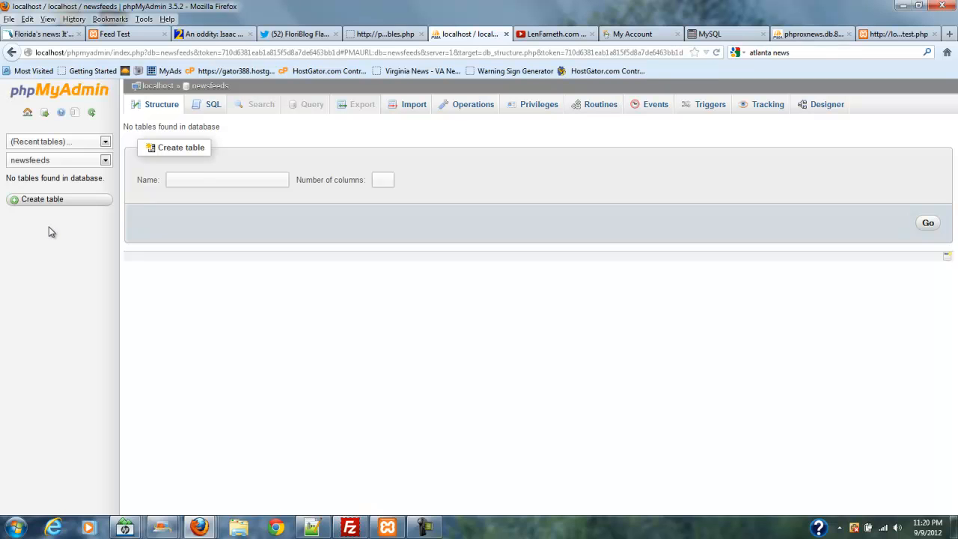
pyautogui.moveTo(190, 142)
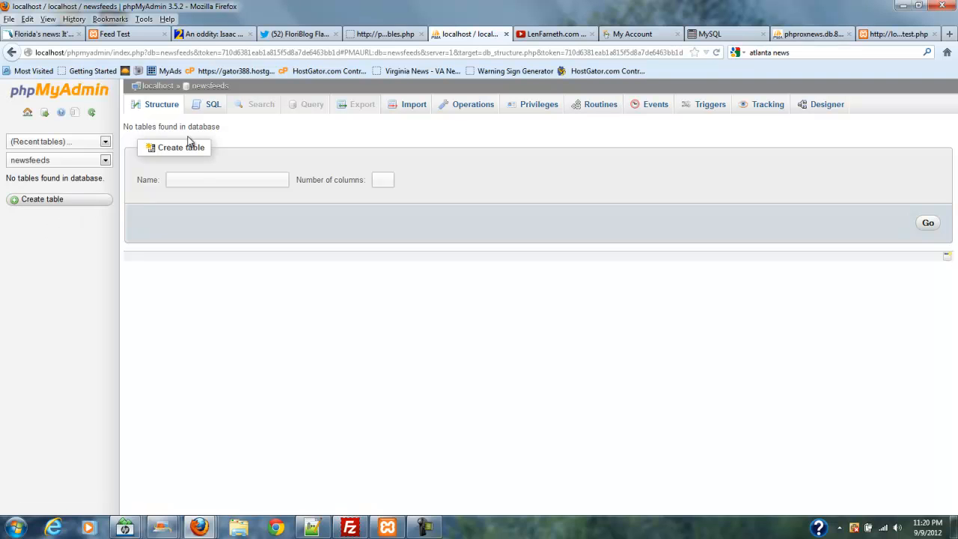
pyautogui.moveTo(579, 84)
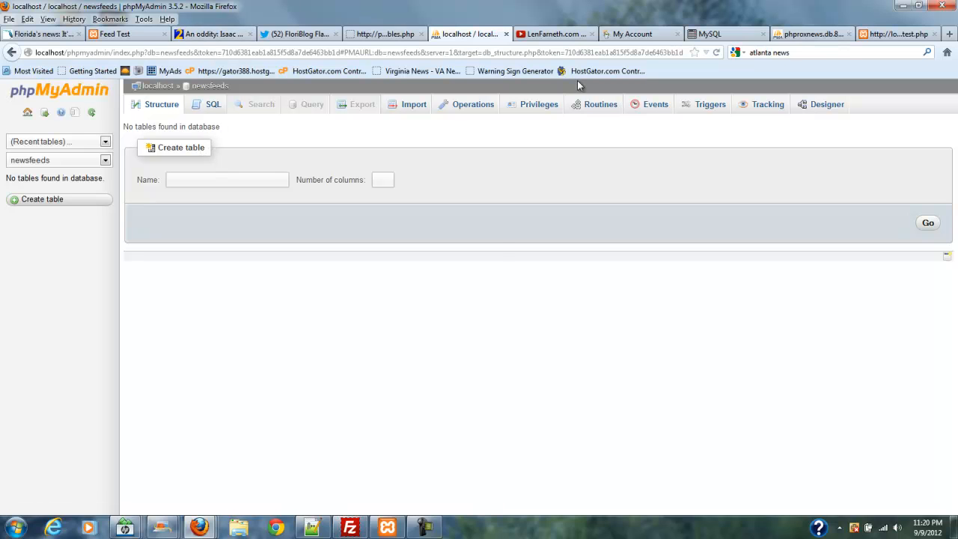
# Show connect_all.php in Notepad++ to check db_name is newsfeeds
pyautogui.click(312, 528)
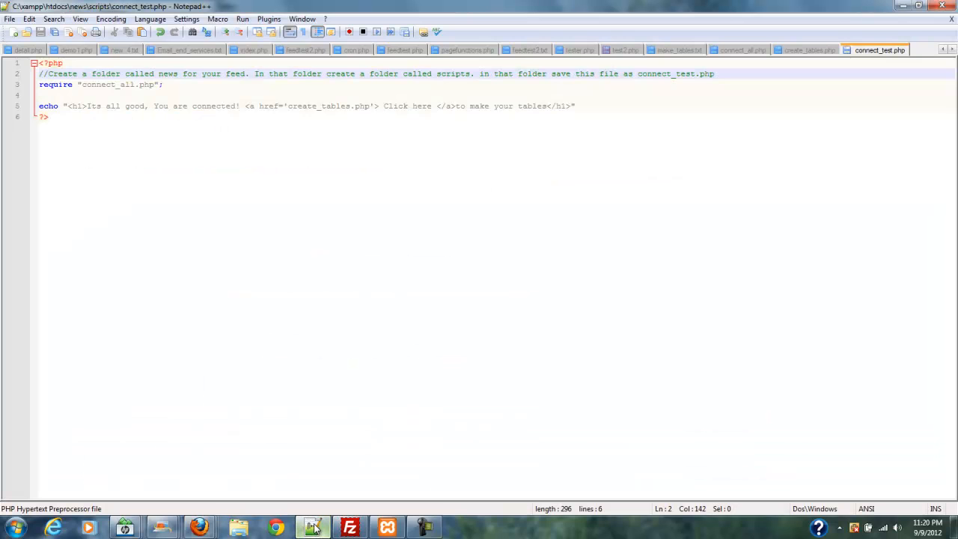
pyautogui.moveTo(737, 50)
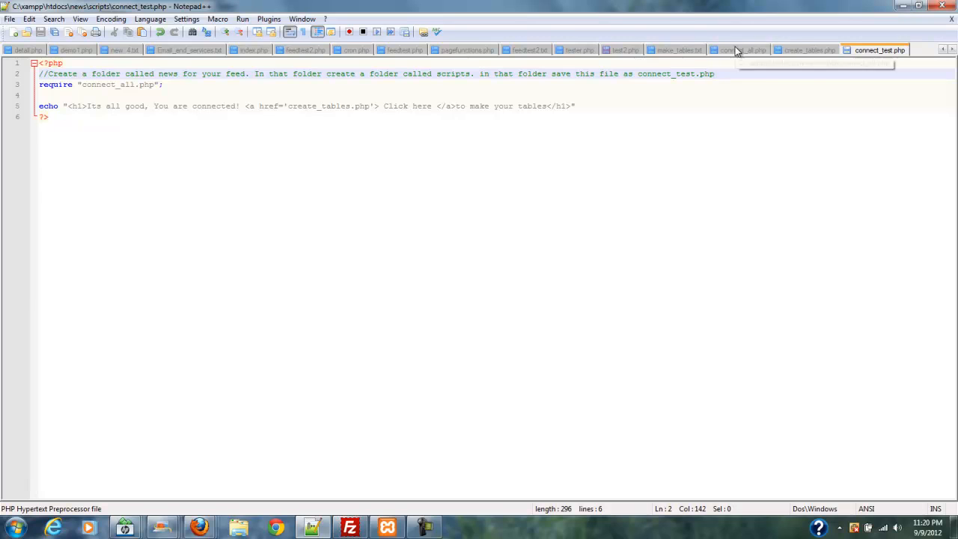
pyautogui.click(741, 50)
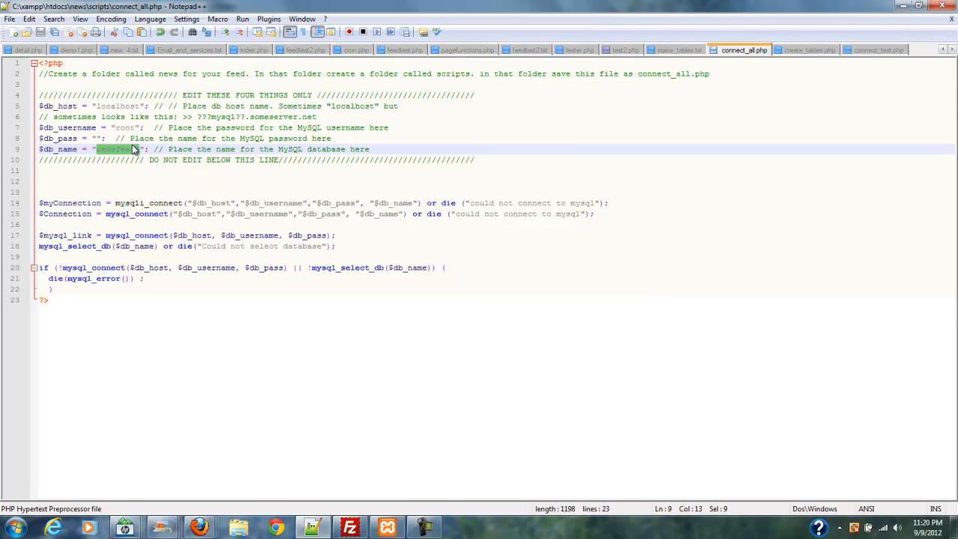
pyautogui.moveTo(243, 70)
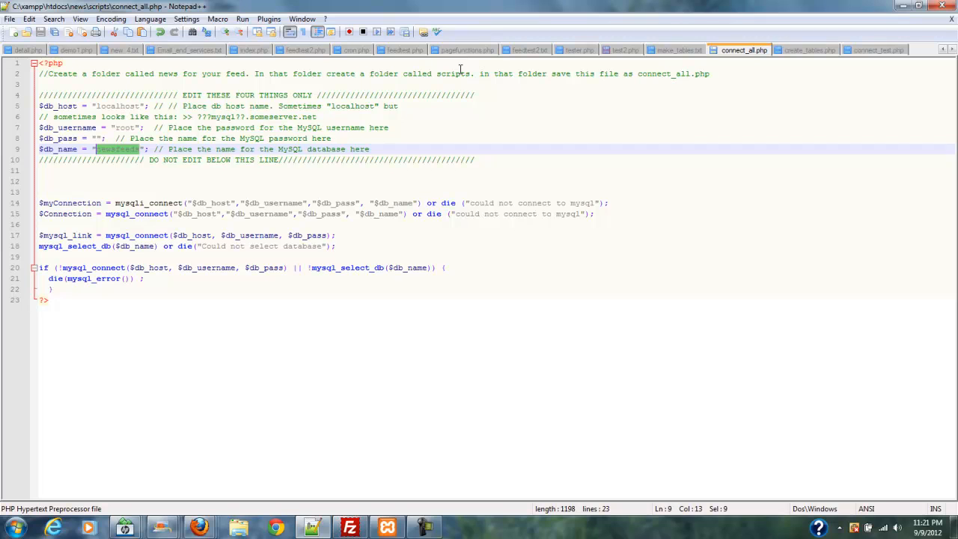
pyautogui.moveTo(557, 78)
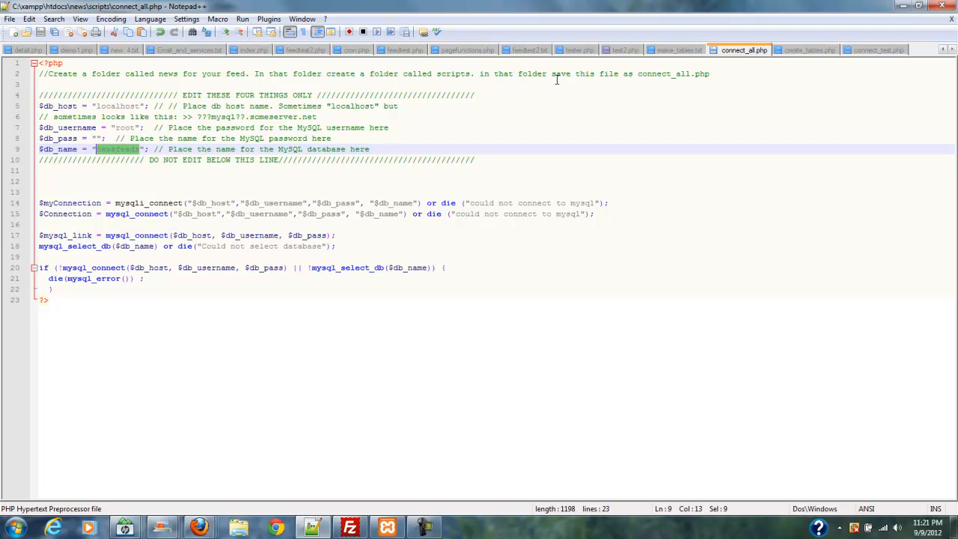
pyautogui.moveTo(709, 74)
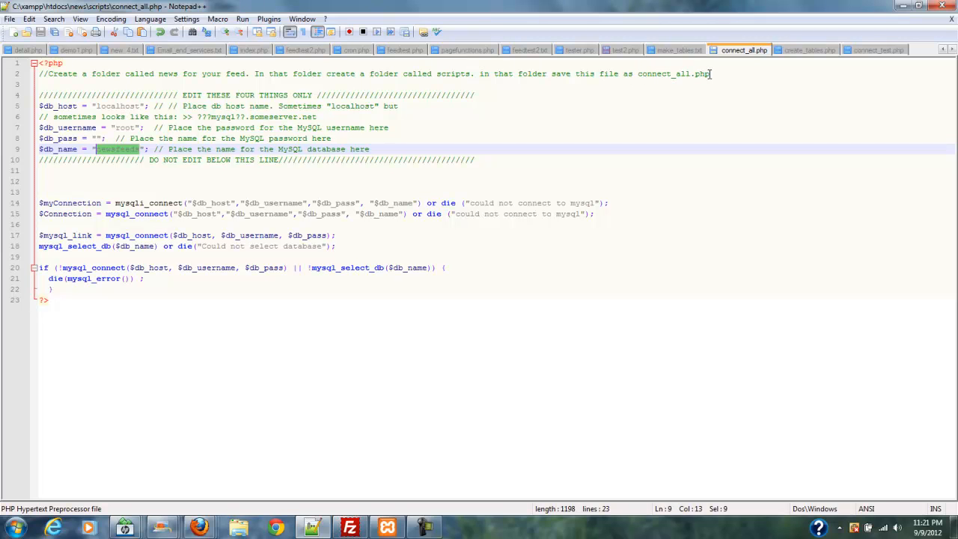
pyautogui.moveTo(320, 131)
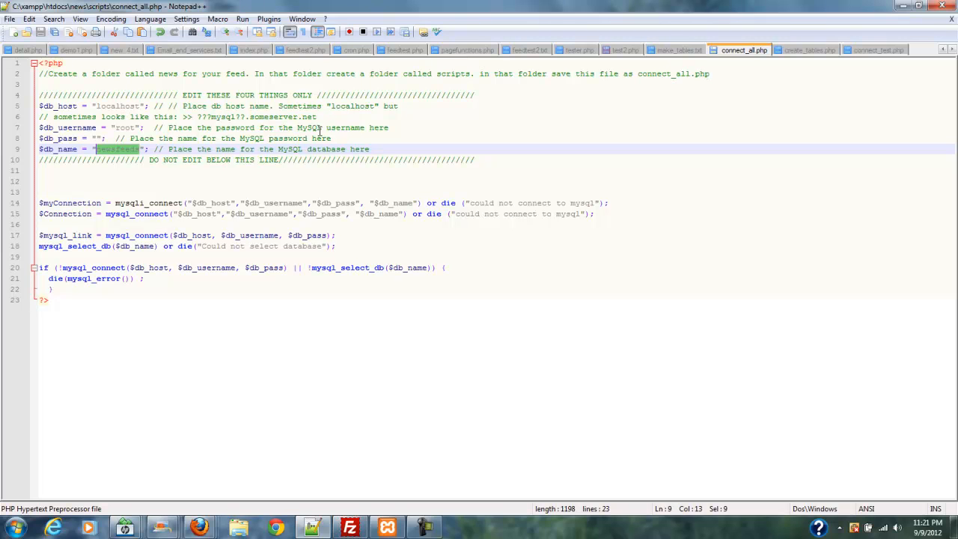
pyautogui.moveTo(766, 34)
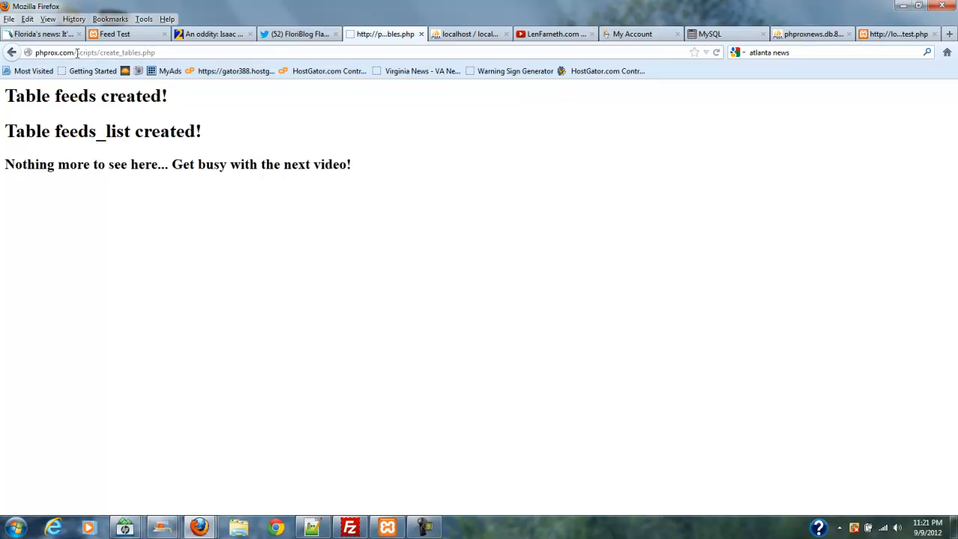
pyautogui.moveTo(152, 65)
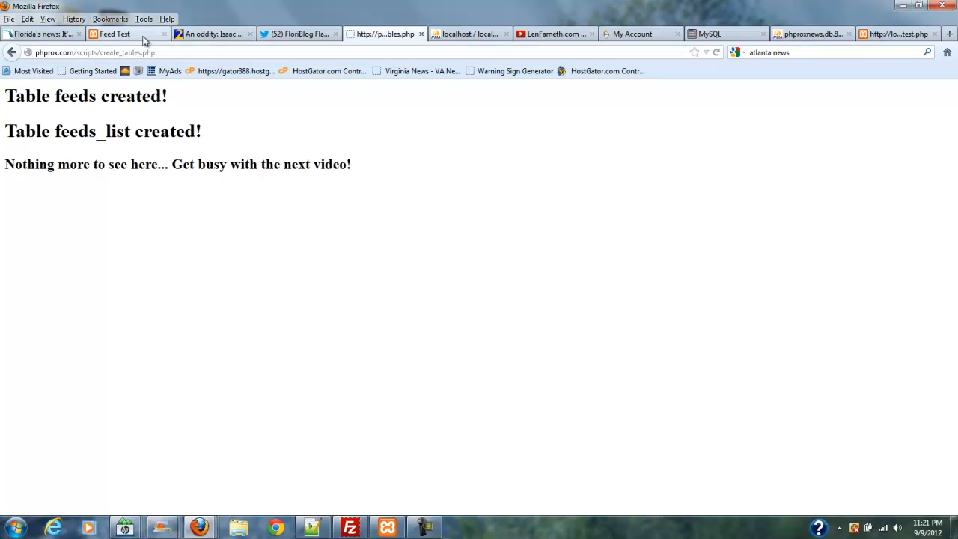
# Load localhost/news/scripts/connect_test.php in the Feed Test tab
pyautogui.click(115, 34)
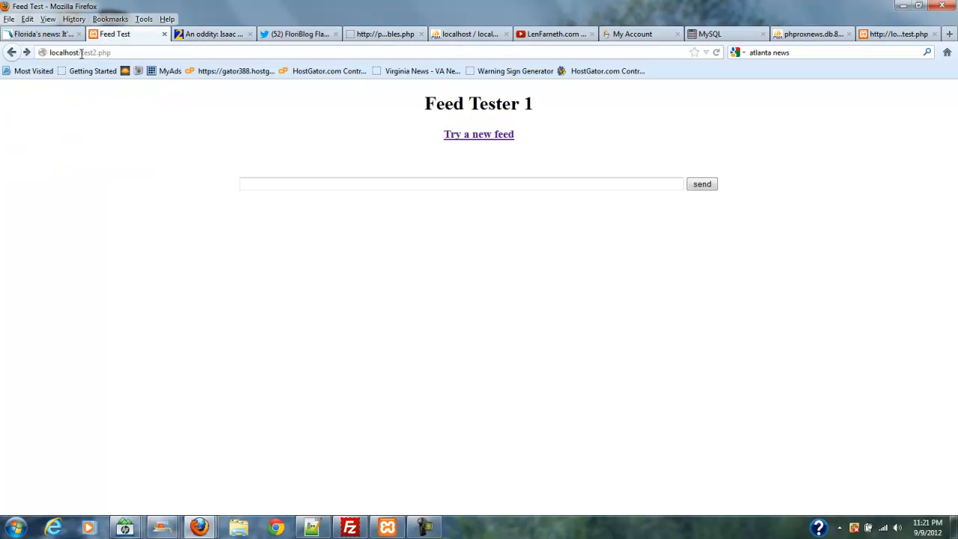
pyautogui.doubleClick(96, 52)
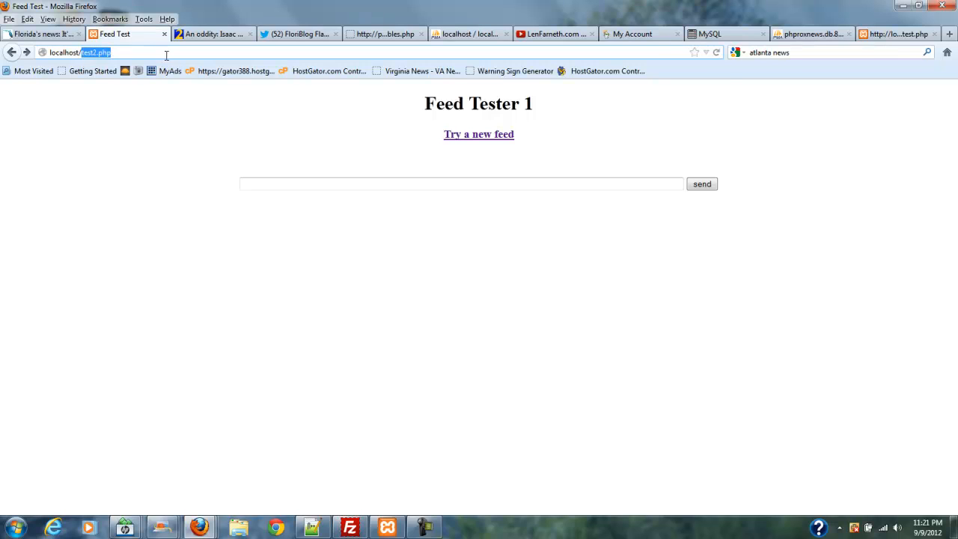
pyautogui.write('localhost/news/scr')
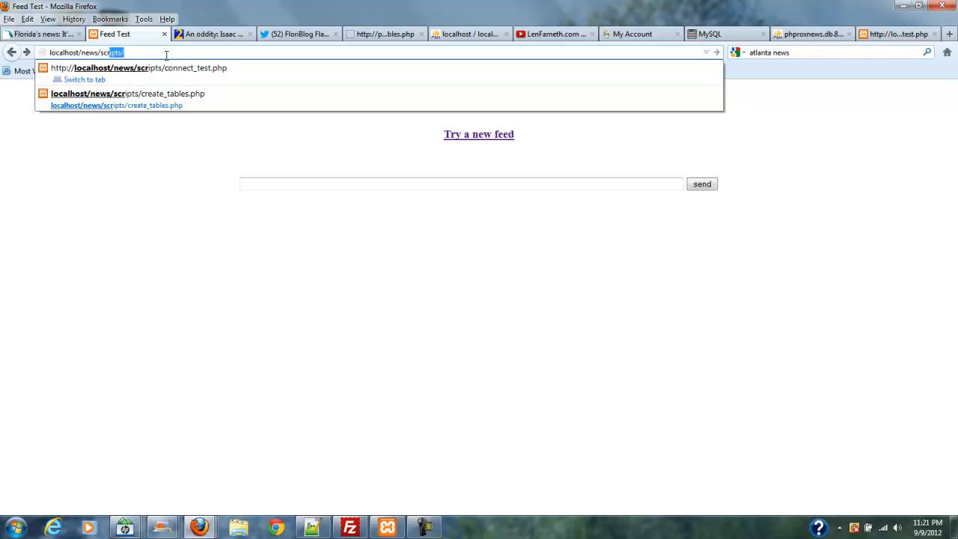
pyautogui.write('ipts')
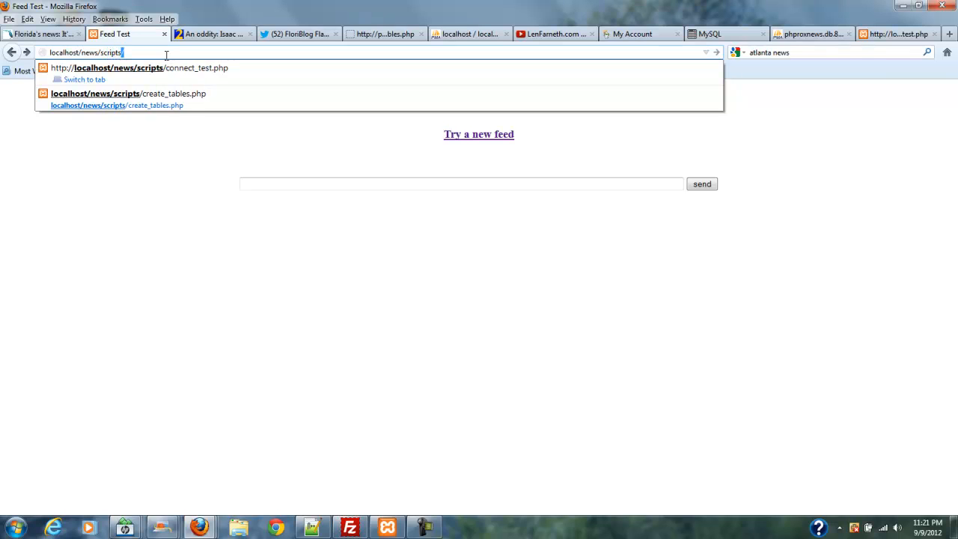
pyautogui.write('/connect_test.php')
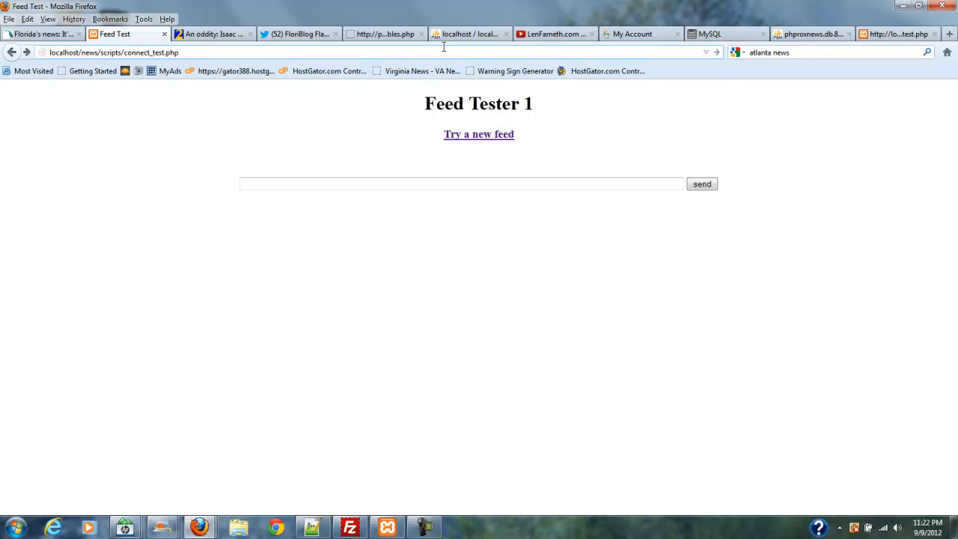
pyautogui.moveTo(717, 52)
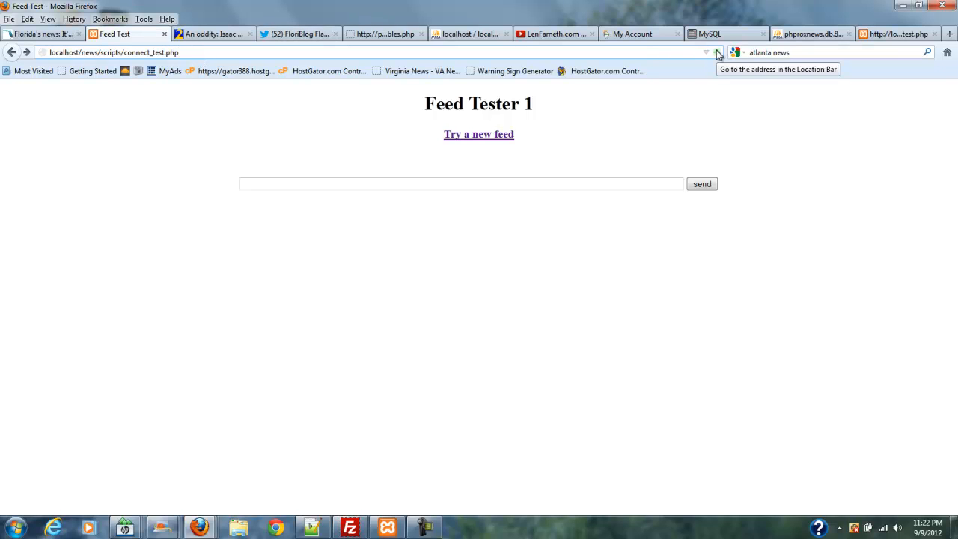
pyautogui.click(717, 53)
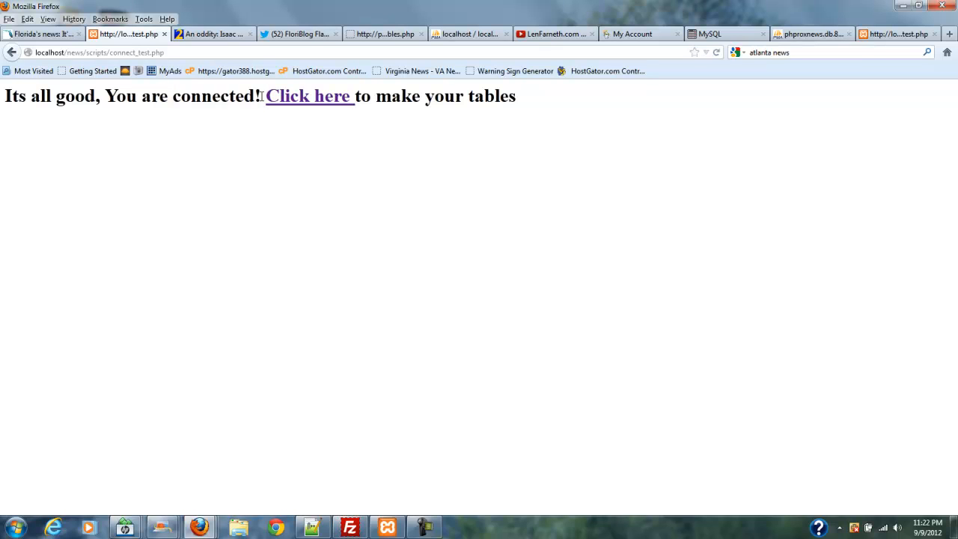
pyautogui.moveTo(305, 102)
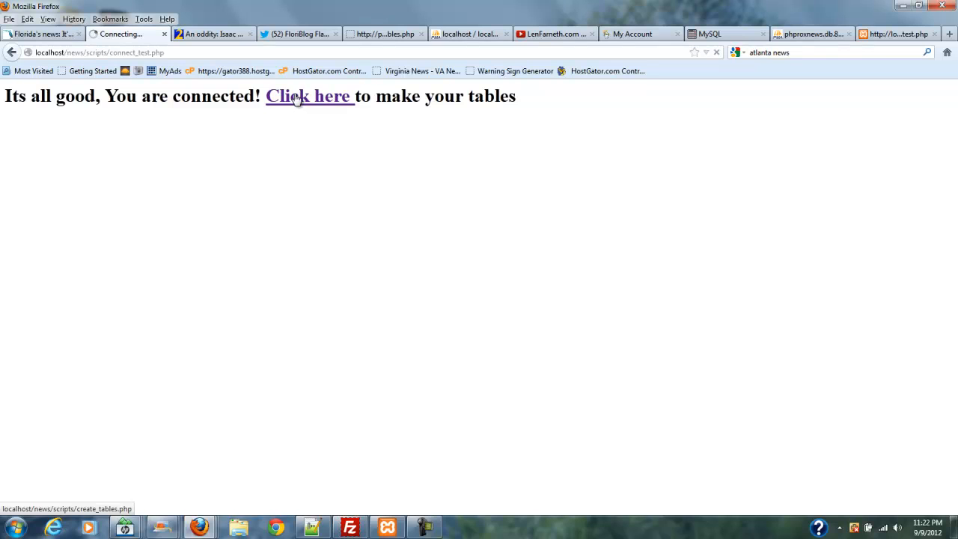
# Follow the make-tables link to run create_tables.php, creating feeds and feeds_list
pyautogui.click(309, 96)
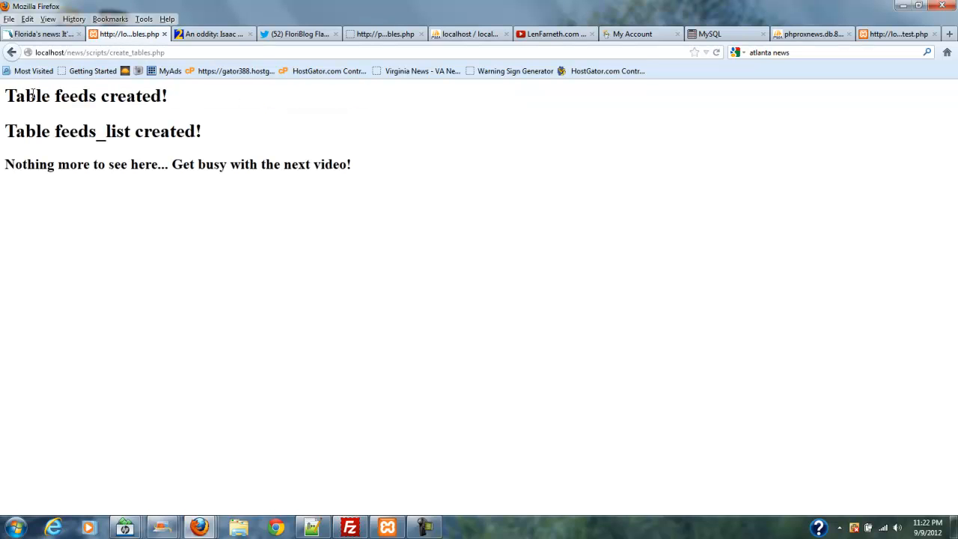
pyautogui.moveTo(98, 129)
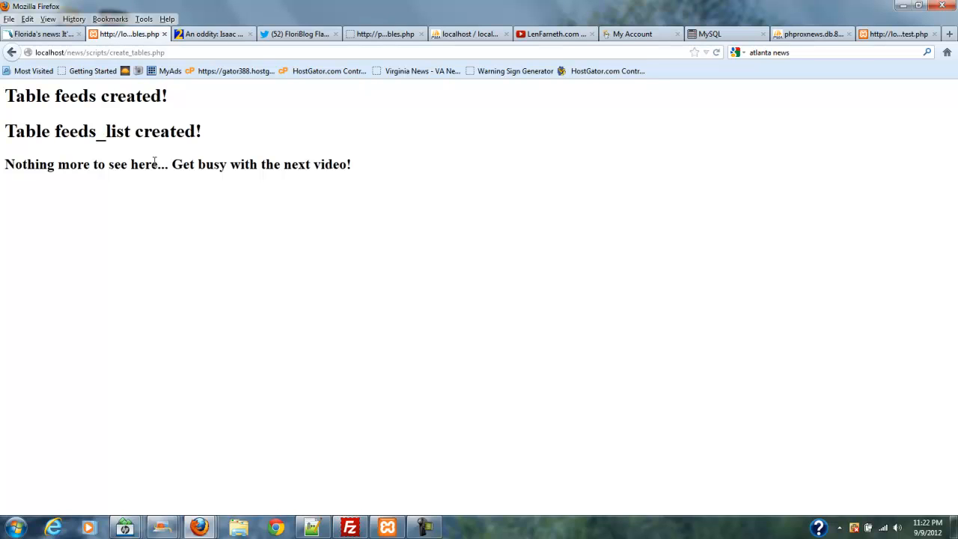
pyautogui.moveTo(404, 175)
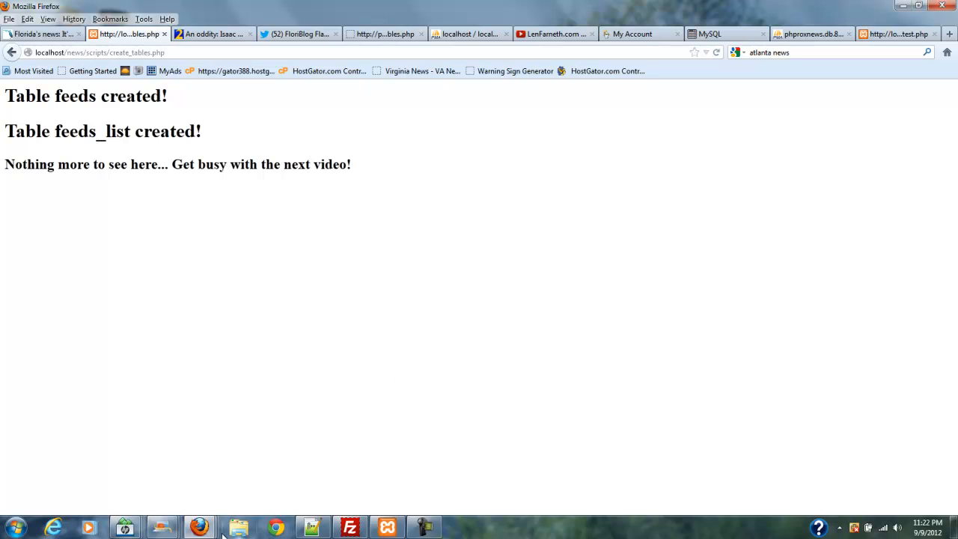
pyautogui.moveTo(199, 527)
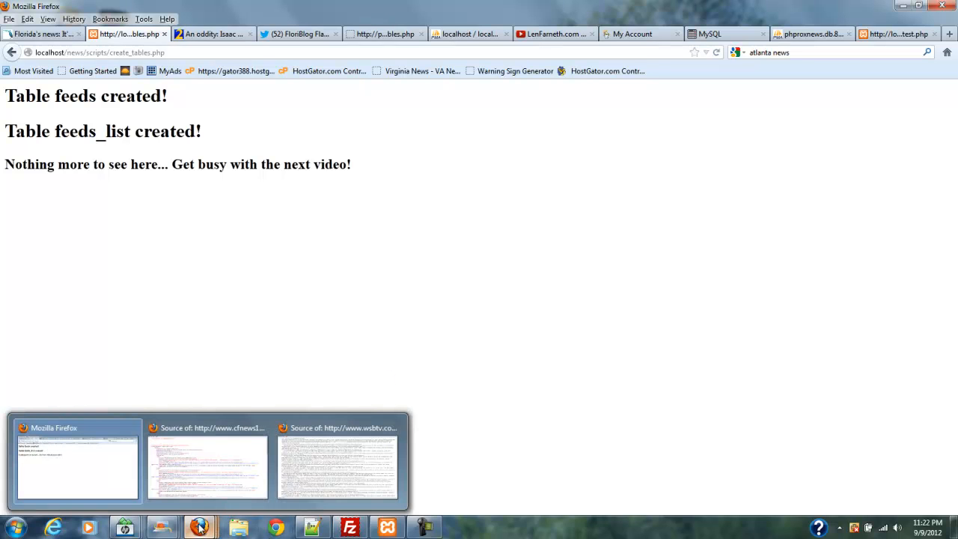
pyautogui.moveTo(498, 145)
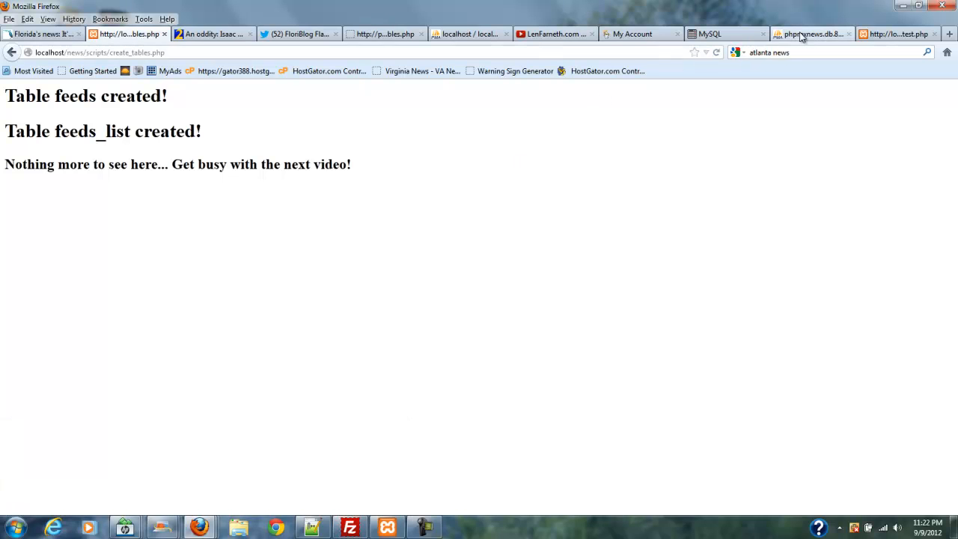
# Open the feeds table in newsfeeds and scroll through its eleven columns
pyautogui.click(468, 34)
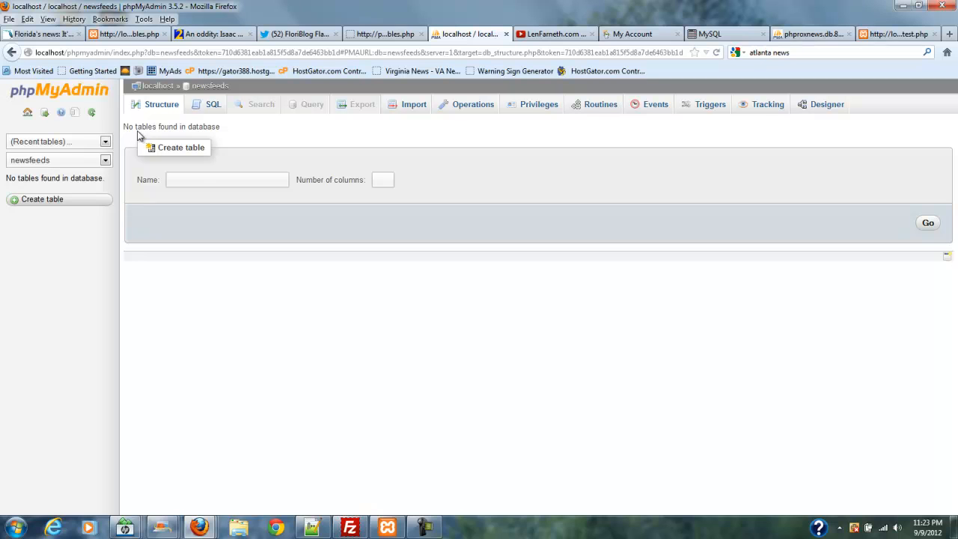
pyautogui.moveTo(157, 86)
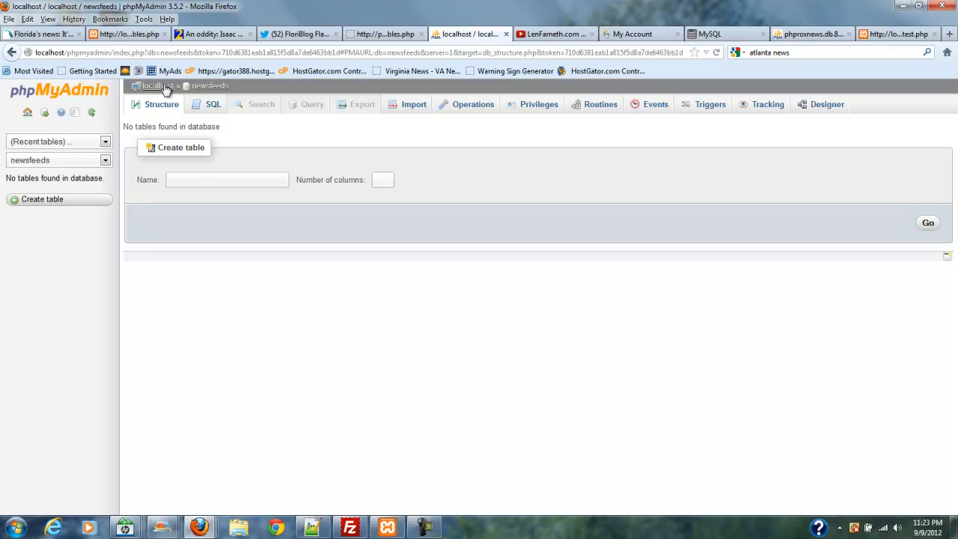
pyautogui.moveTo(209, 86)
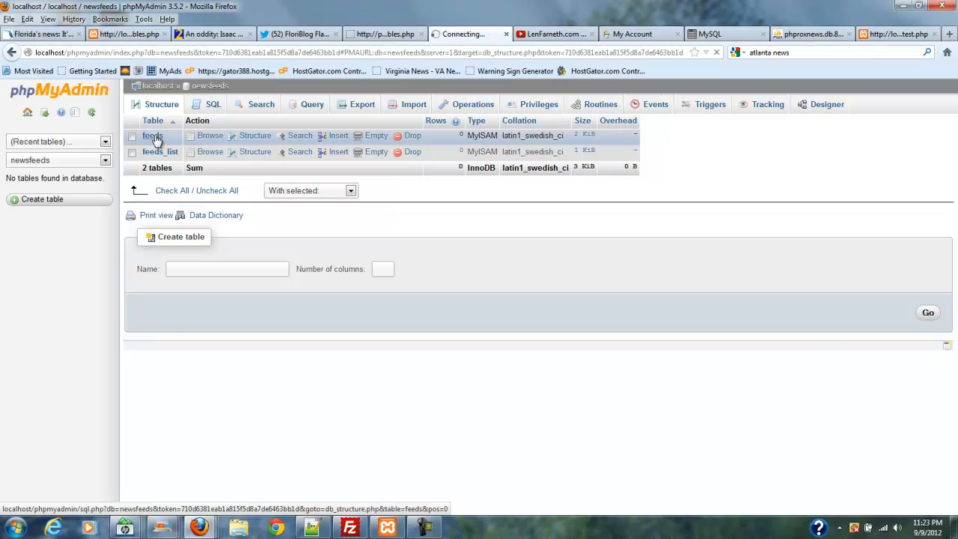
pyautogui.click(152, 135)
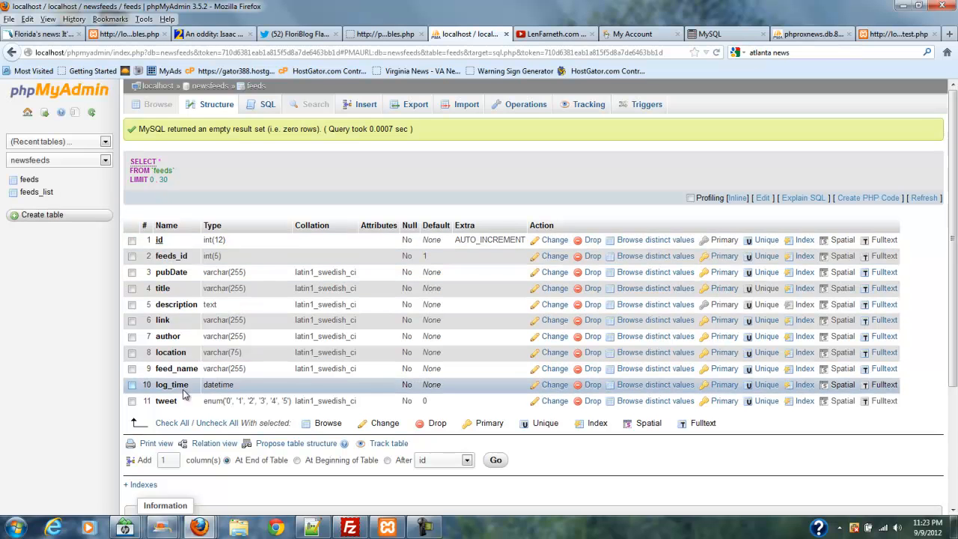
pyautogui.moveTo(180, 320)
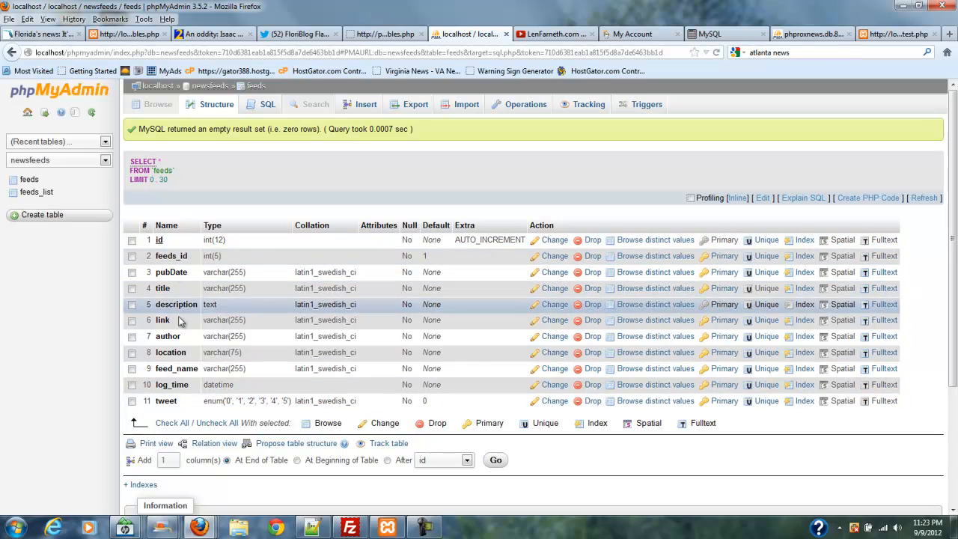
pyautogui.moveTo(194, 282)
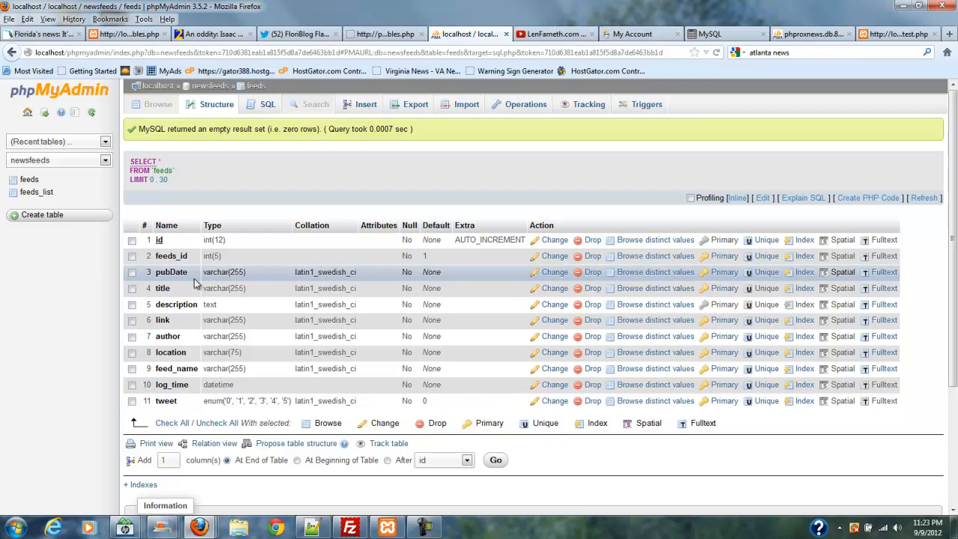
pyautogui.scroll(-3)
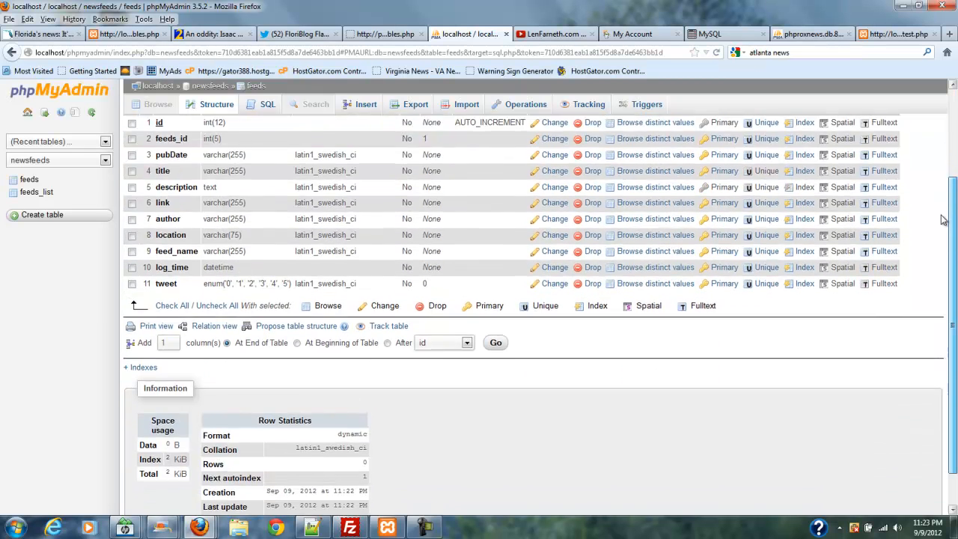
pyautogui.scroll(-3)
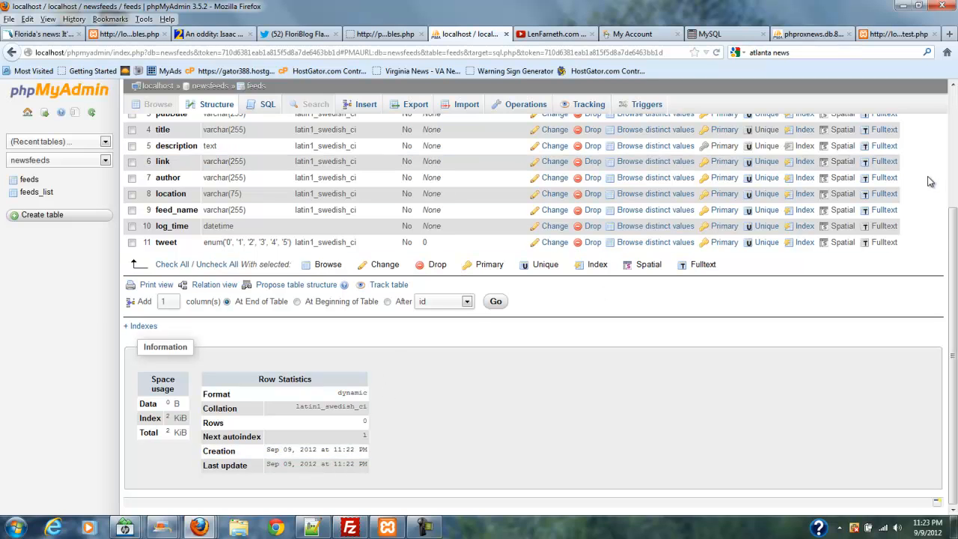
pyautogui.click(157, 104)
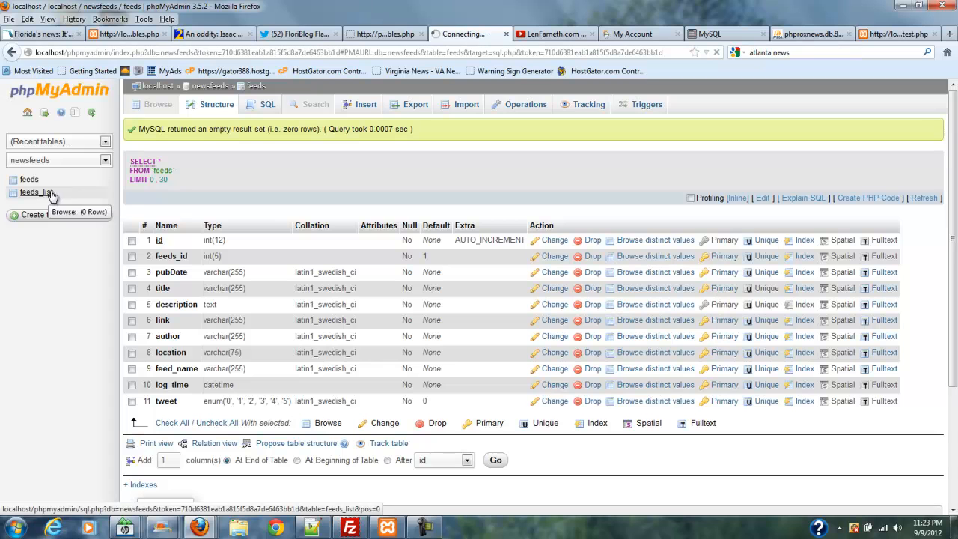
# Open feeds_list and scroll through its nine columns, feed_id to cron
pyautogui.click(37, 191)
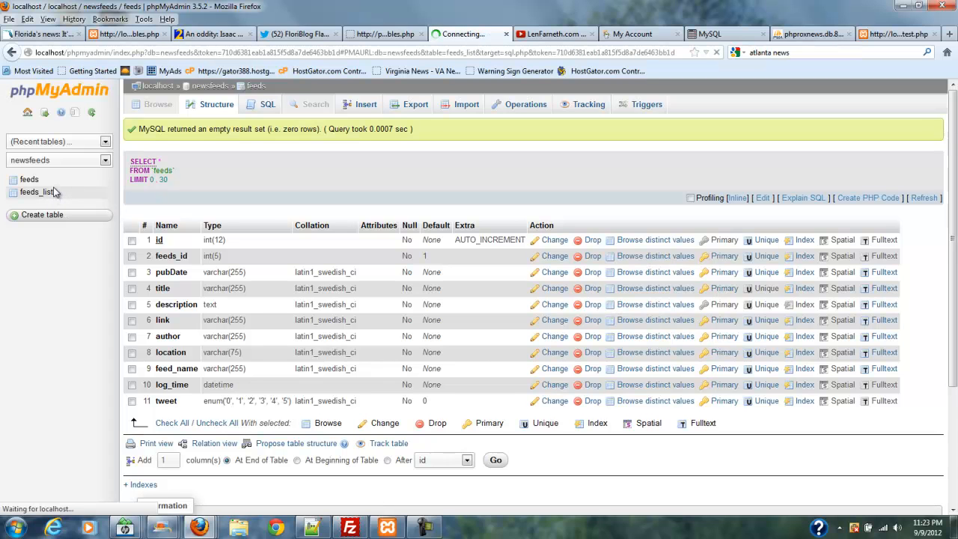
pyautogui.click(37, 192)
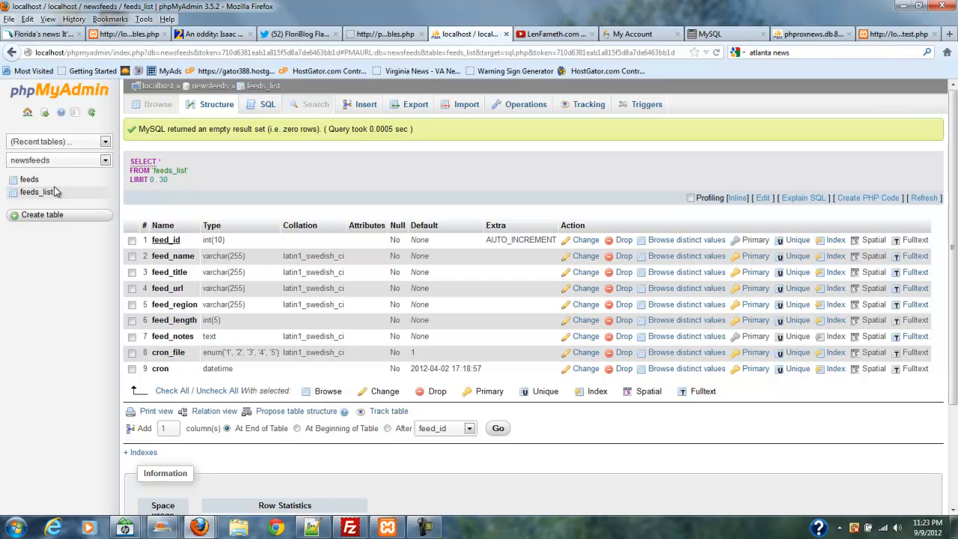
pyautogui.moveTo(62, 192)
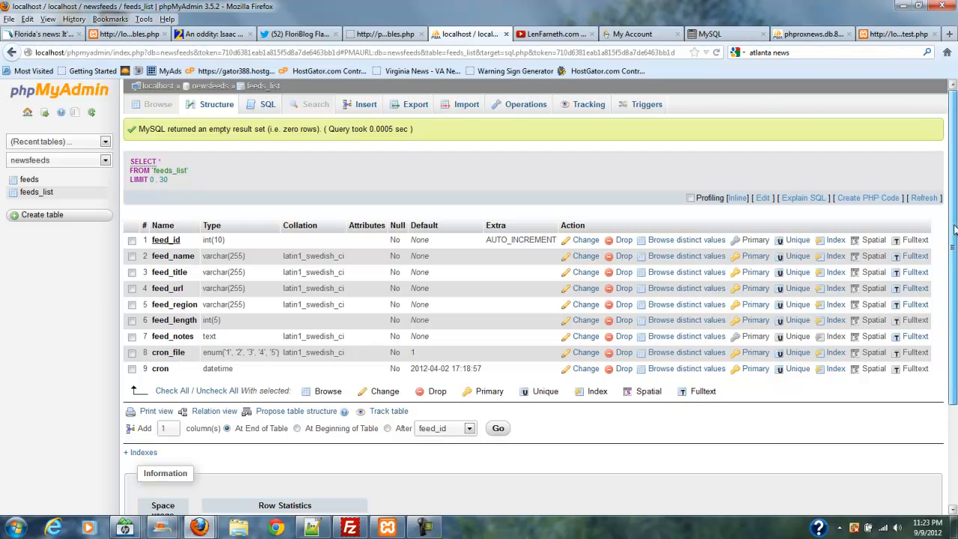
pyautogui.scroll(-3)
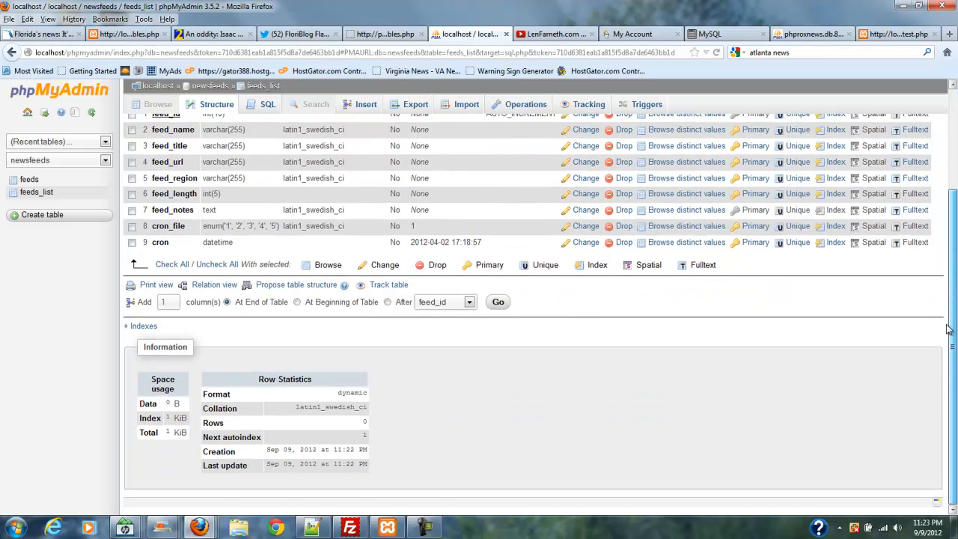
pyautogui.scroll(3)
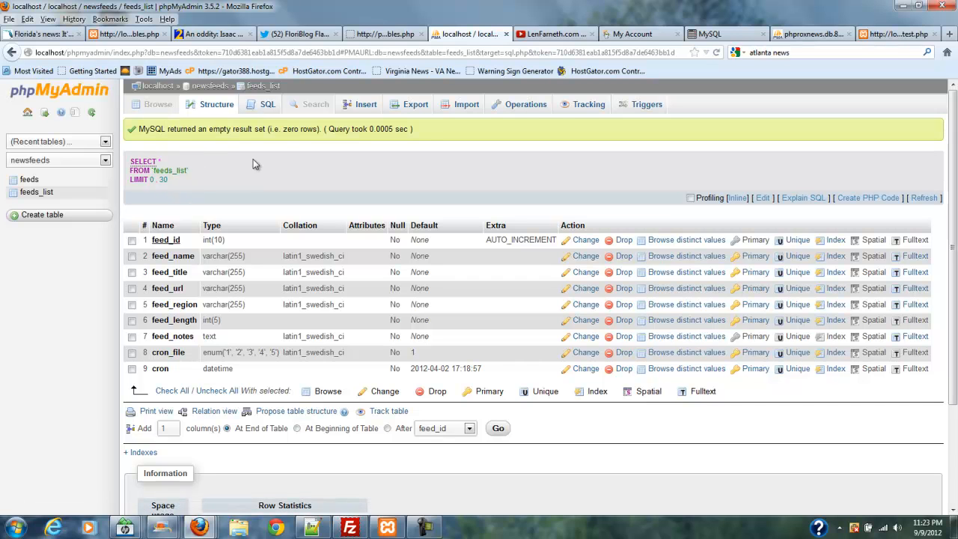
pyautogui.moveTo(384, 33)
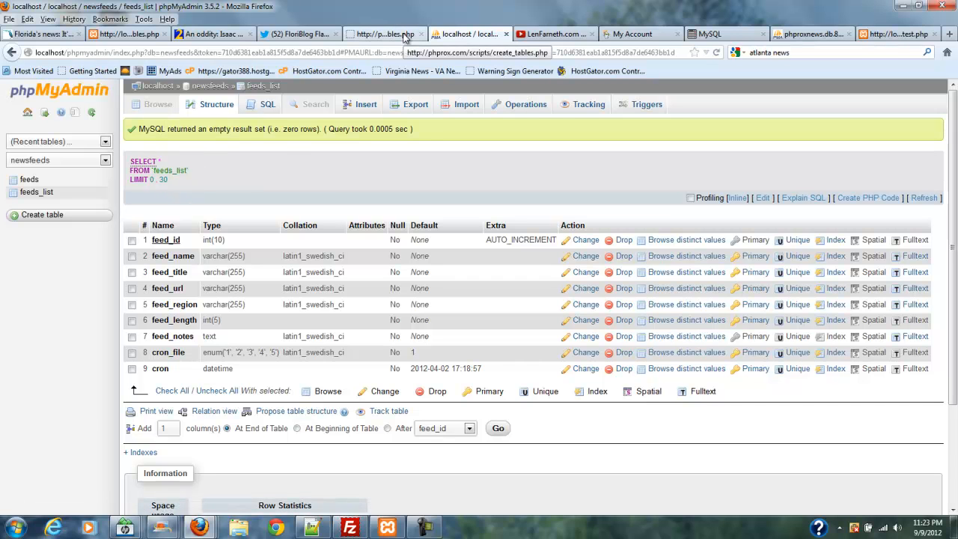
# Switch to the phprox.com create_tables.php tab showing both tables created
pyautogui.click(385, 34)
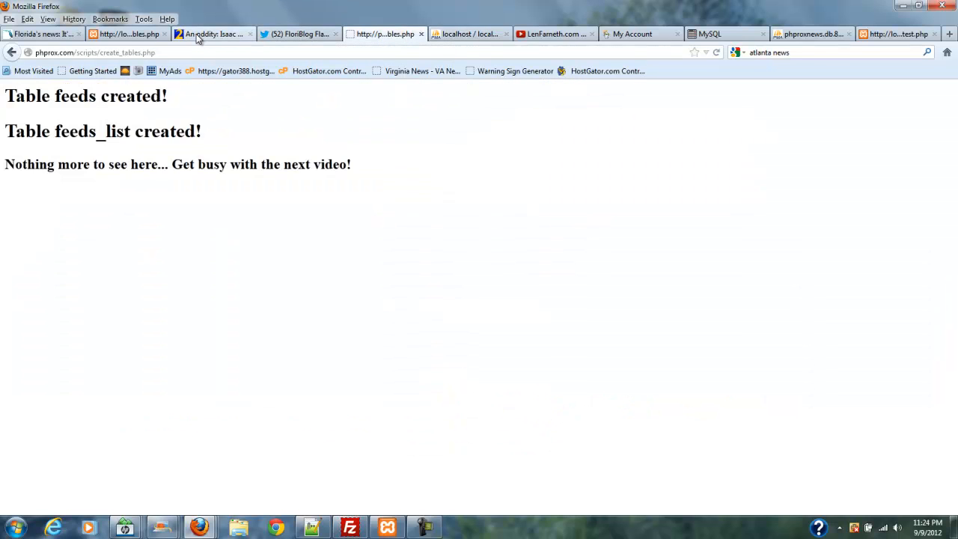
pyautogui.moveTo(213, 34)
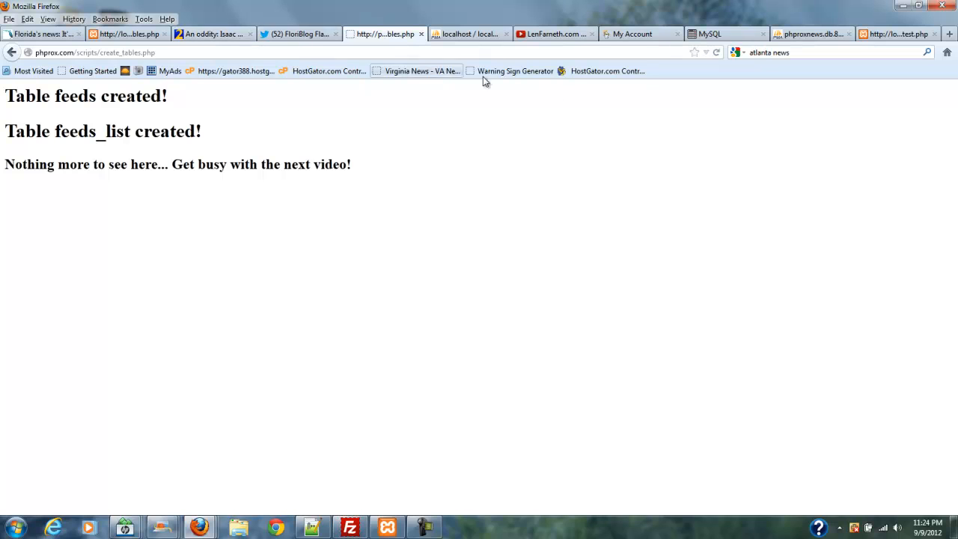
pyautogui.moveTo(792, 204)
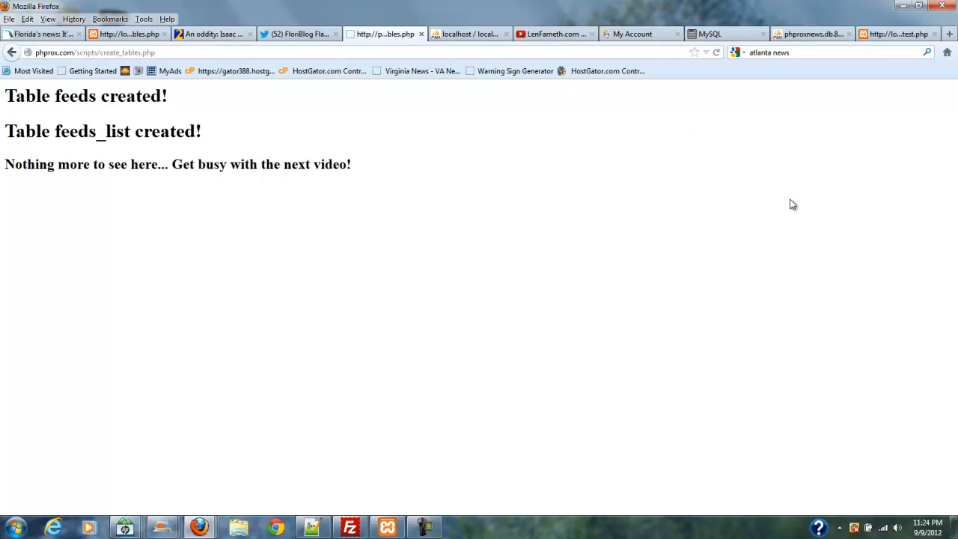
pyautogui.moveTo(791, 230)
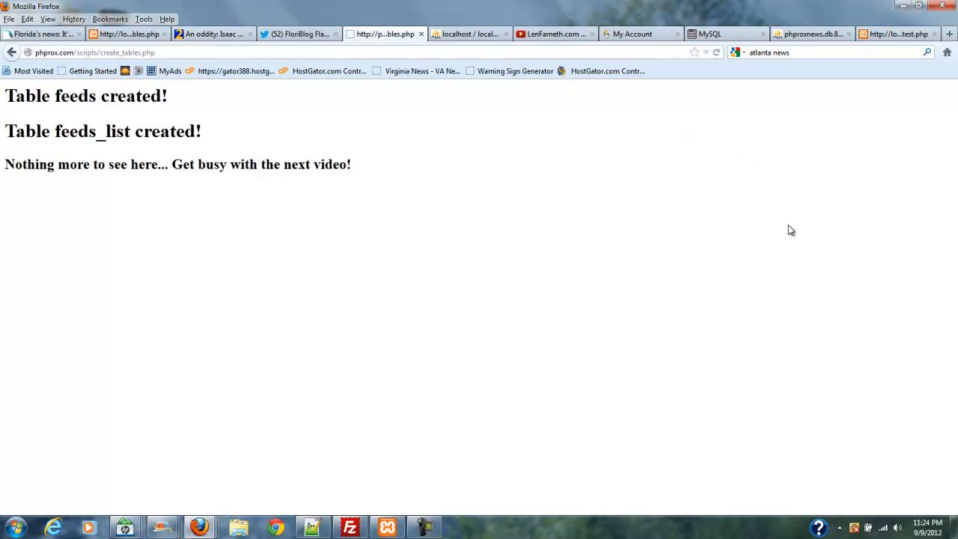
pyautogui.moveTo(550, 296)
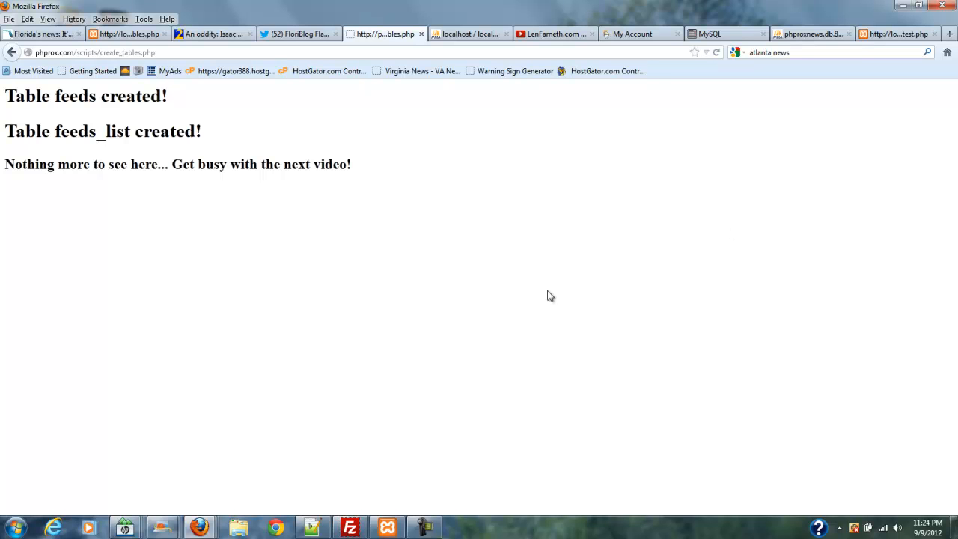